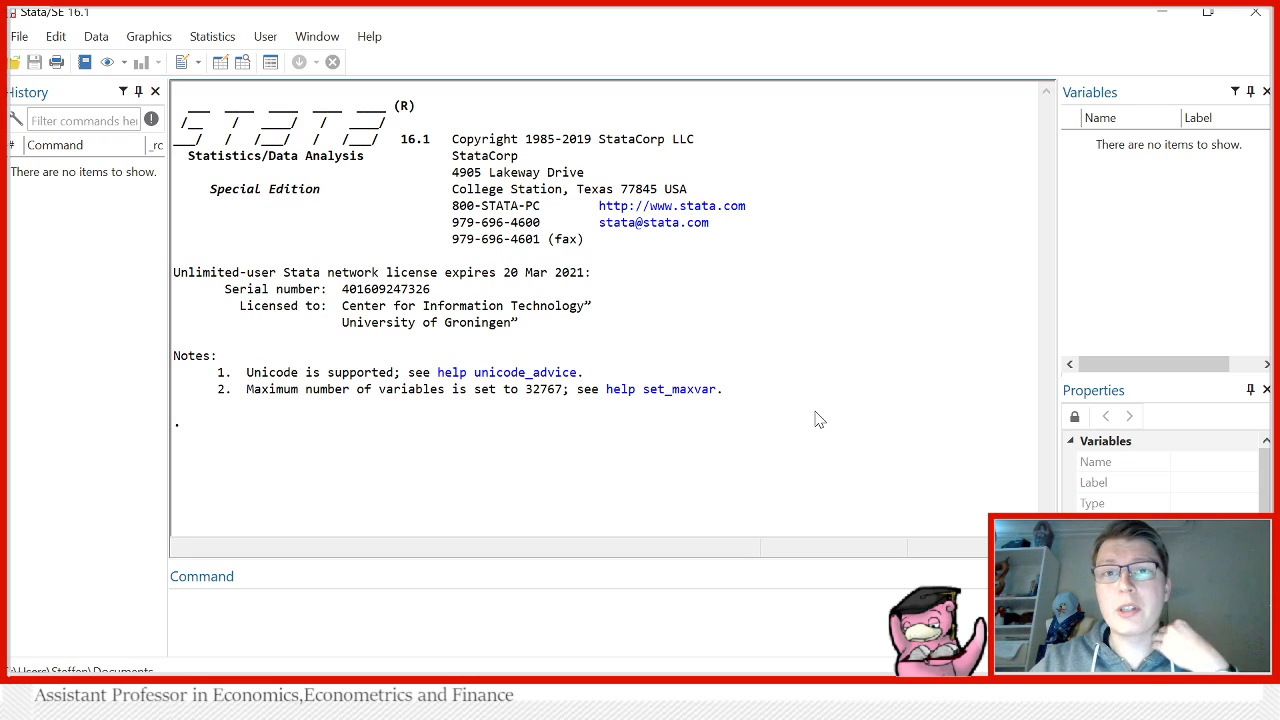
pyautogui.moveTo(810, 354)
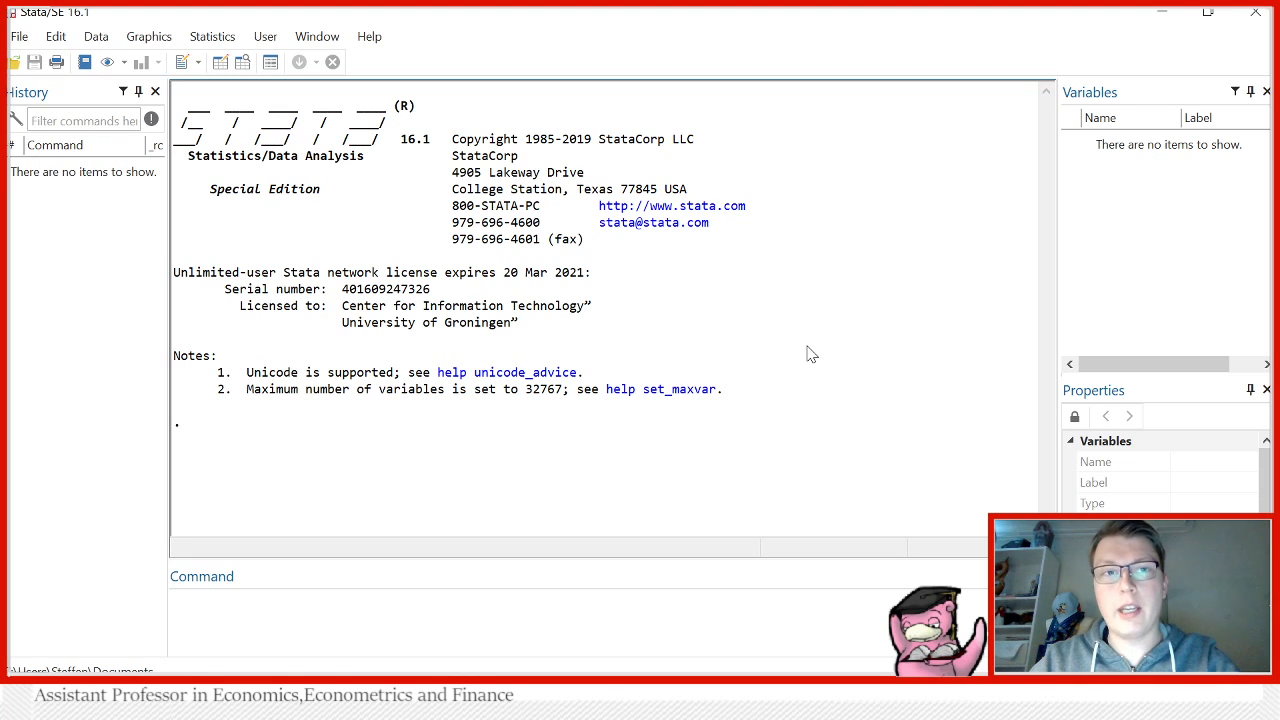
pyautogui.moveTo(784, 352)
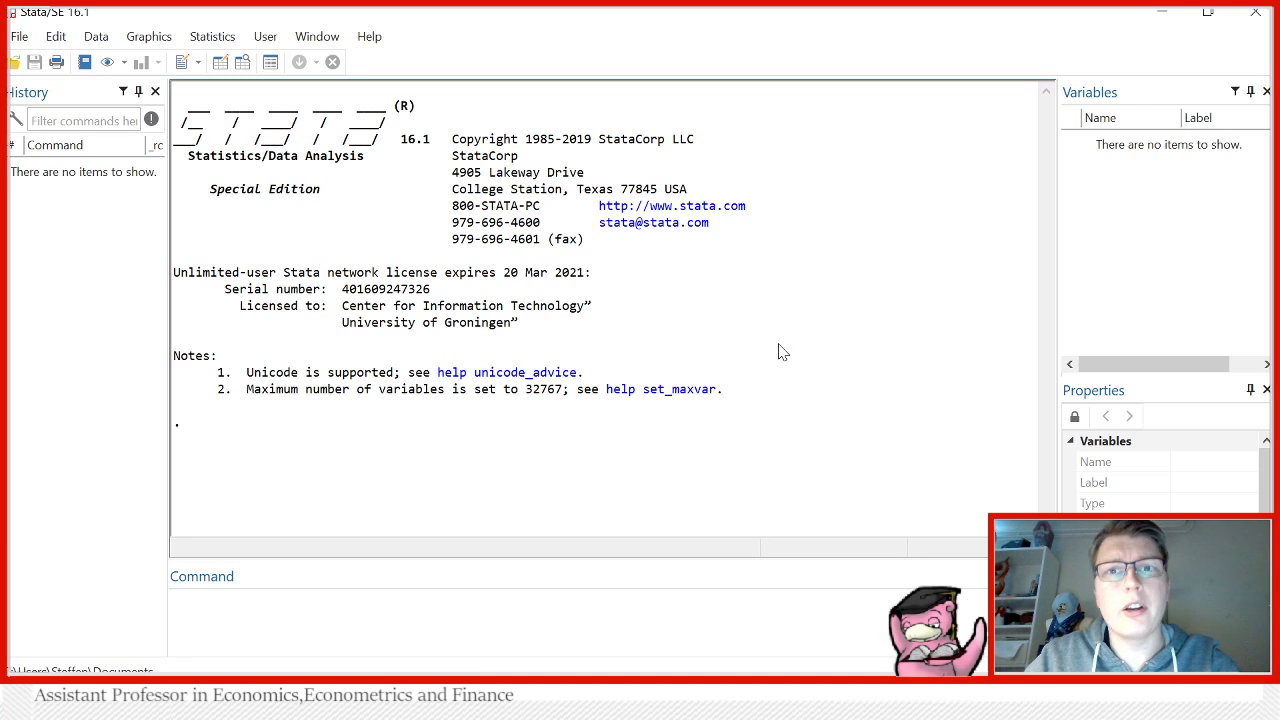
pyautogui.moveTo(788, 332)
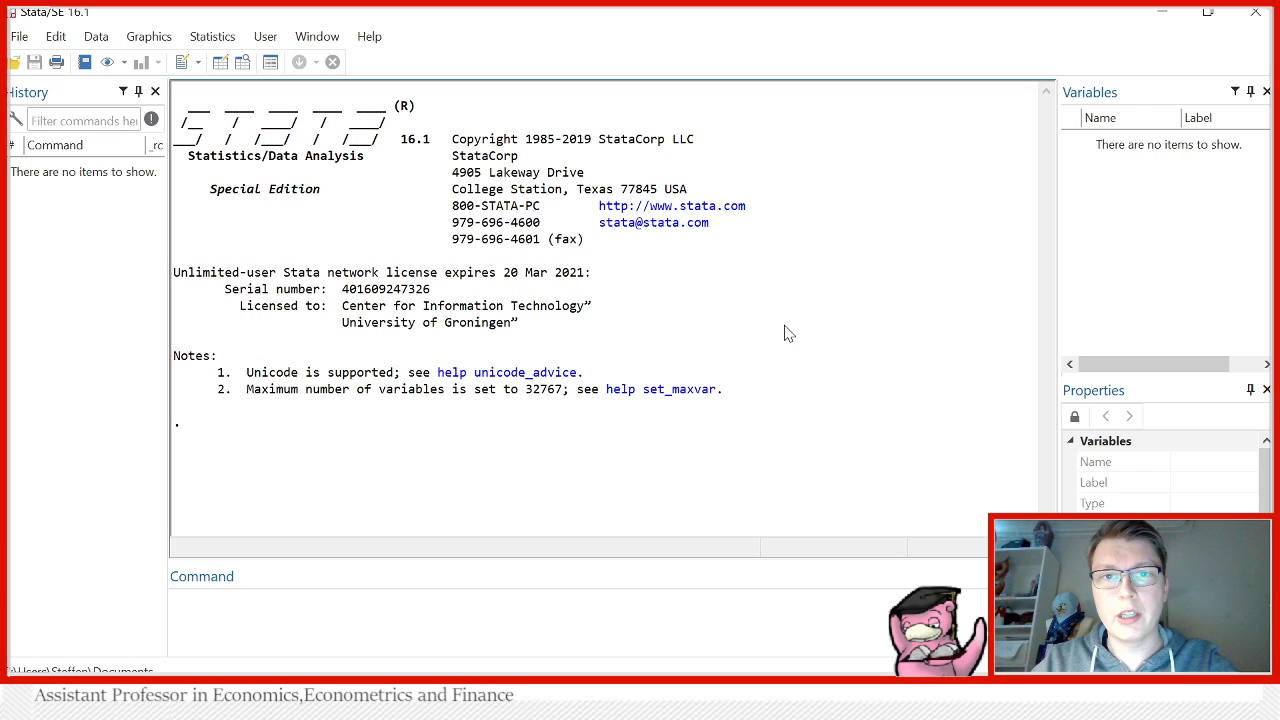
pyautogui.moveTo(510, 320)
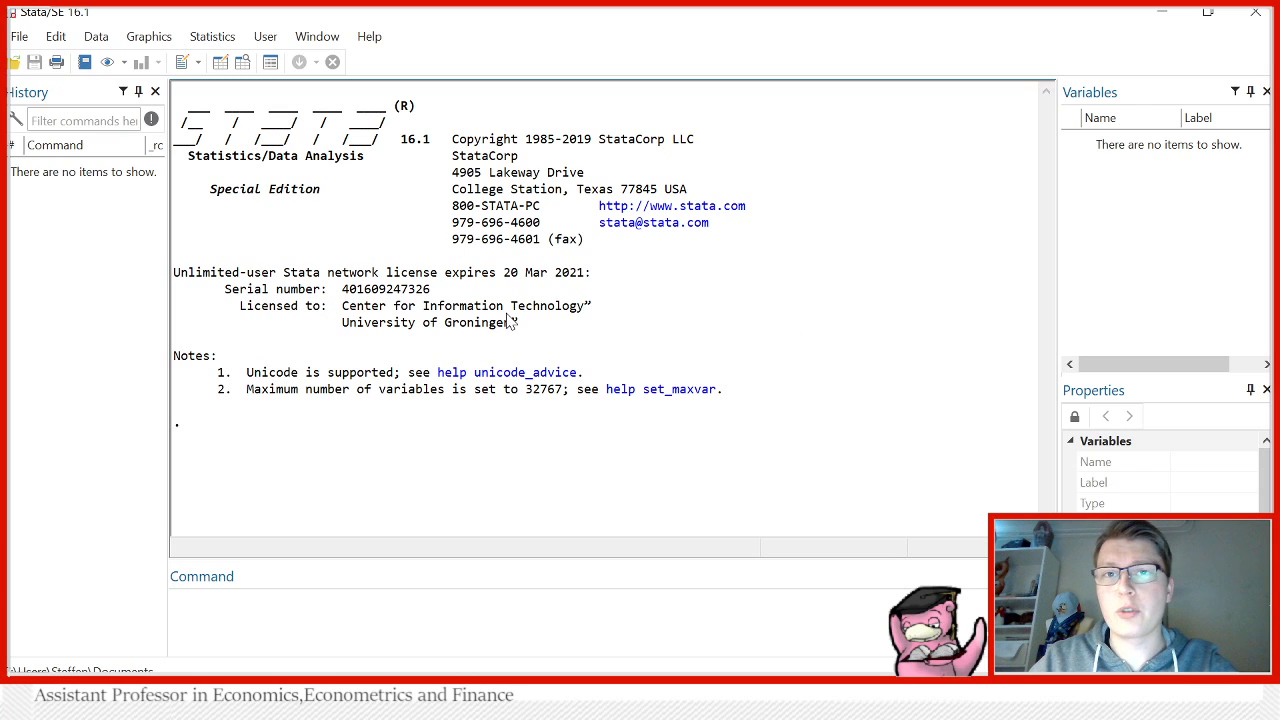
pyautogui.moveTo(60, 78)
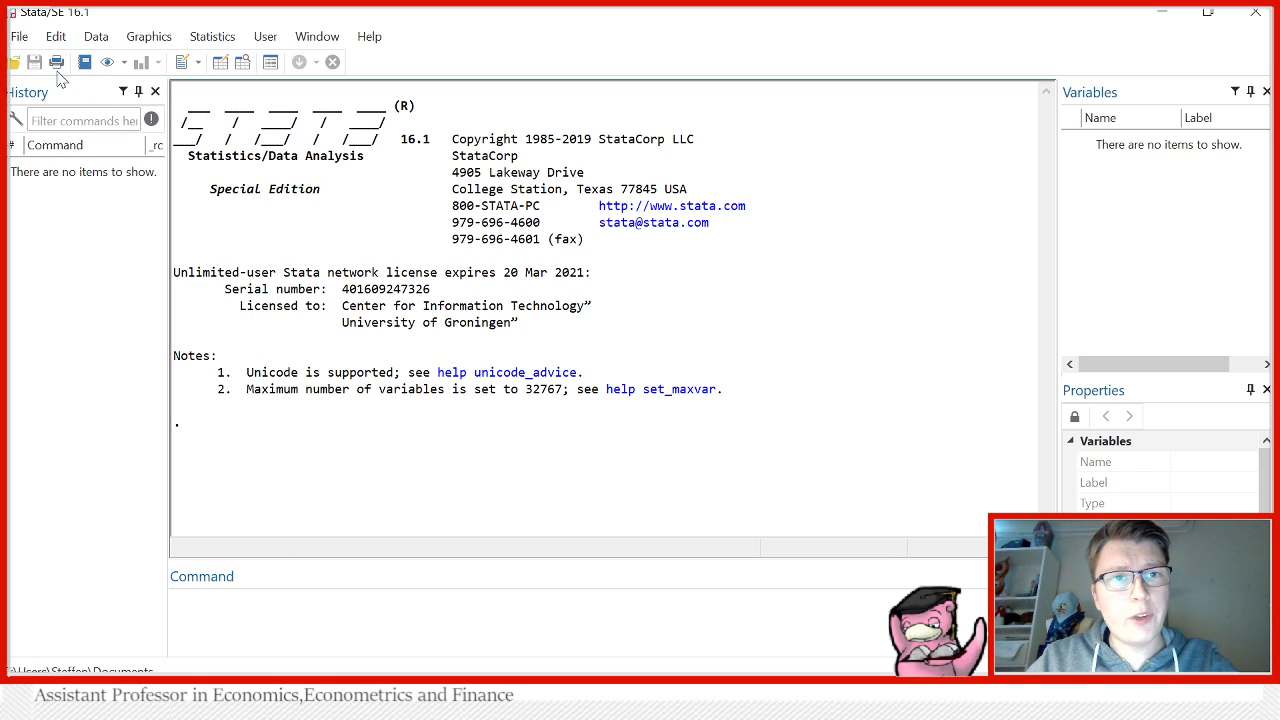
pyautogui.moveTo(116, 360)
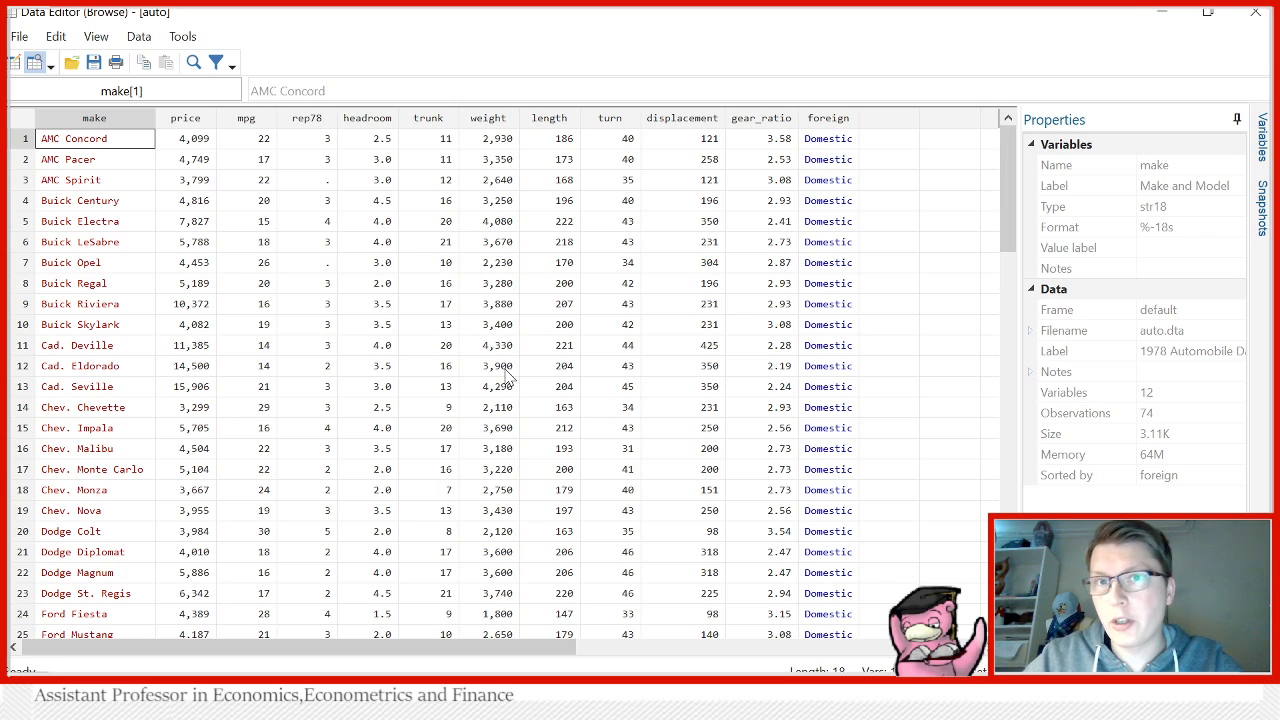
pyautogui.moveTo(584, 320)
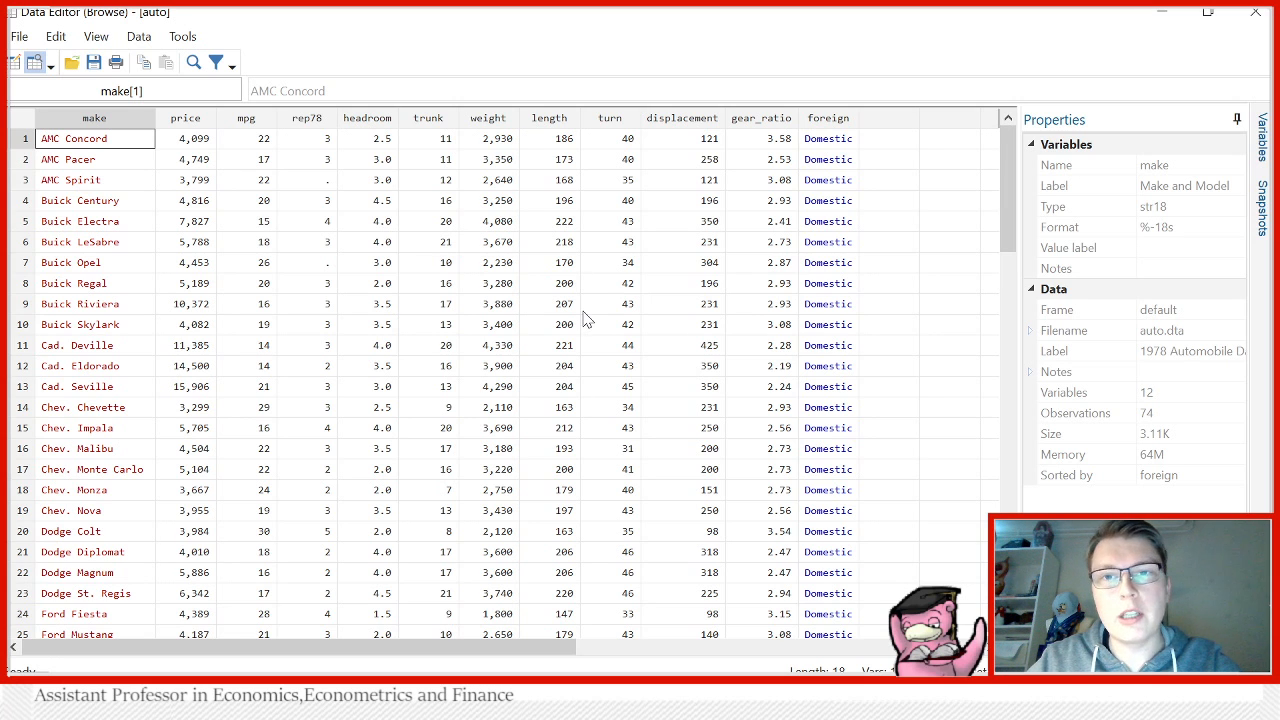
pyautogui.moveTo(442, 264)
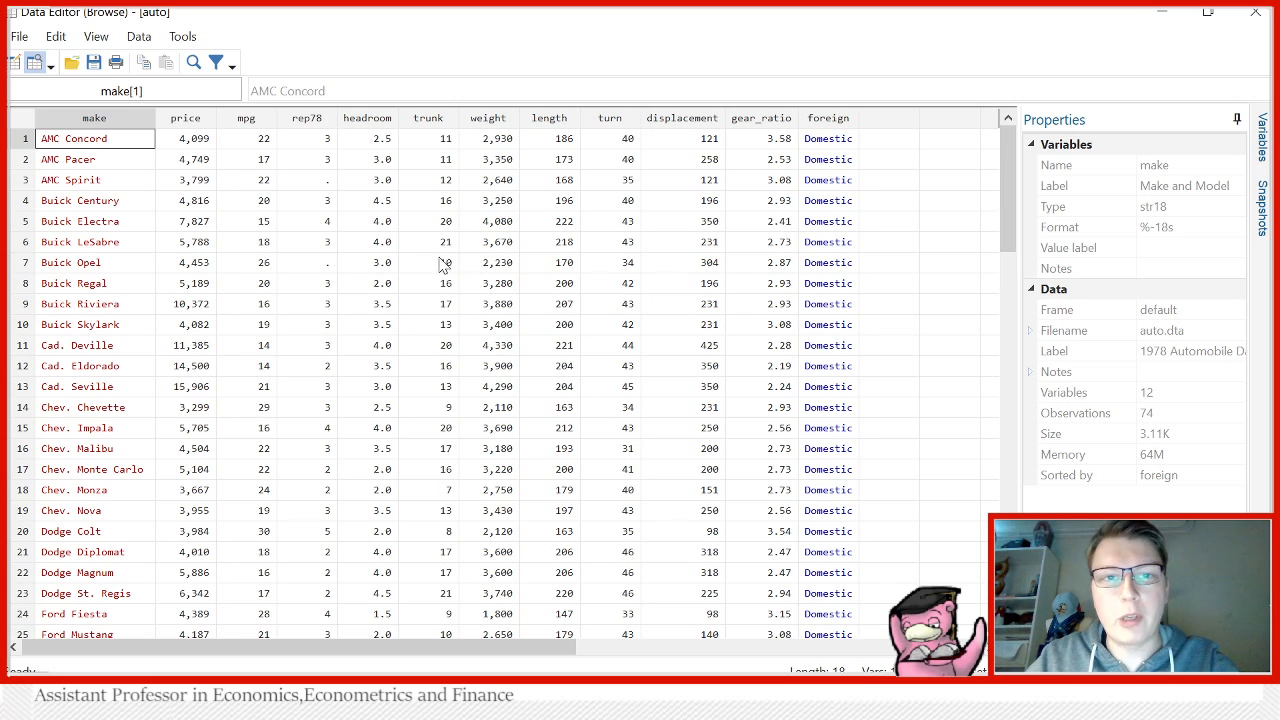
pyautogui.moveTo(1256, 14)
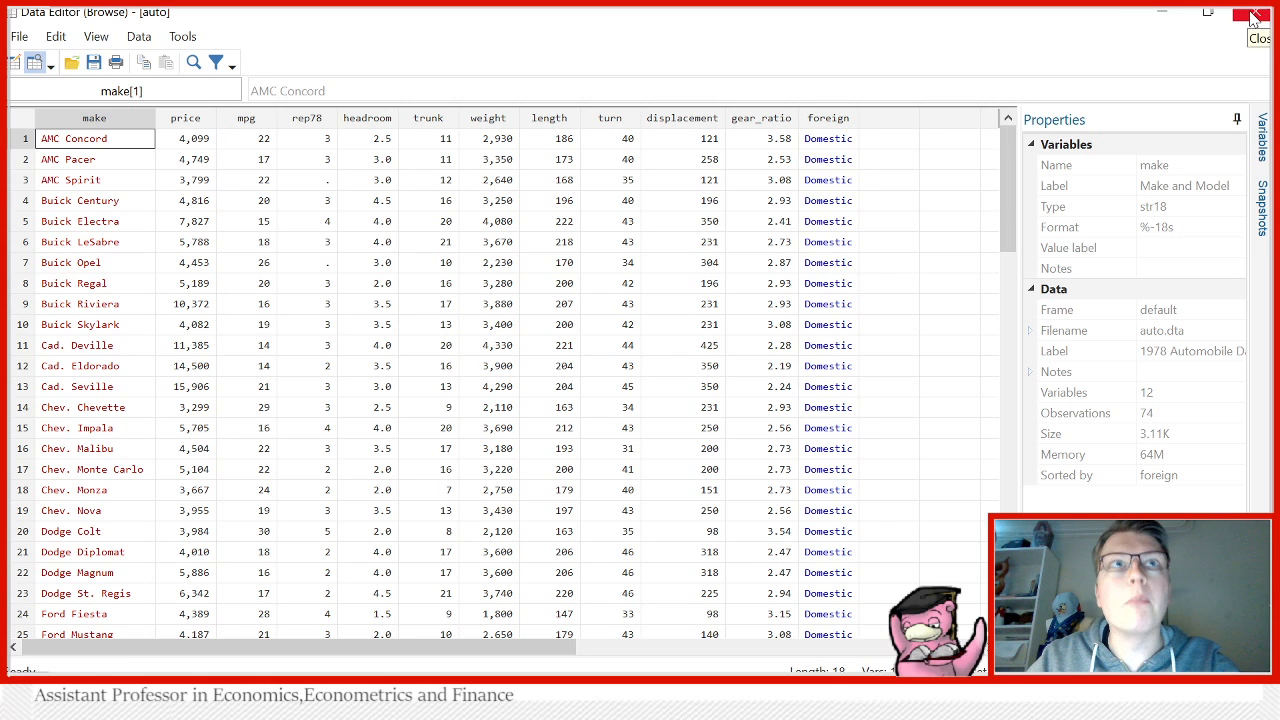
# Close the Data Editor after browsing the 1978 Automobile observations.
pyautogui.click(1252, 14)
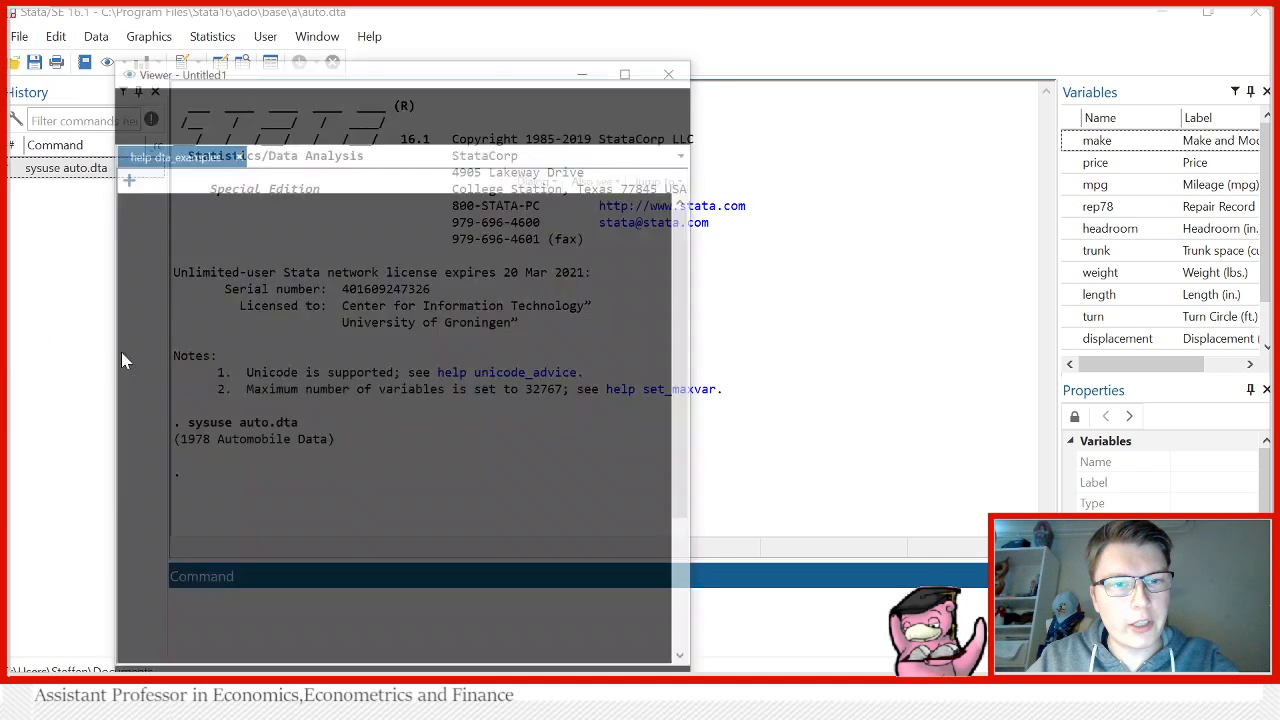
# Load the tsline2.dta daily calorie example dataset from the help dta_examples list.
pyautogui.click(180, 156)
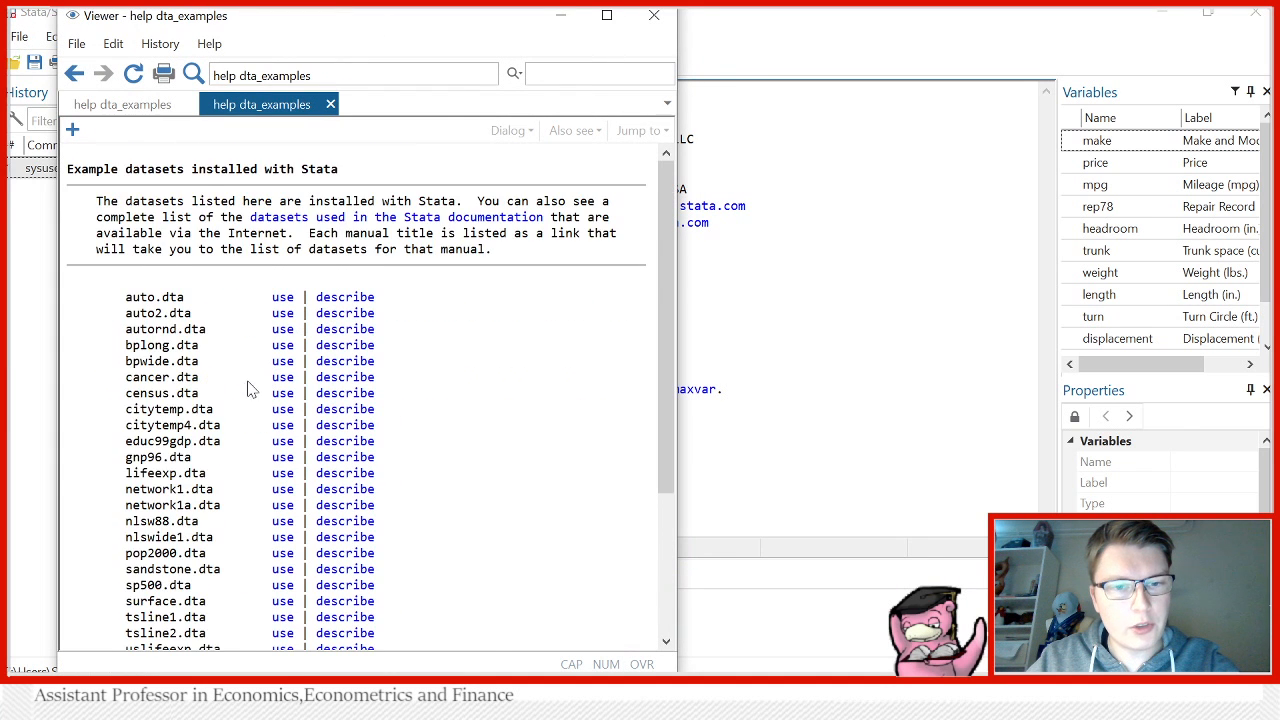
pyautogui.scroll(-3)
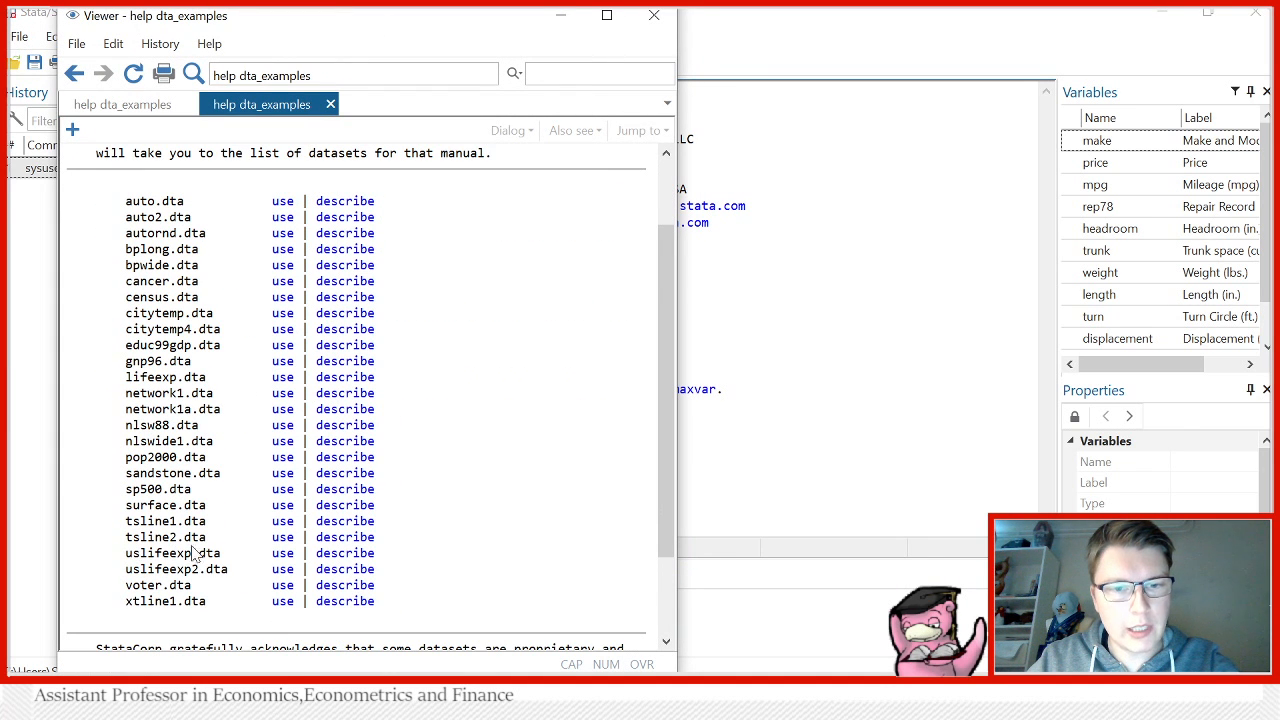
pyautogui.click(282, 536)
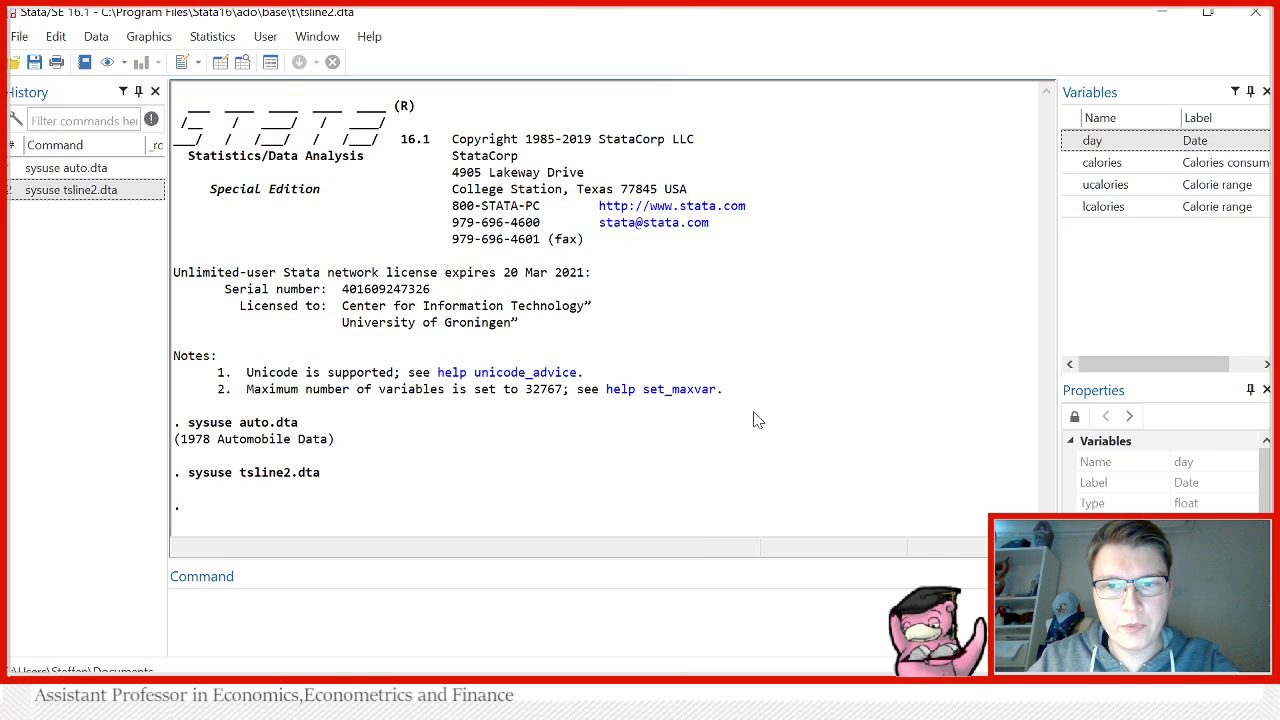
pyautogui.moveTo(264, 108)
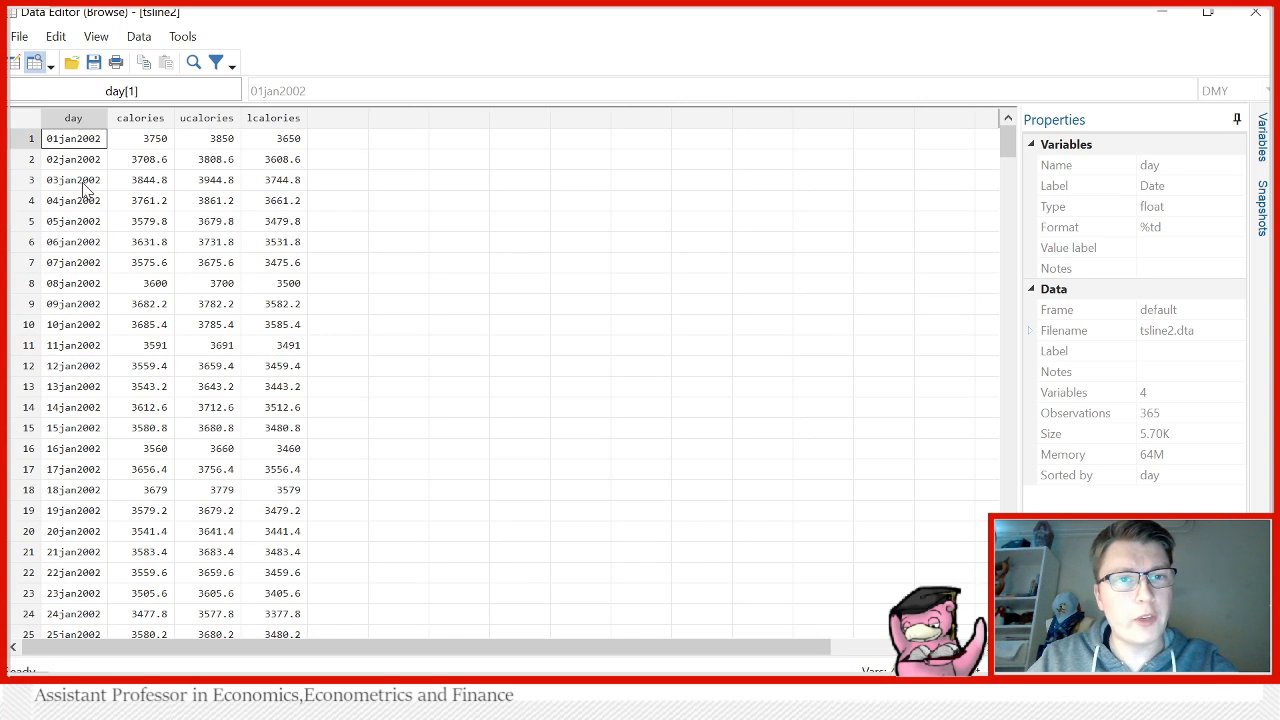
pyautogui.moveTo(76, 170)
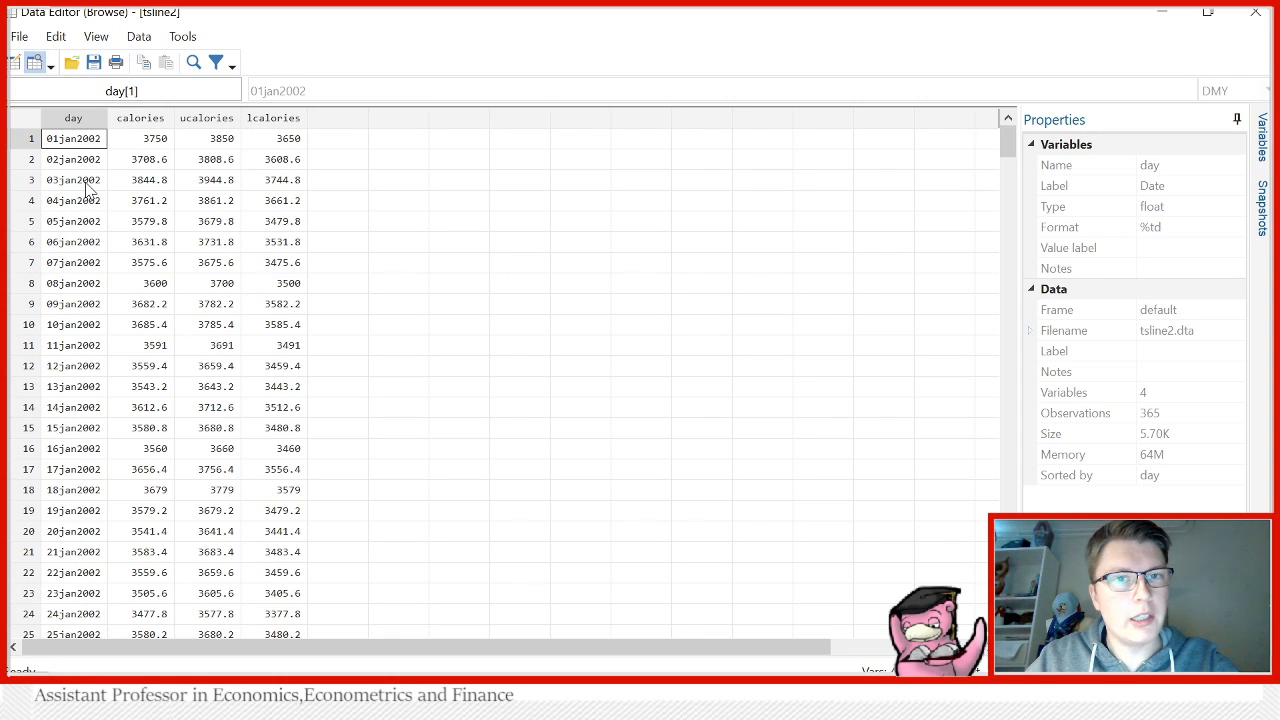
pyautogui.moveTo(190, 132)
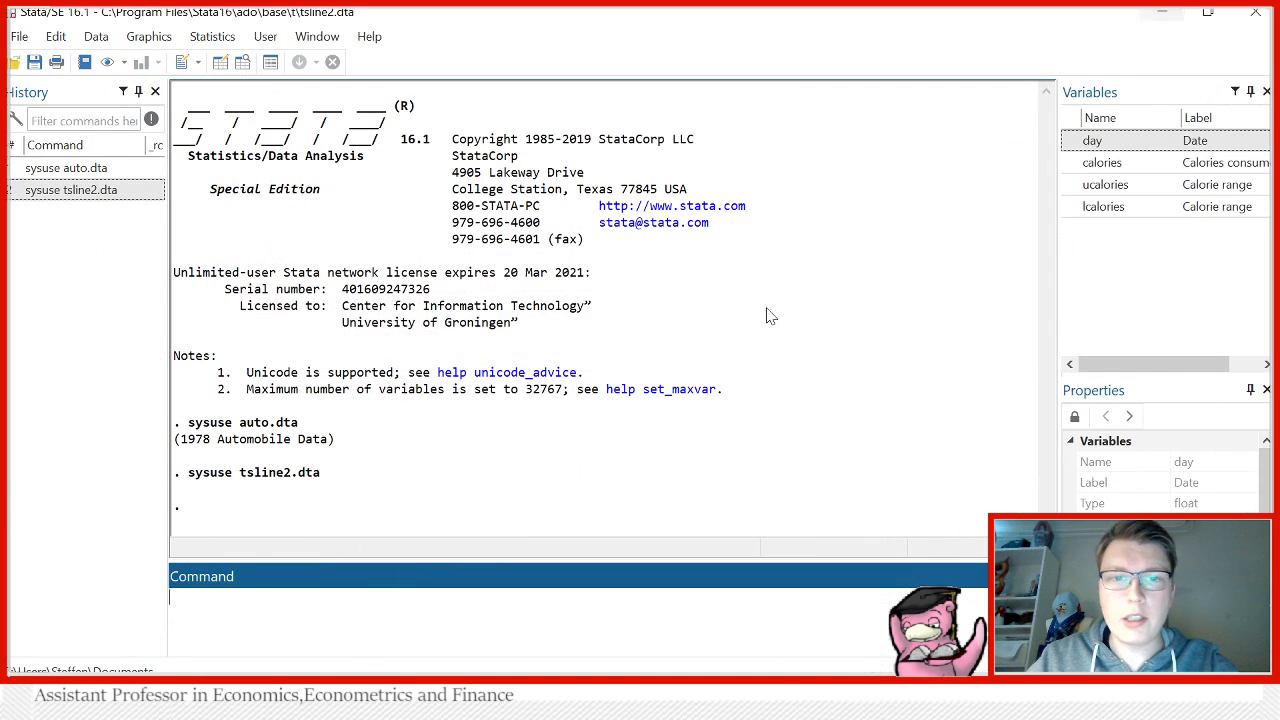
# Read the h tsset help on declaring time series, then return to the Results window.
pyautogui.write('h')
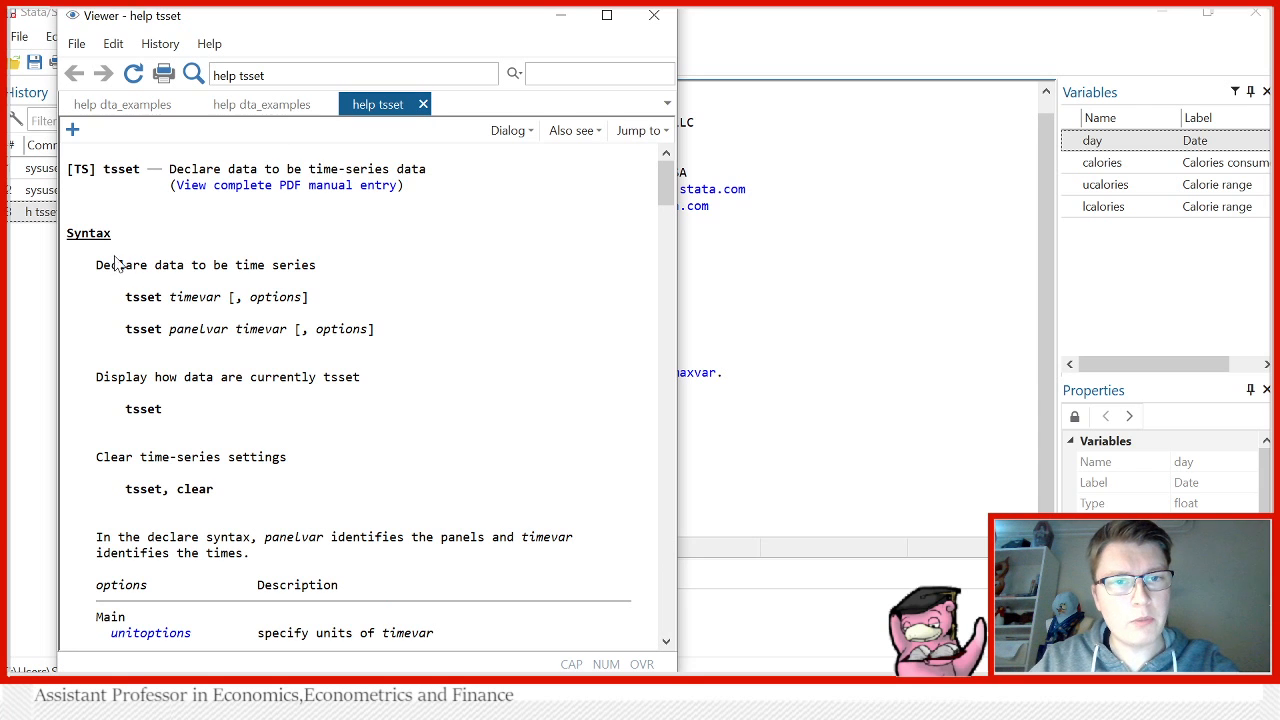
pyautogui.moveTo(318, 282)
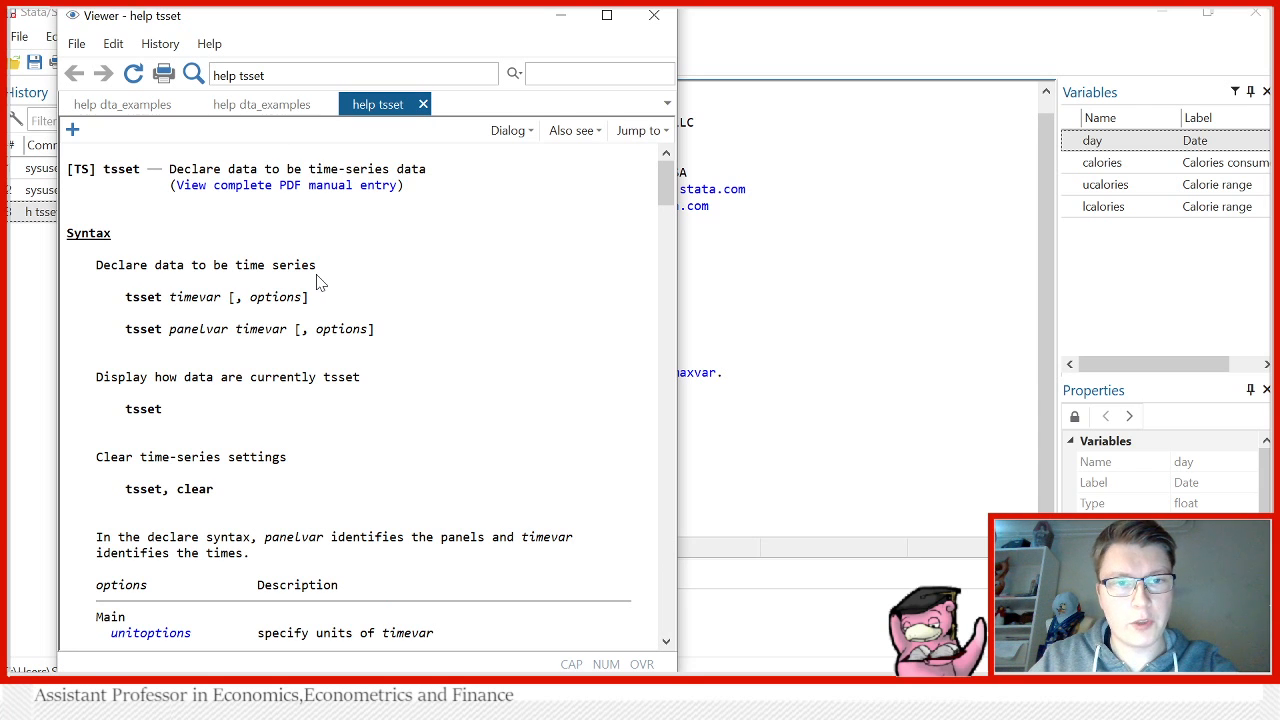
pyautogui.moveTo(290, 316)
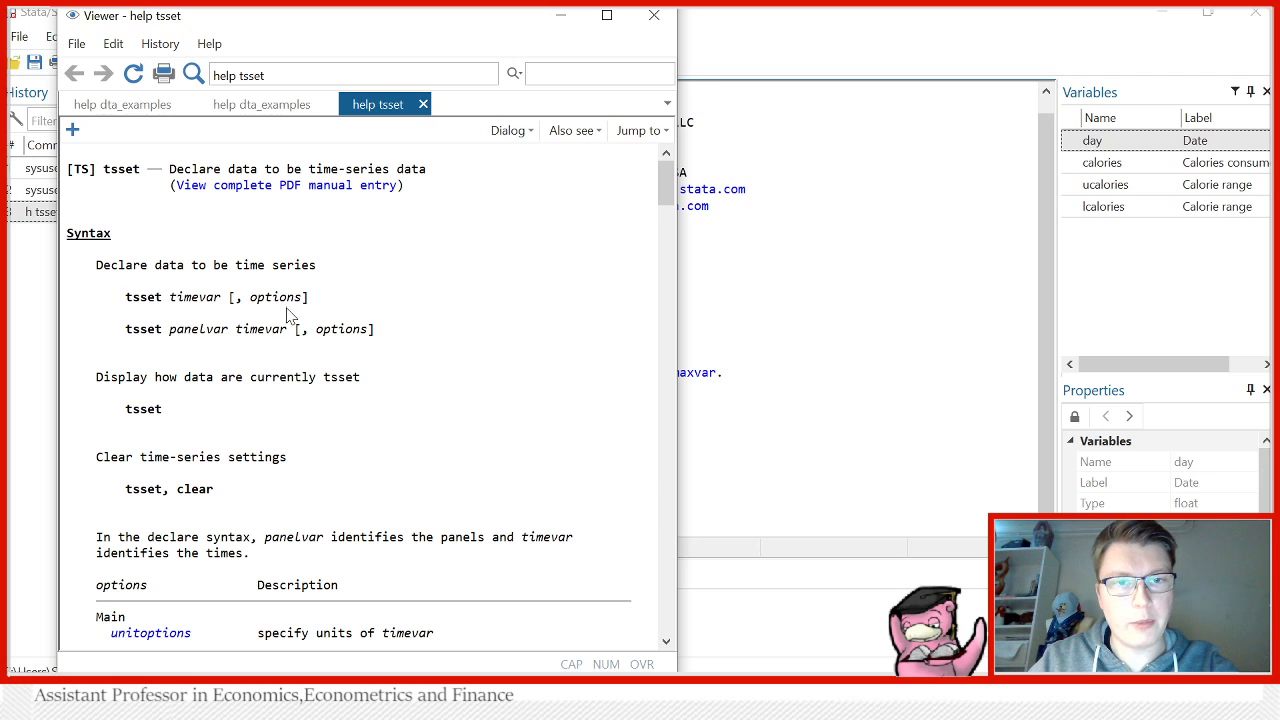
pyautogui.moveTo(148, 308)
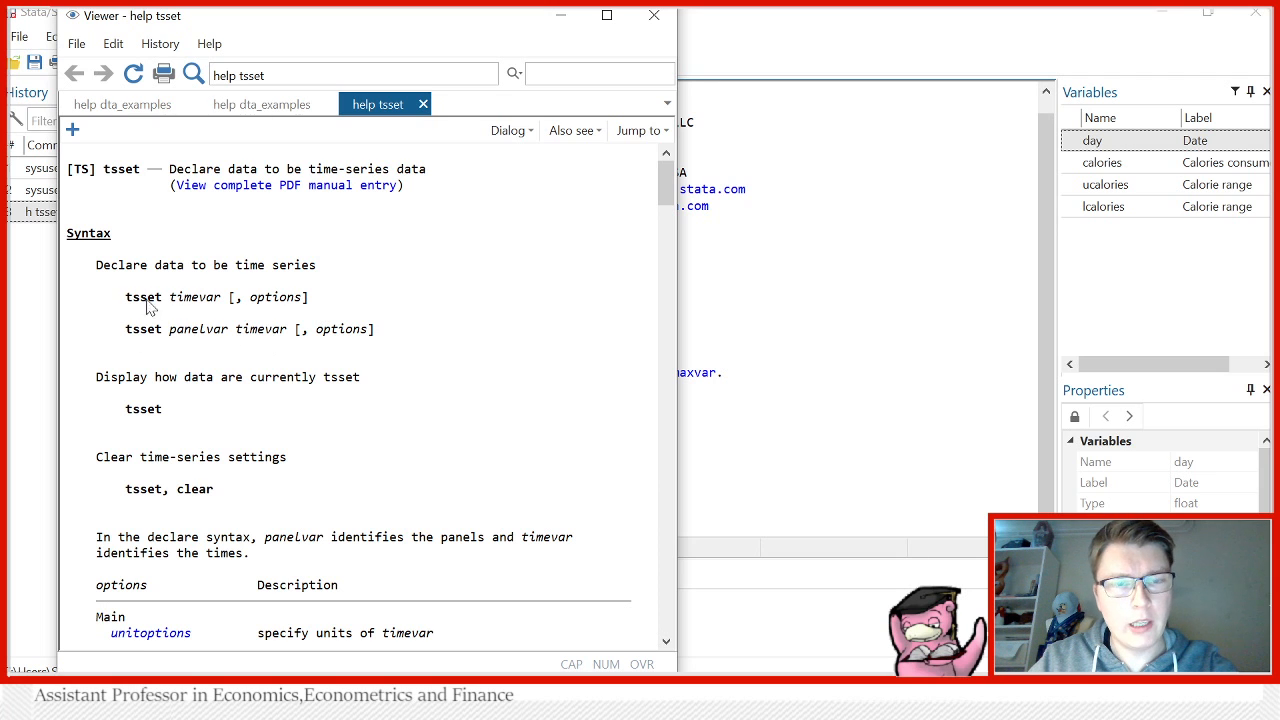
pyautogui.moveTo(132, 296)
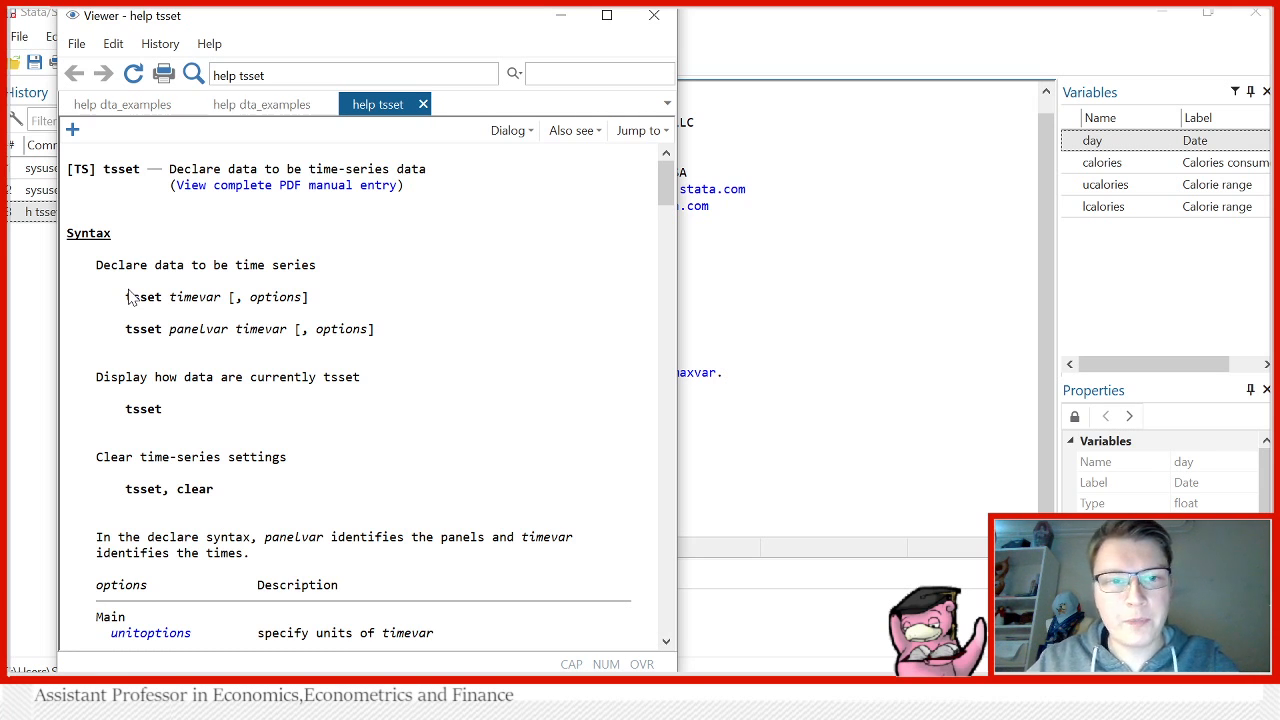
pyautogui.click(652, 16)
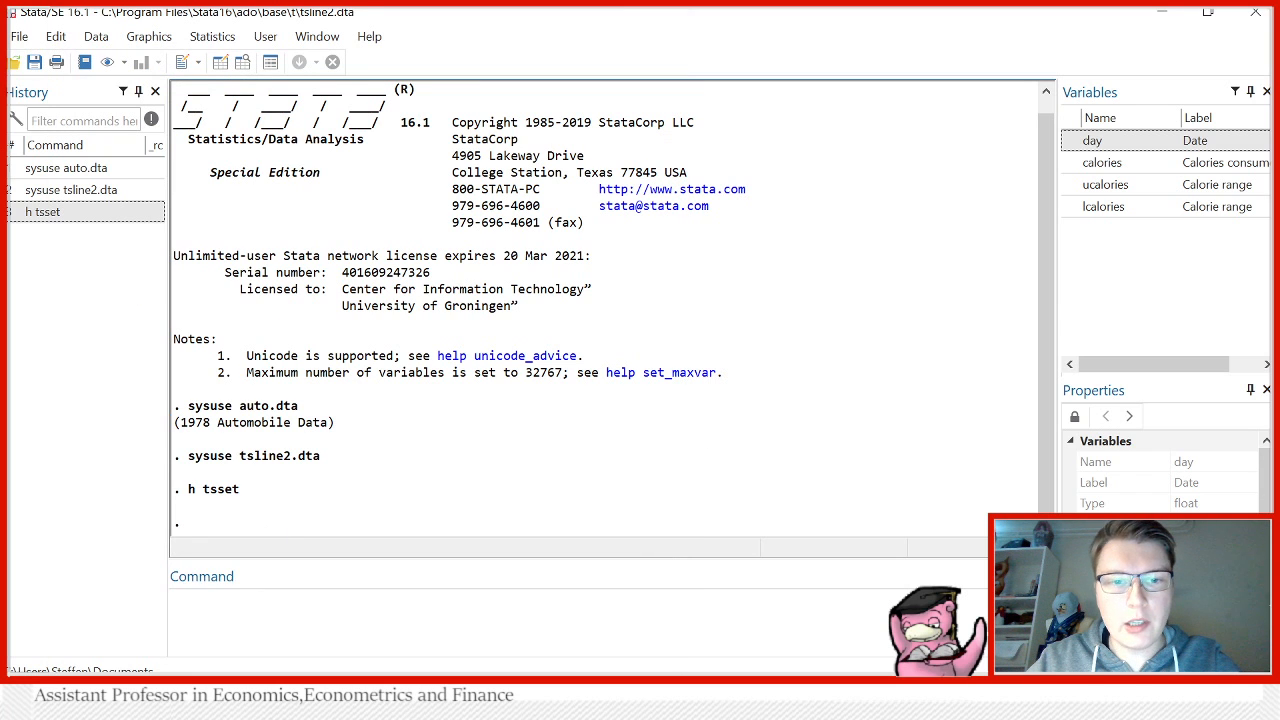
# Declare day as the daily time variable (01jan2002 to 31dec2002) and revisit the tsset help.
pyautogui.write('tsset')
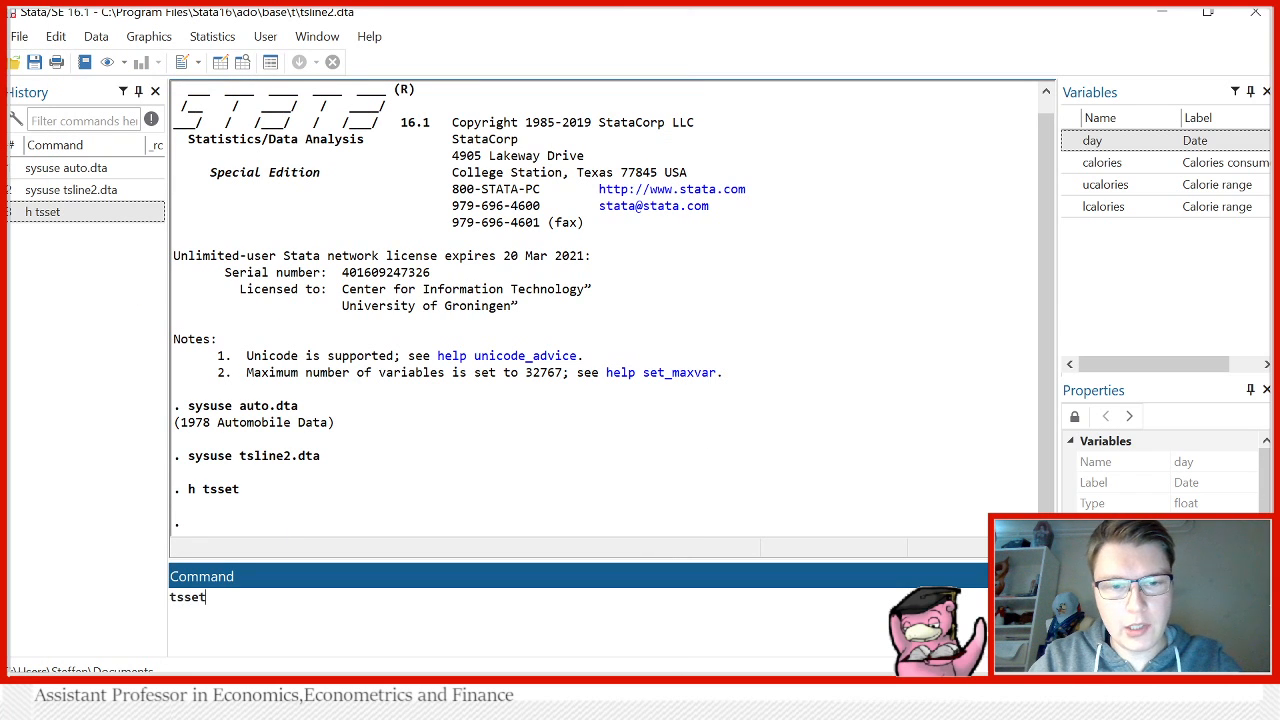
pyautogui.write('day')
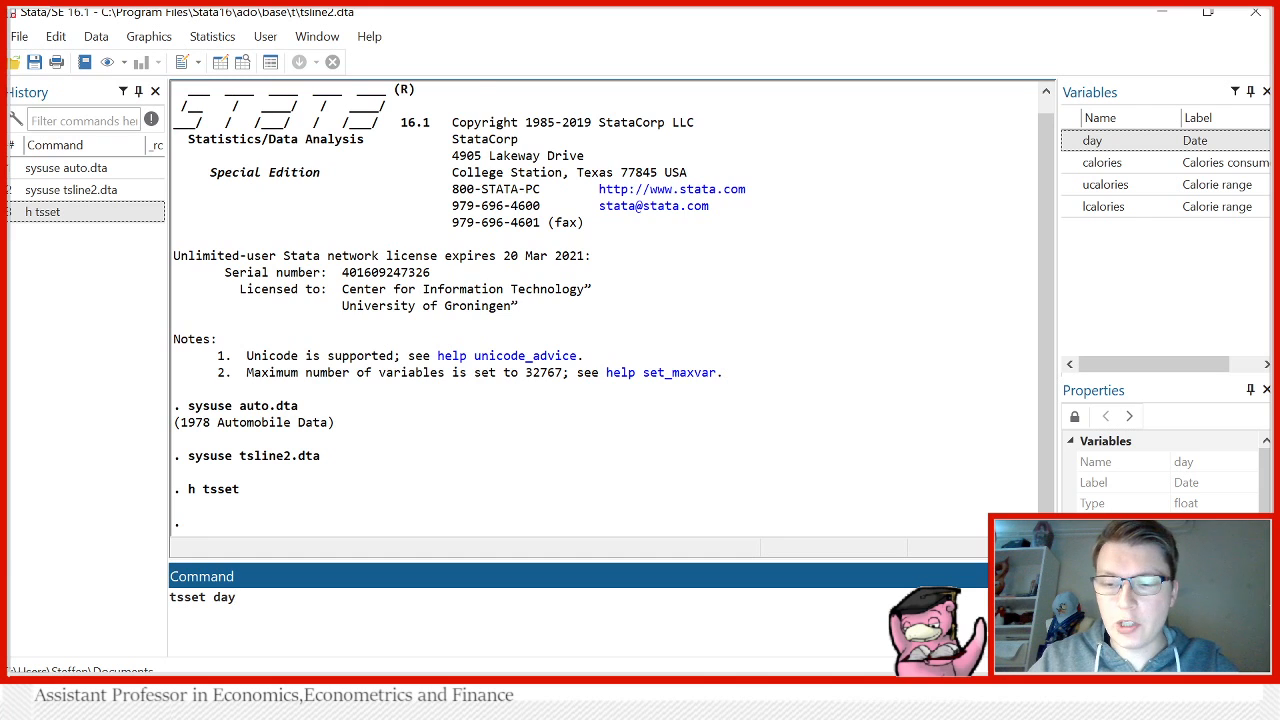
pyautogui.press('Return')
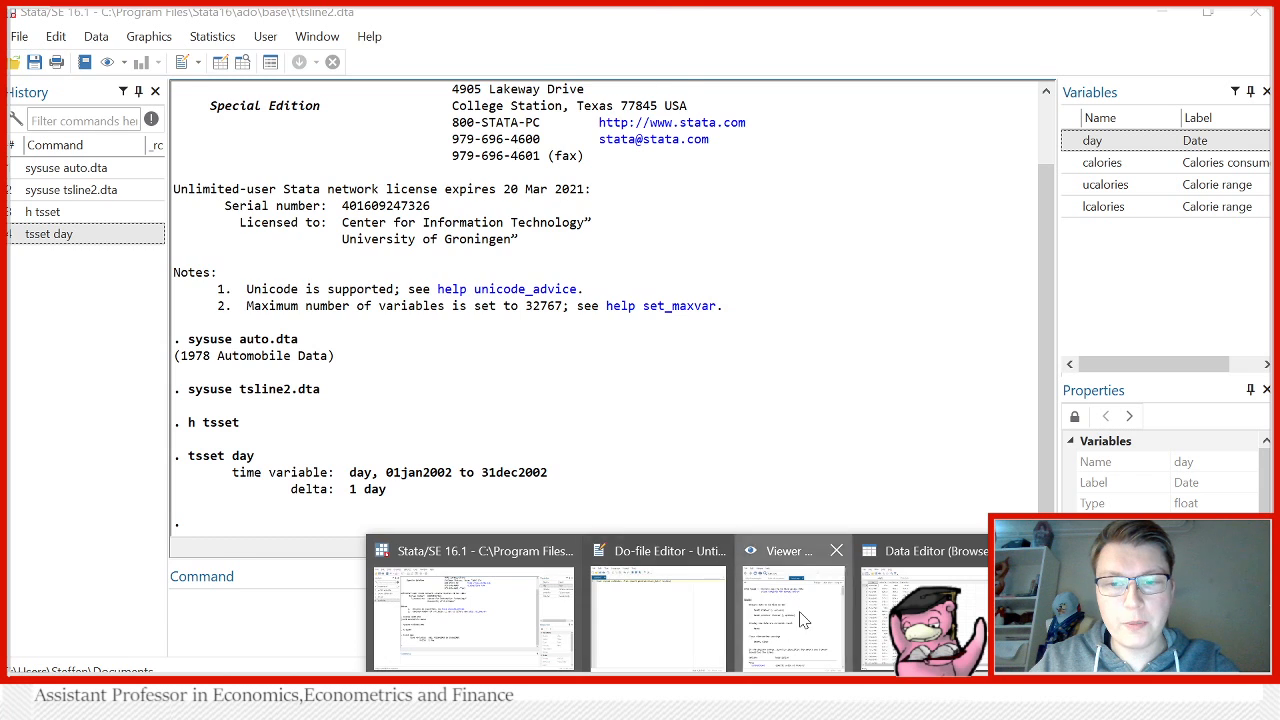
pyautogui.click(792, 616)
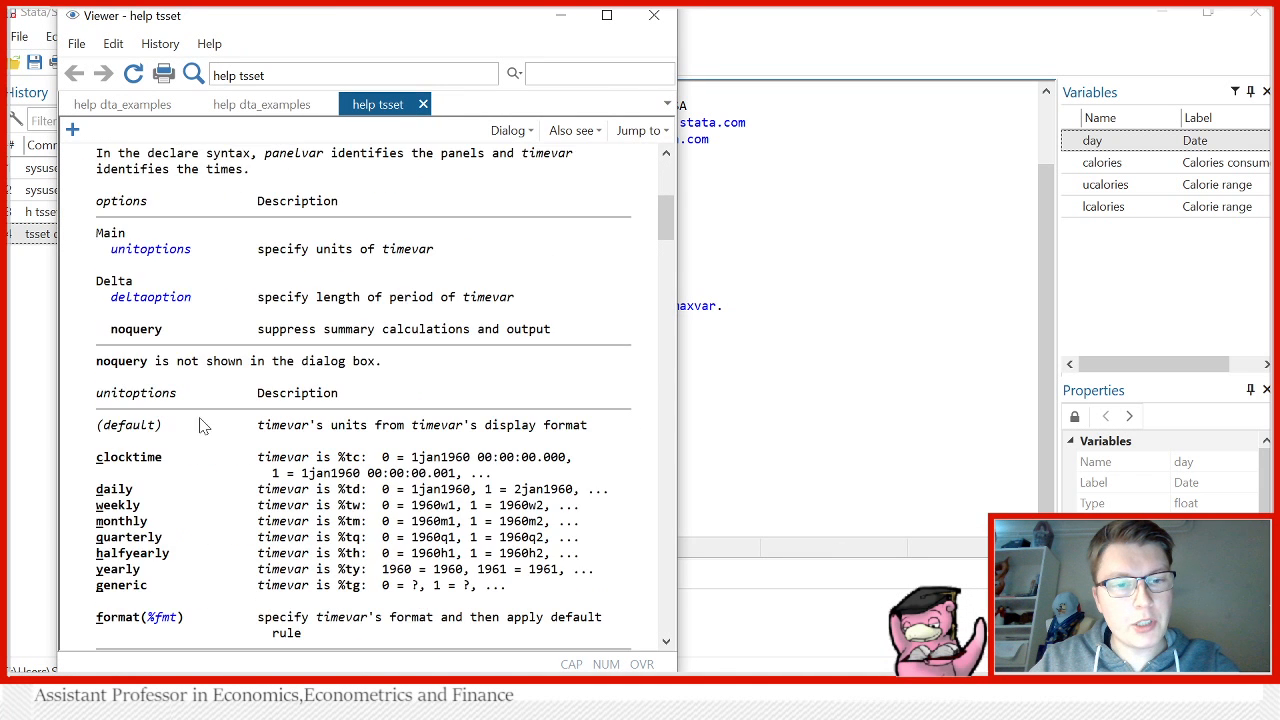
pyautogui.scroll(-3)
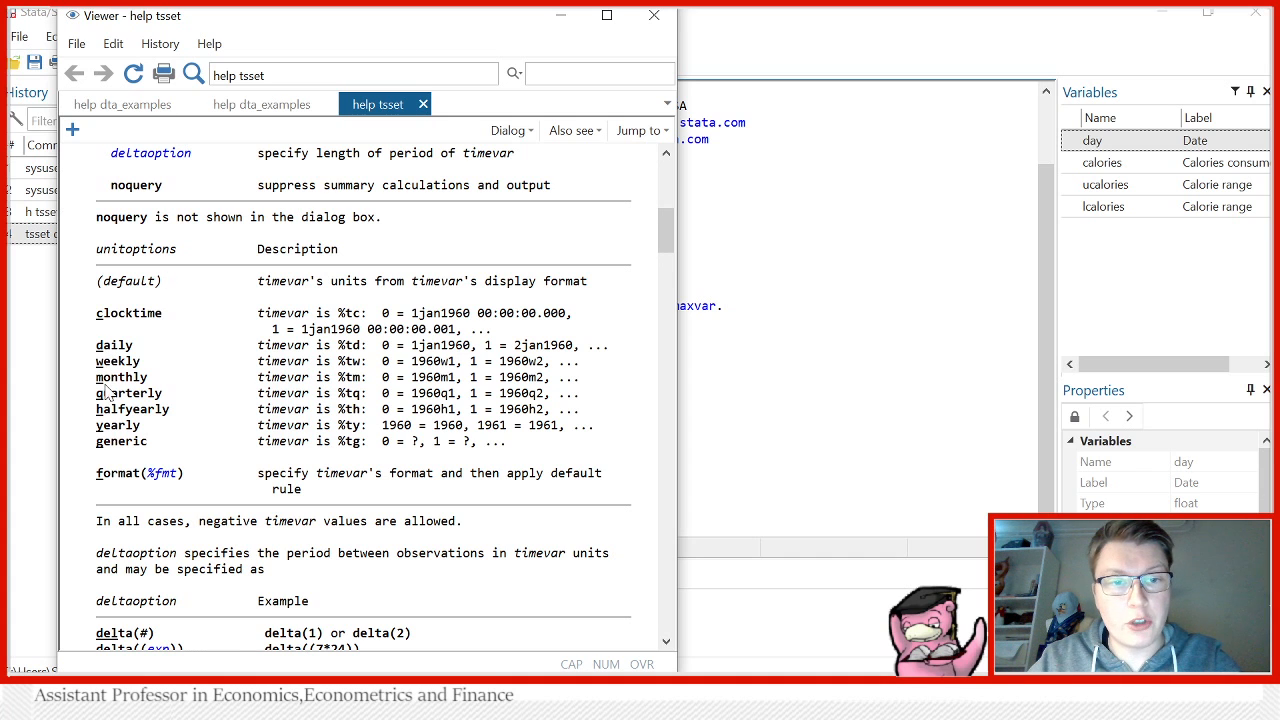
pyautogui.moveTo(110, 362)
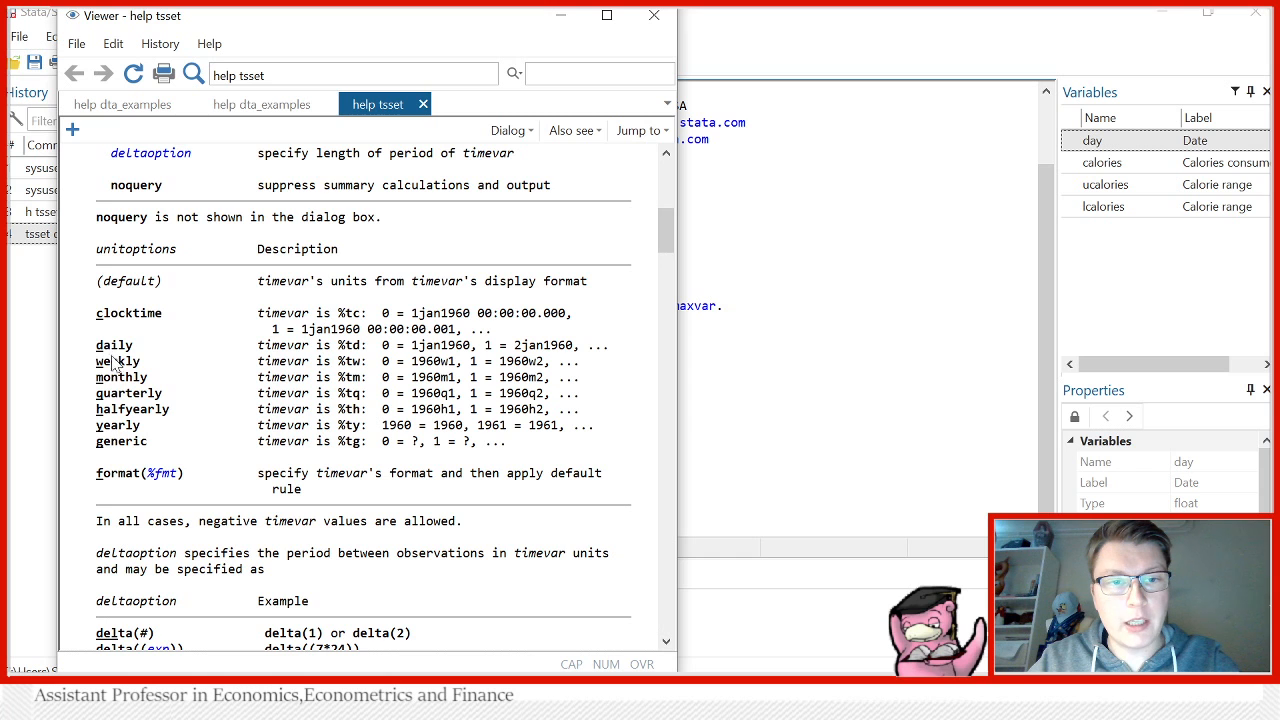
pyautogui.moveTo(116, 458)
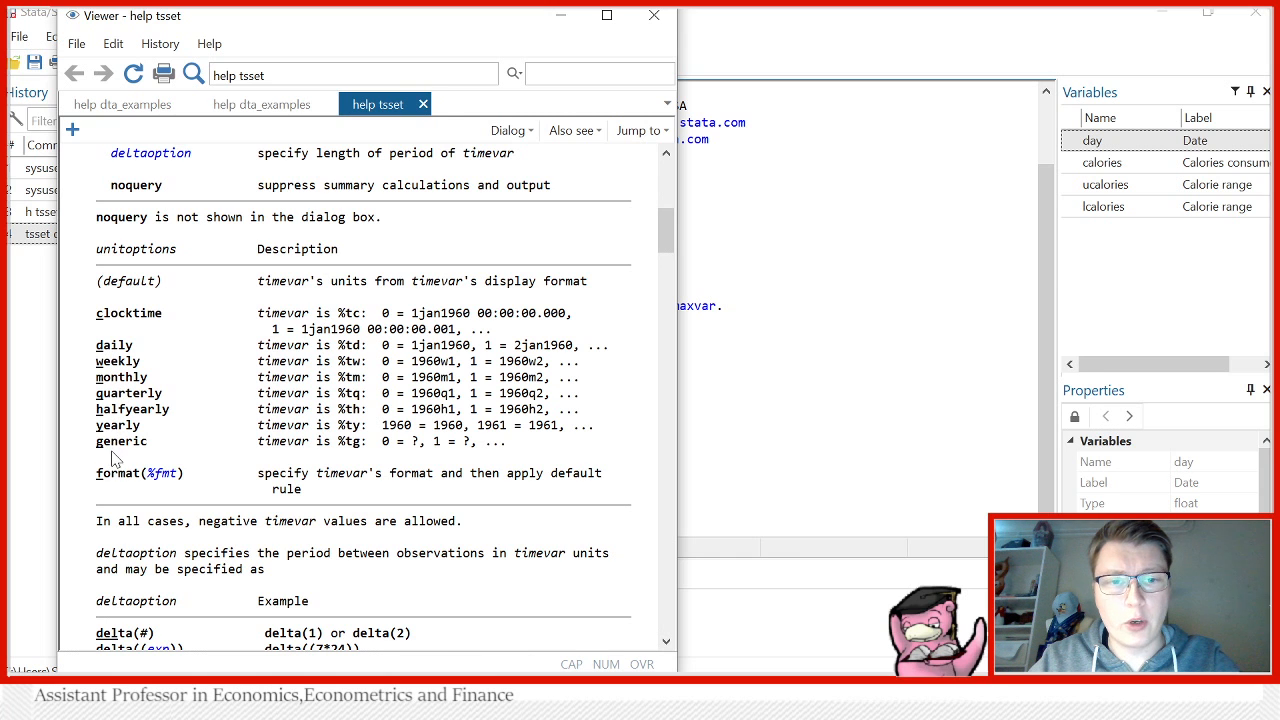
pyautogui.scroll(3)
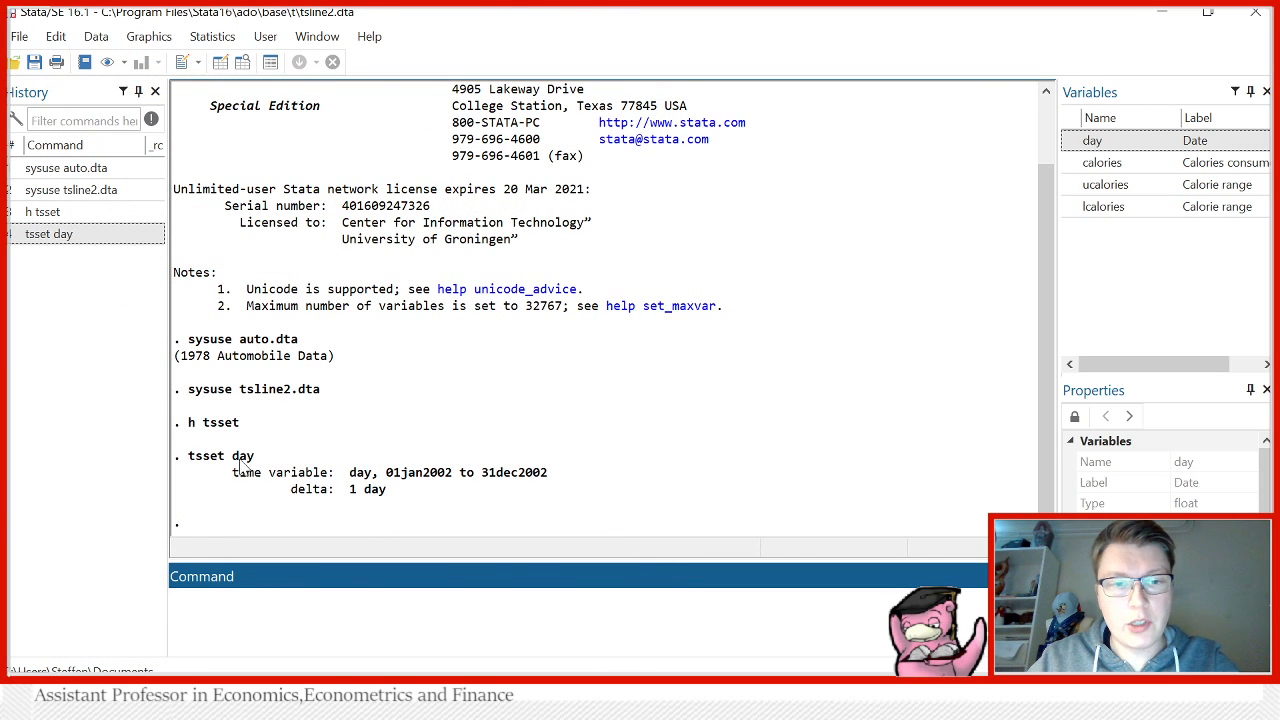
pyautogui.moveTo(504, 432)
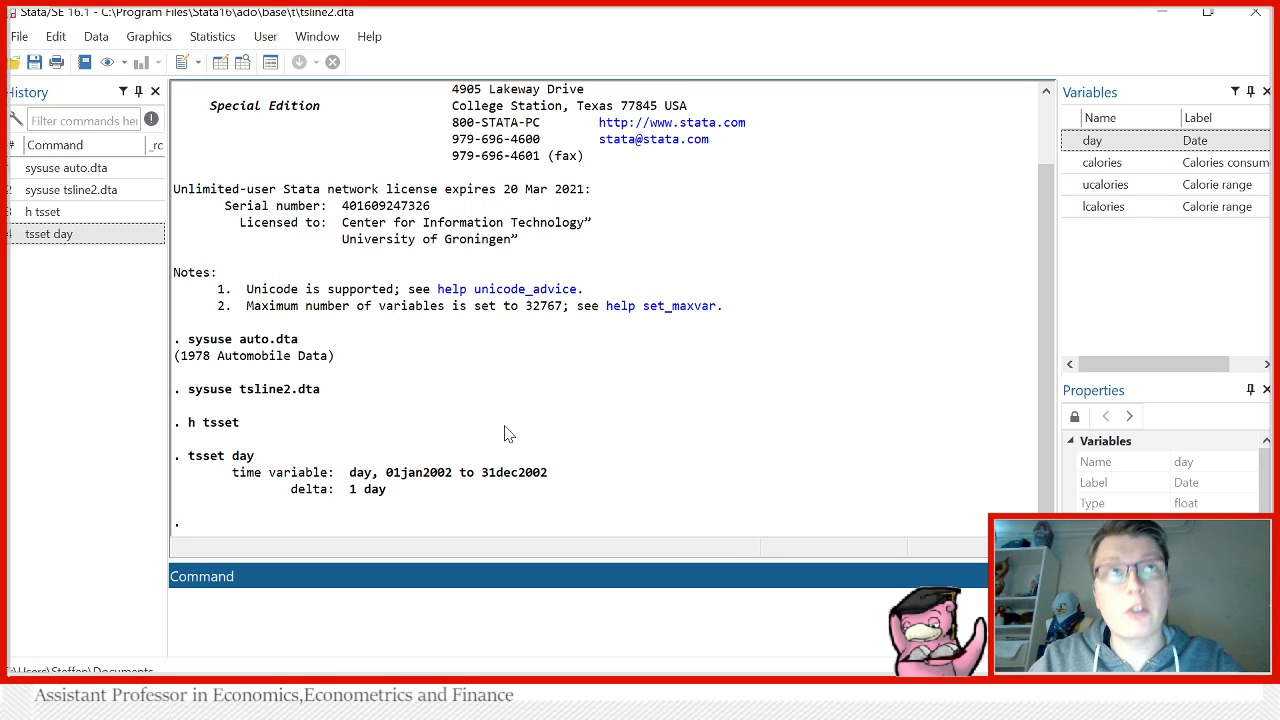
pyautogui.moveTo(418, 436)
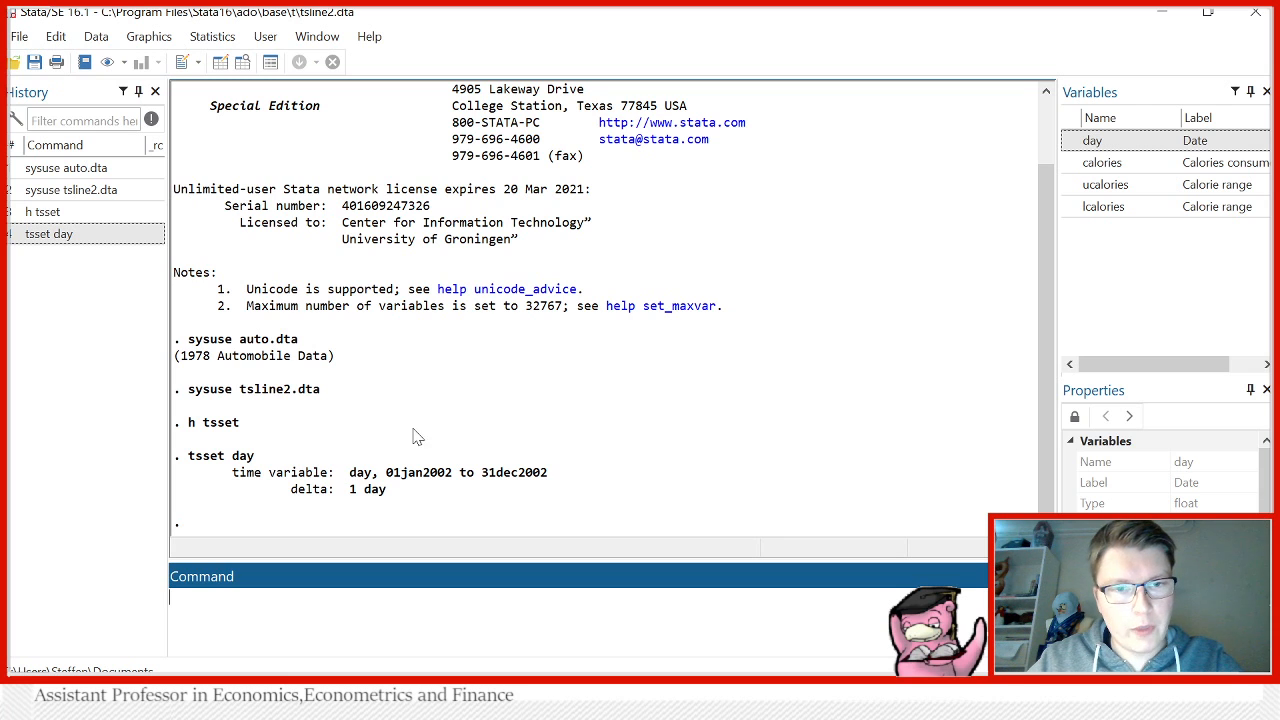
pyautogui.moveTo(476, 444)
pyautogui.write('clear')
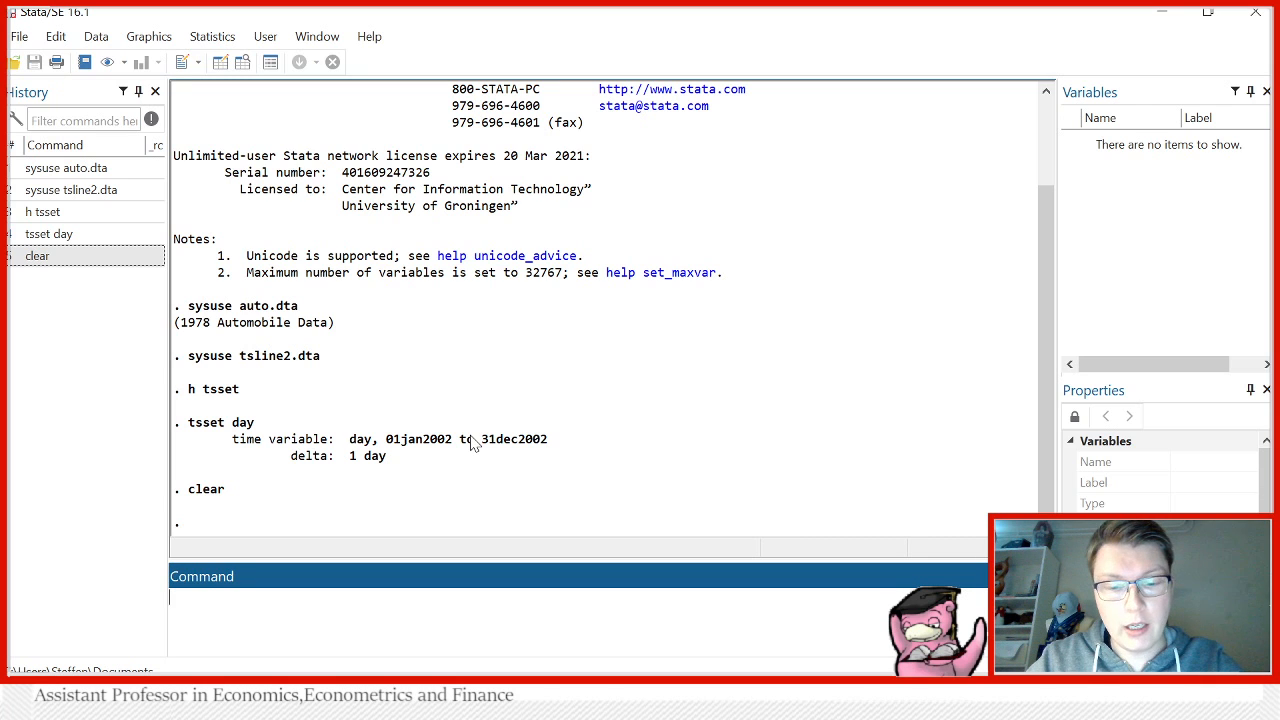
# Load invest2 with webuse and scroll through its company and time observations in the Data Editor.
pyautogui.write('webuse')
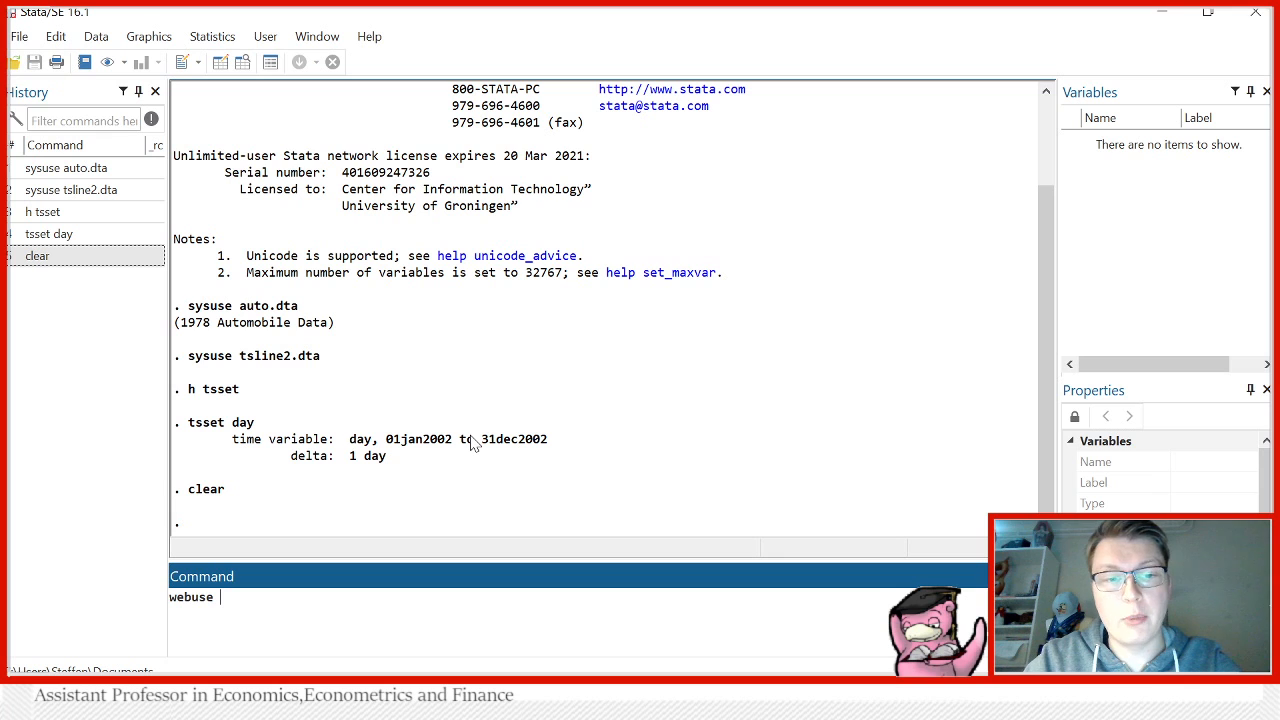
pyautogui.write('i')
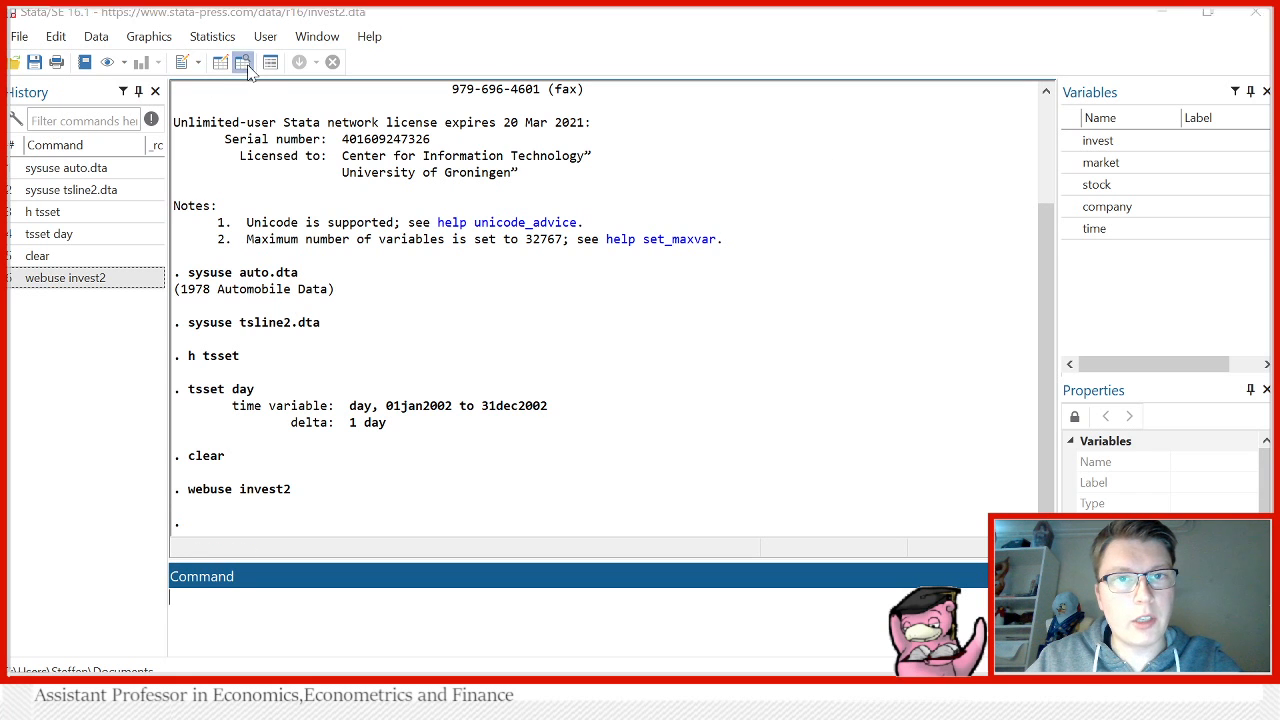
pyautogui.click(244, 62)
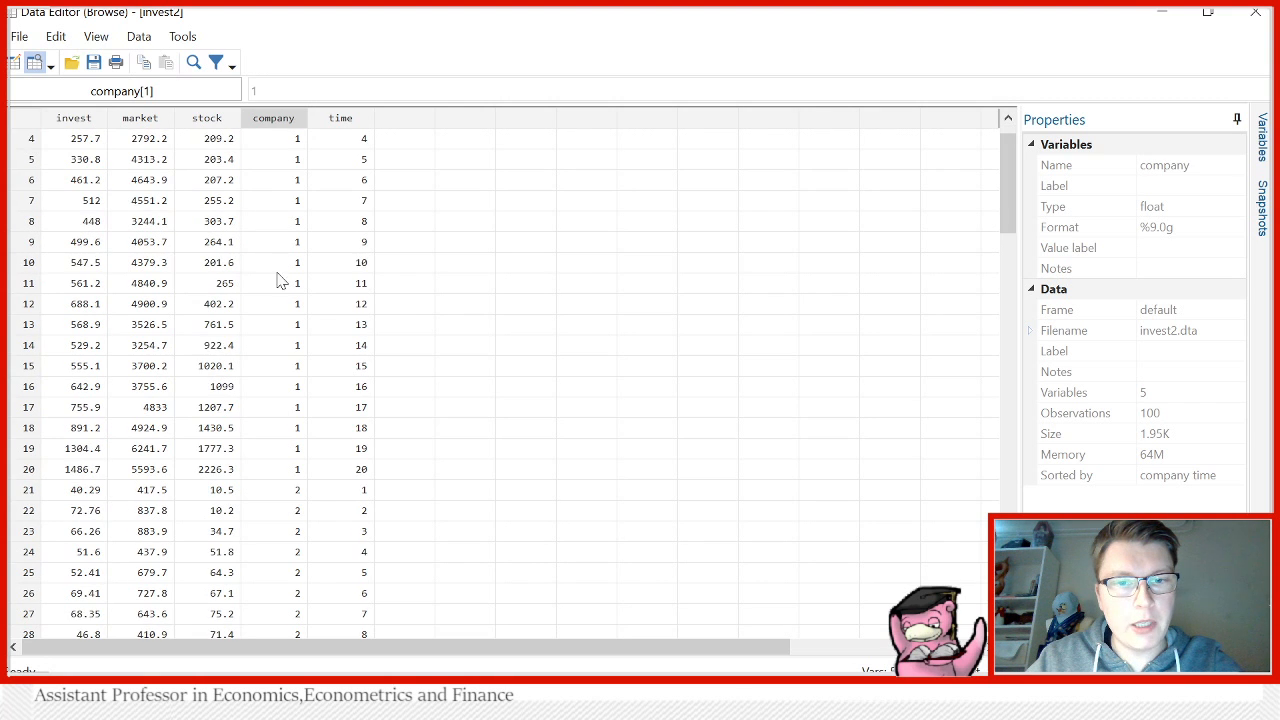
pyautogui.scroll(3)
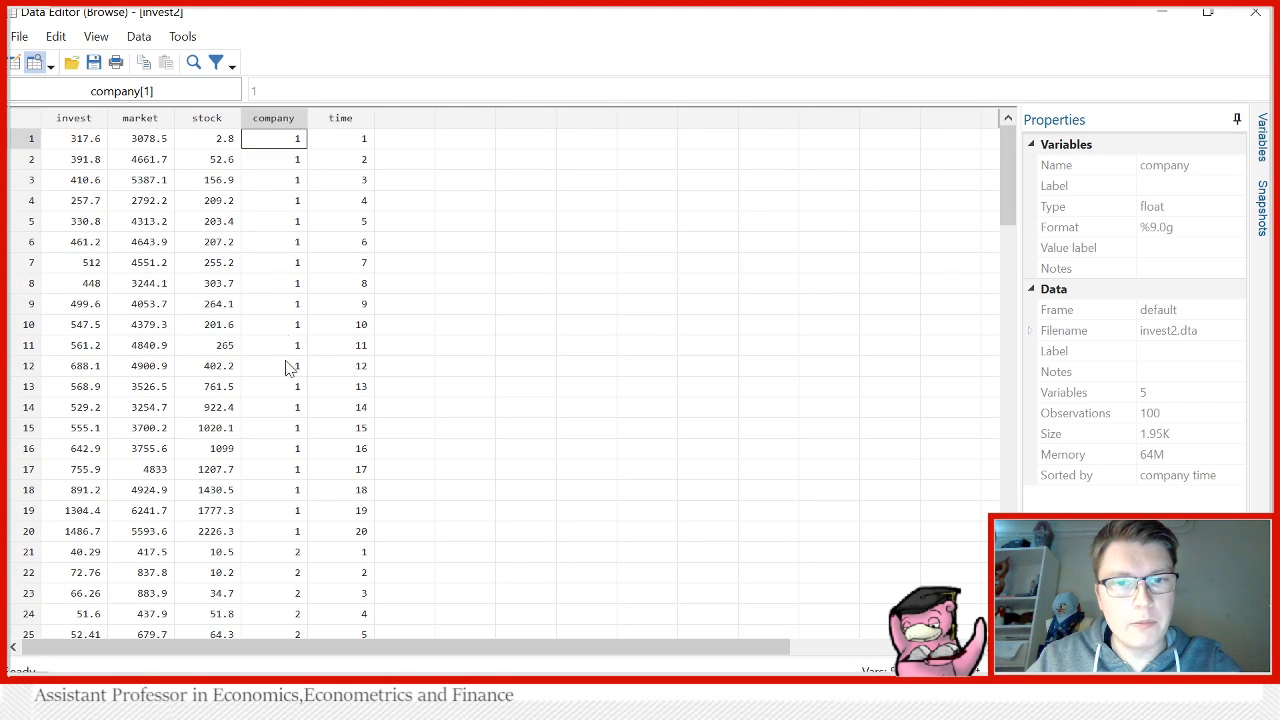
pyautogui.moveTo(360, 408)
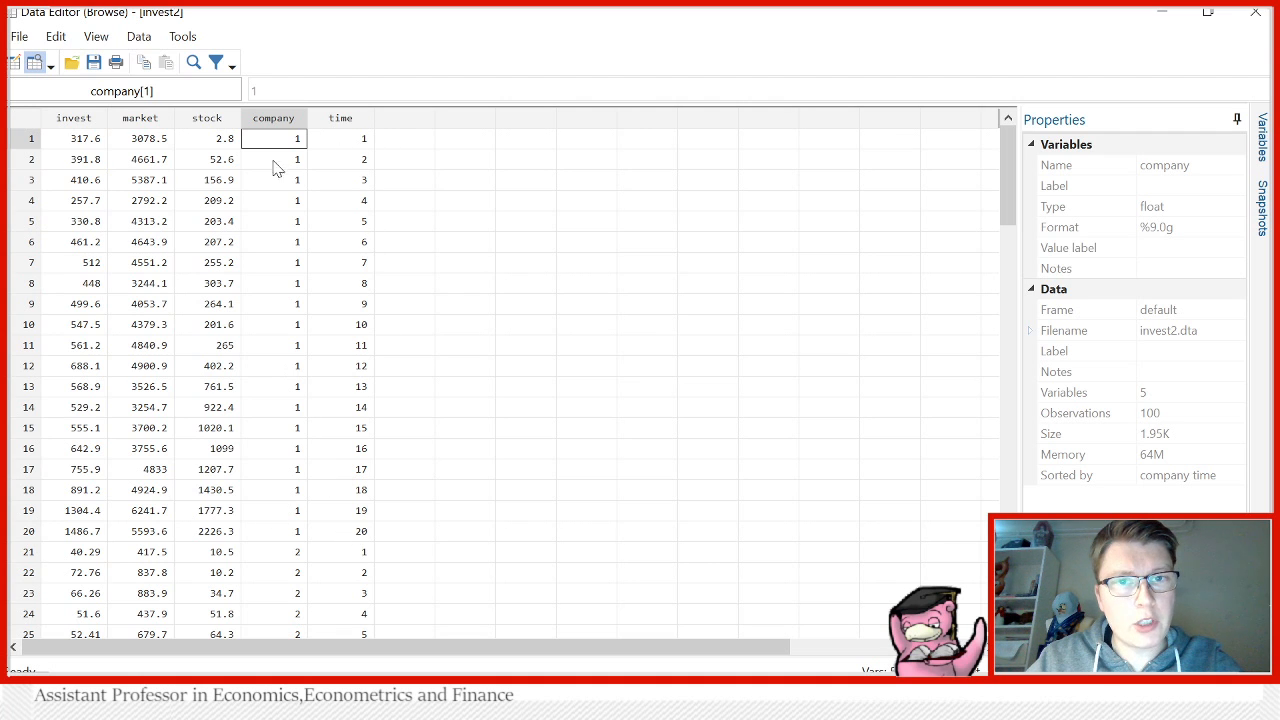
pyautogui.scroll(-3)
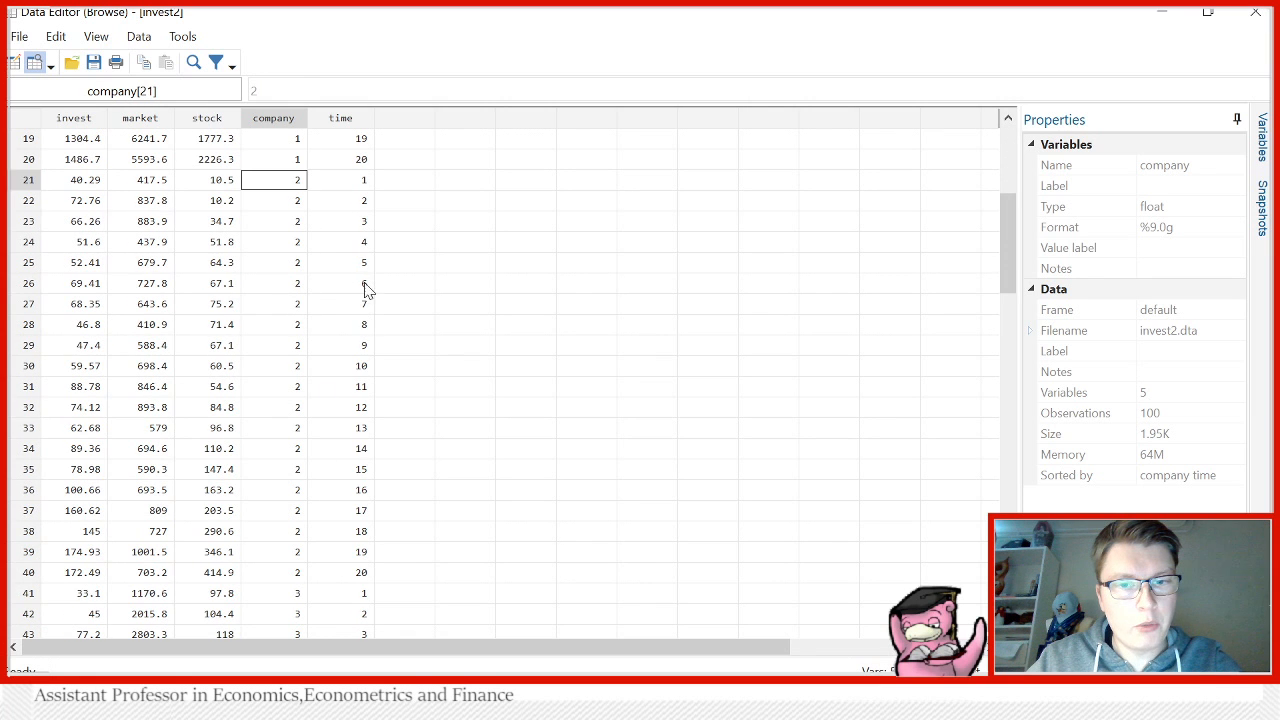
pyautogui.scroll(-3)
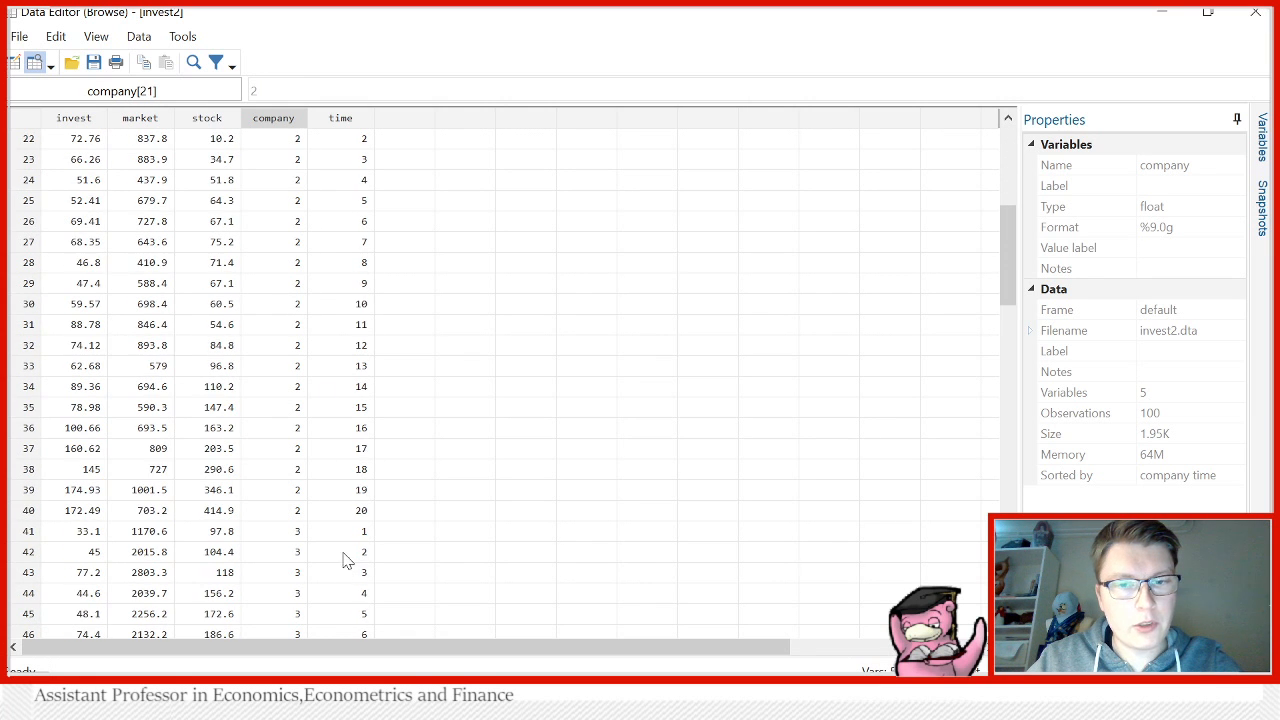
pyautogui.scroll(-3)
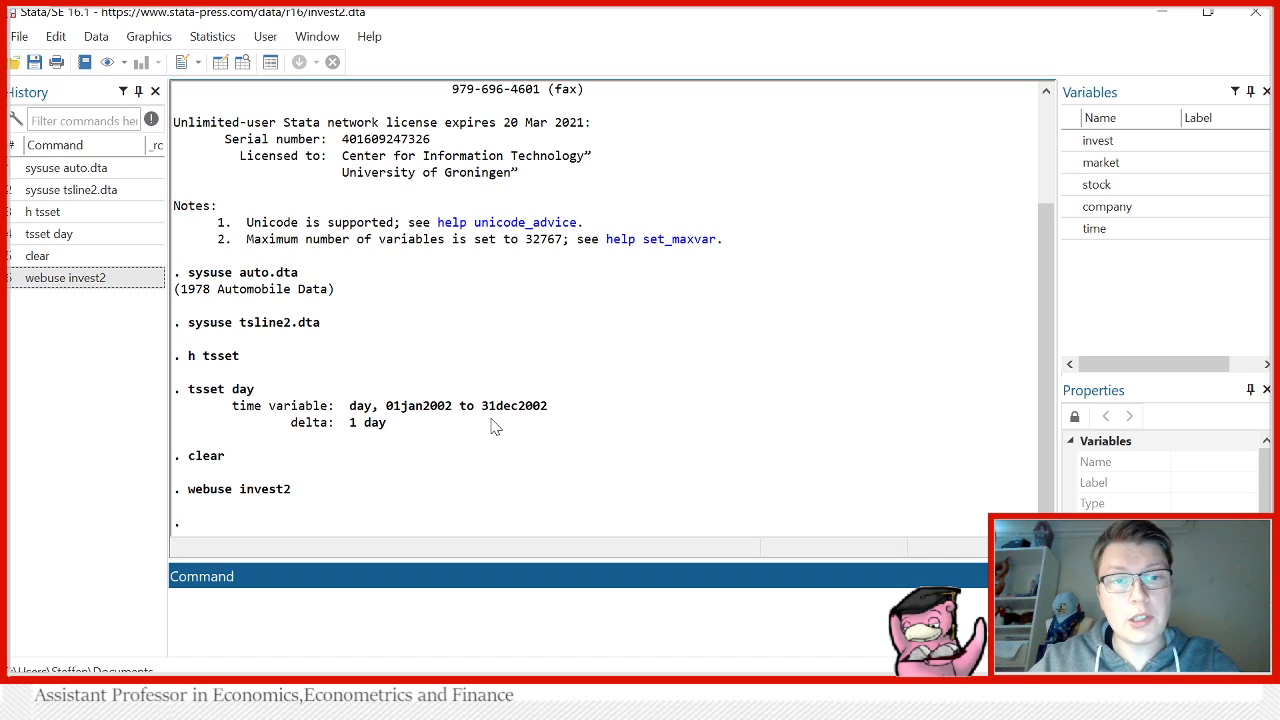
# Start a tsset command for the invest2 panel declaration.
pyautogui.write('tsse')
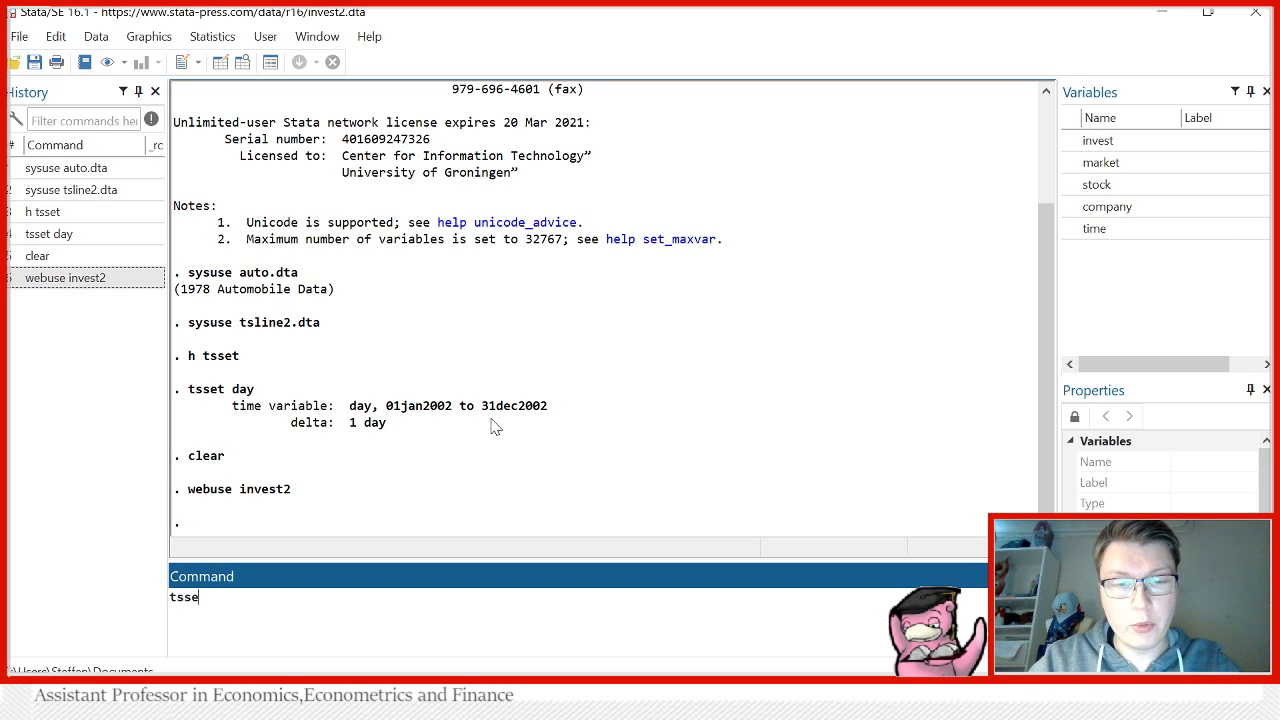
pyautogui.write('t')
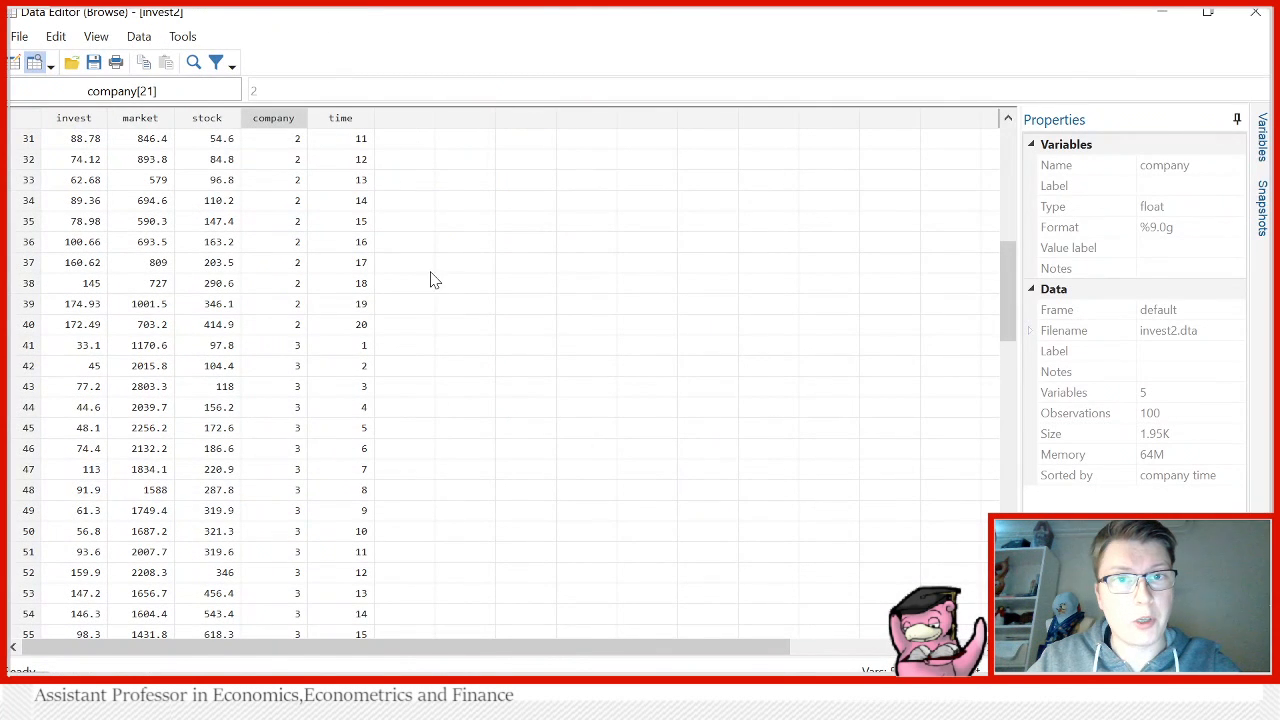
pyautogui.moveTo(360, 130)
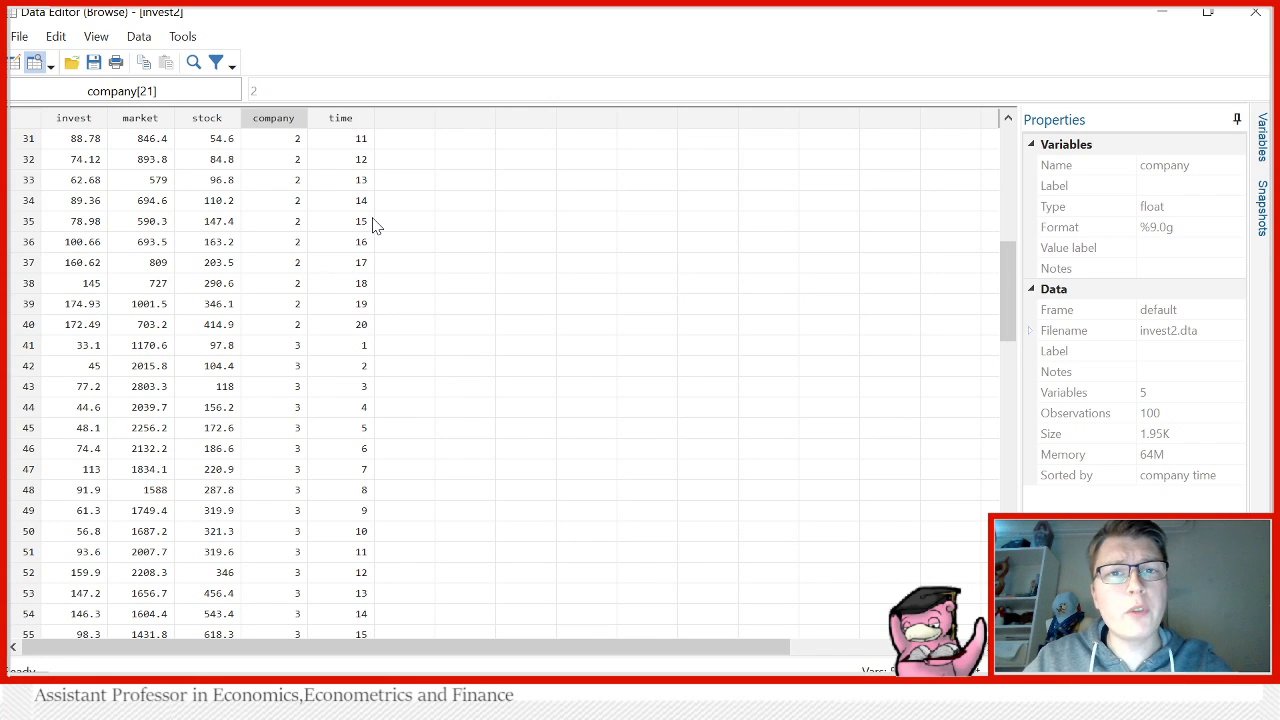
pyautogui.moveTo(270, 168)
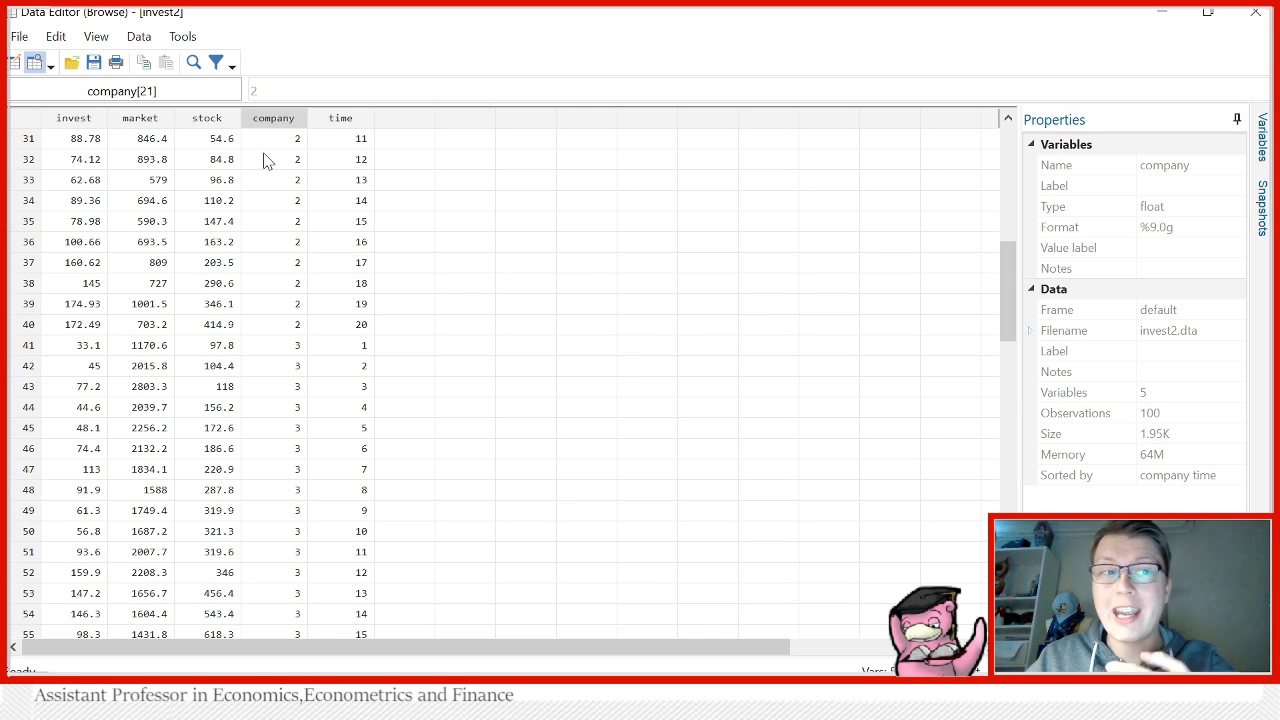
pyautogui.moveTo(298, 132)
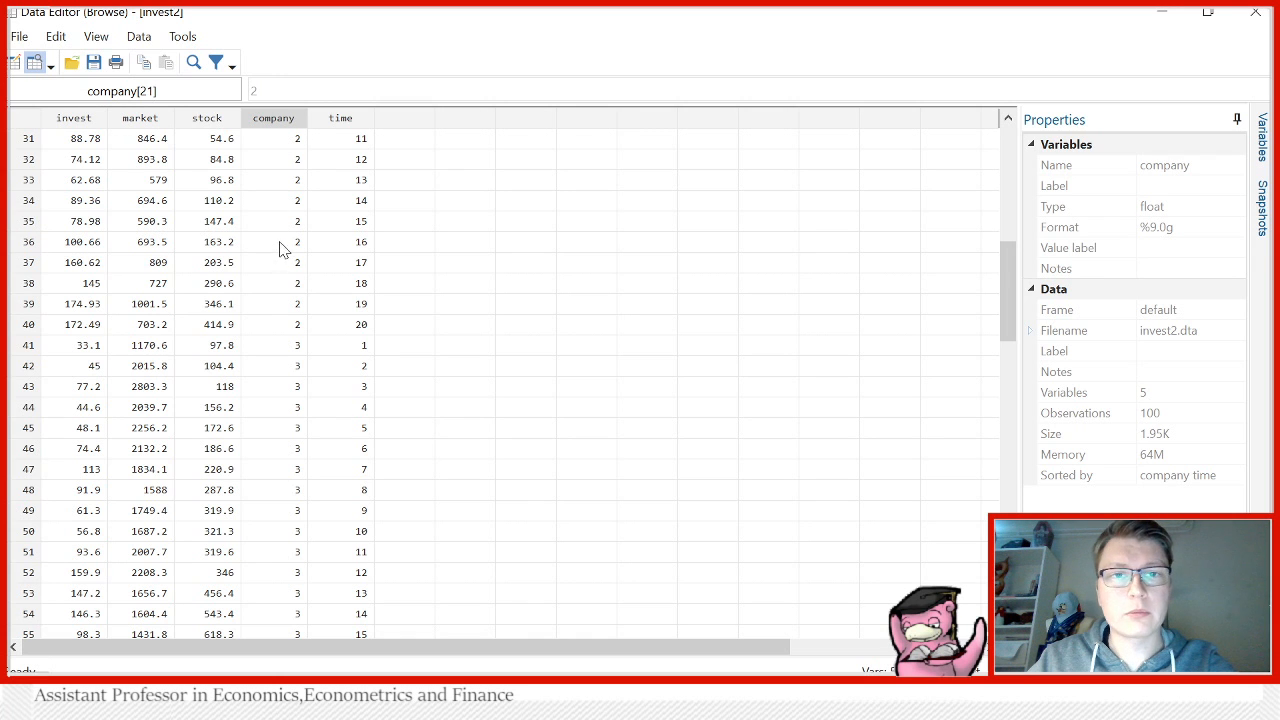
pyautogui.moveTo(1072, 52)
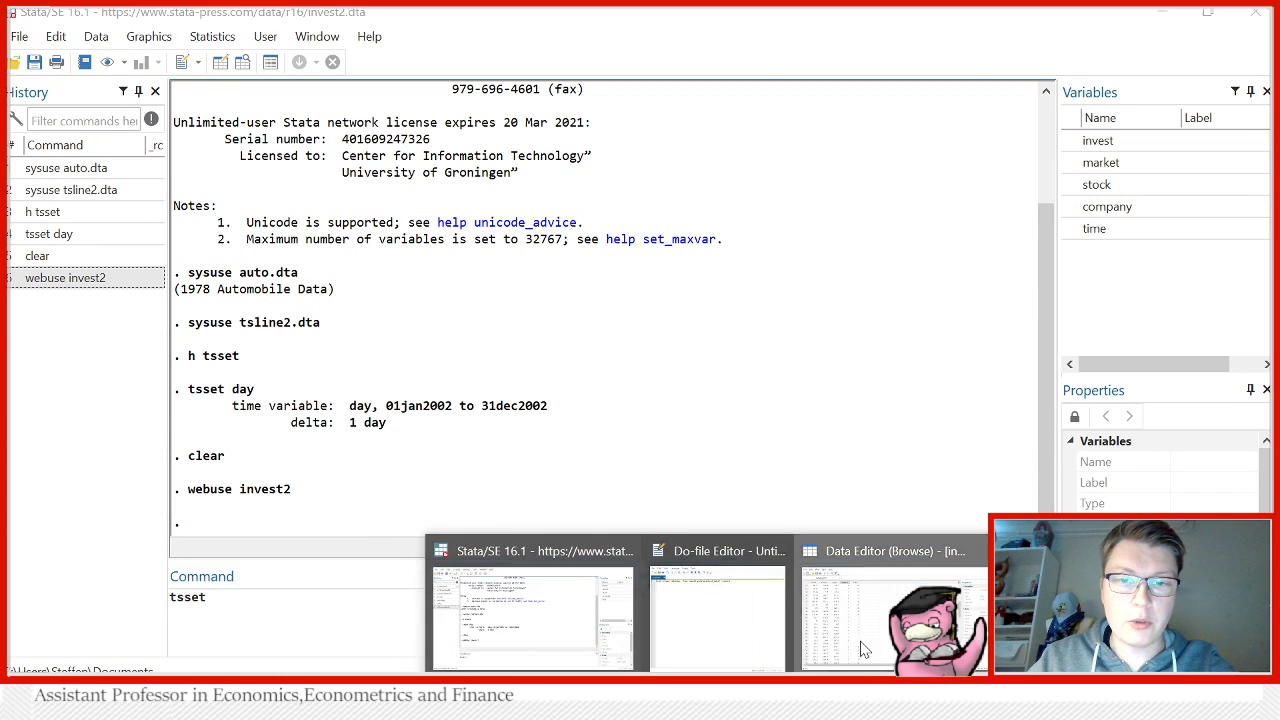
# Run tsset time company, declaring invest2 as a panel with company 1 to 5.
pyautogui.click(892, 618)
pyautogui.write(' time')
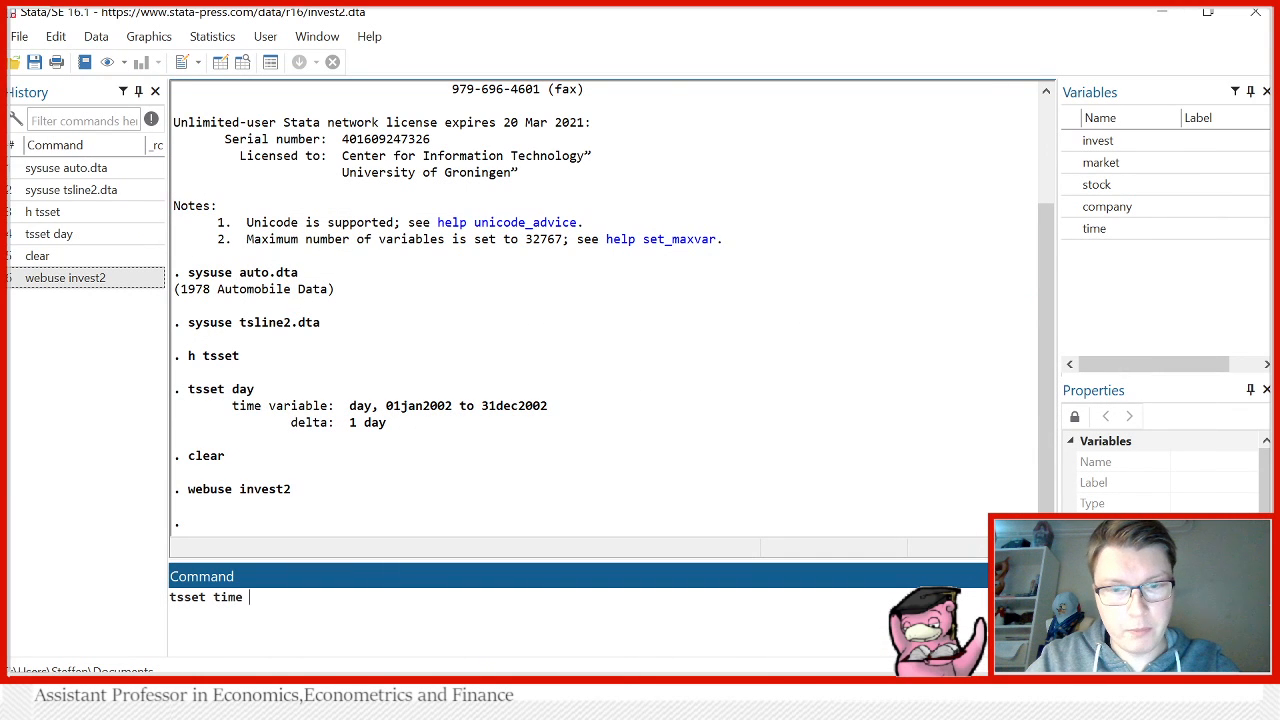
pyautogui.write(' company')
pyautogui.press('Return')
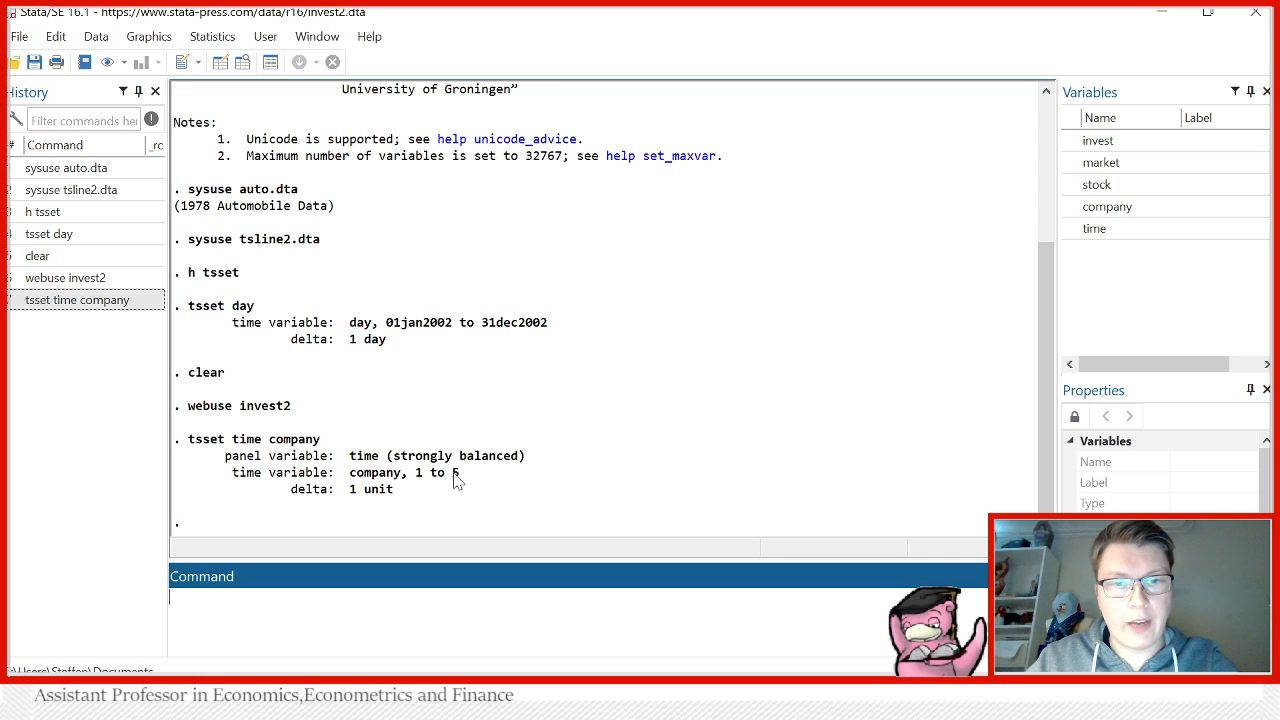
pyautogui.moveTo(462, 476)
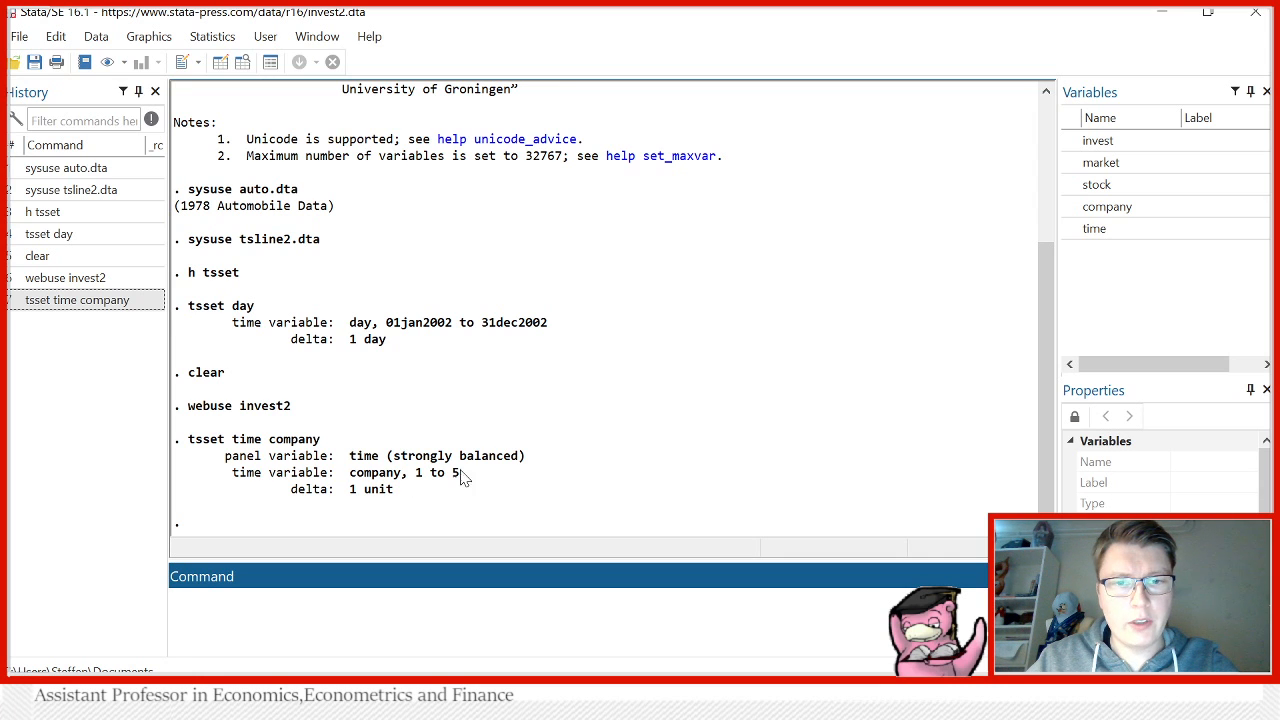
pyautogui.moveTo(408, 506)
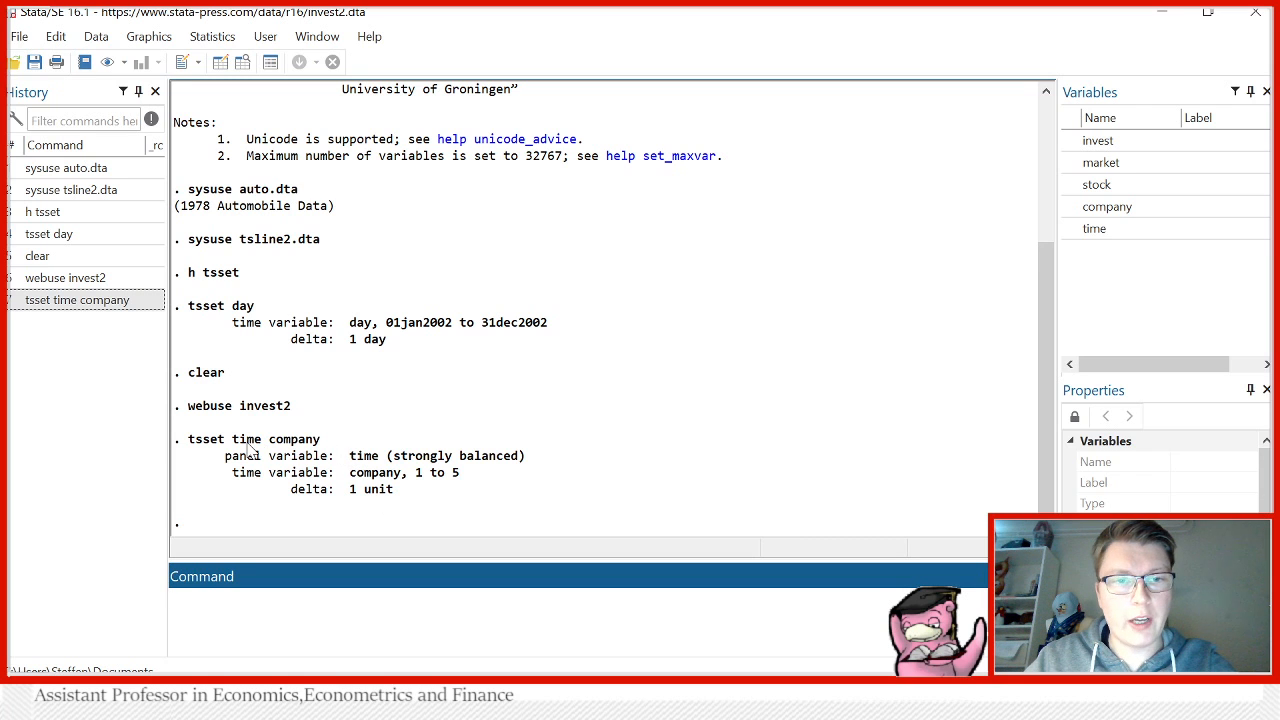
pyautogui.moveTo(344, 440)
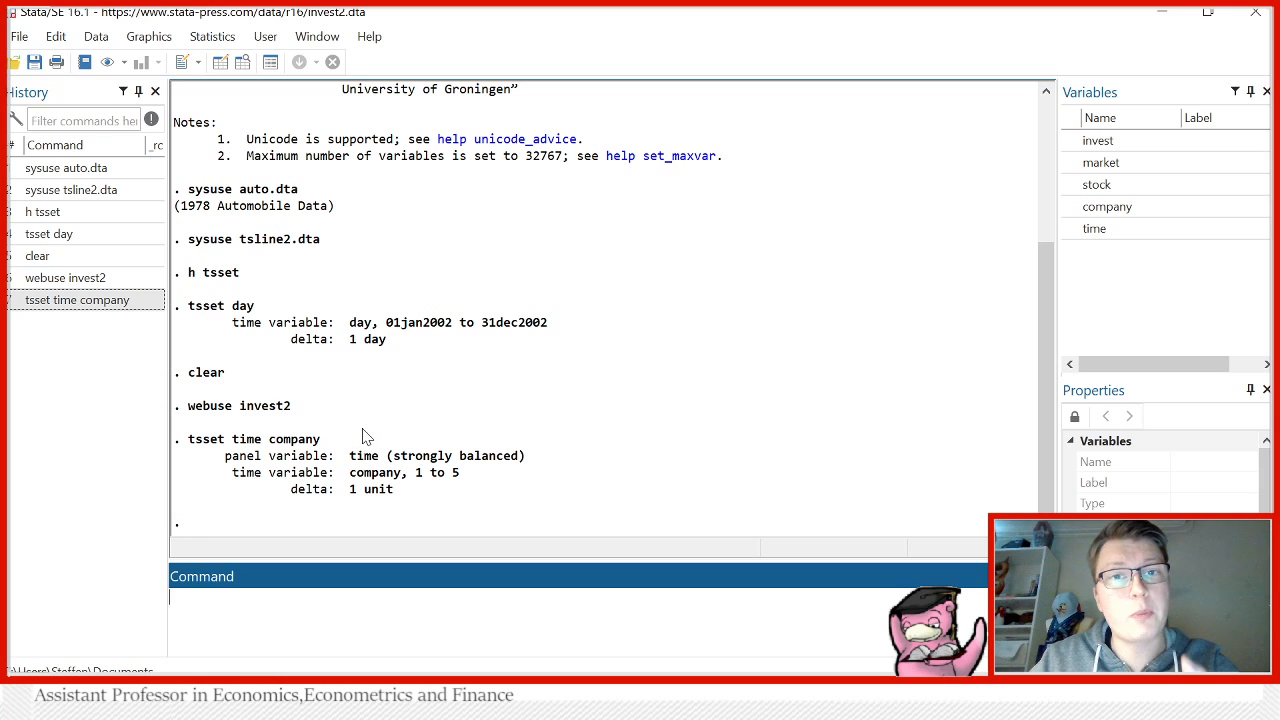
pyautogui.moveTo(446, 478)
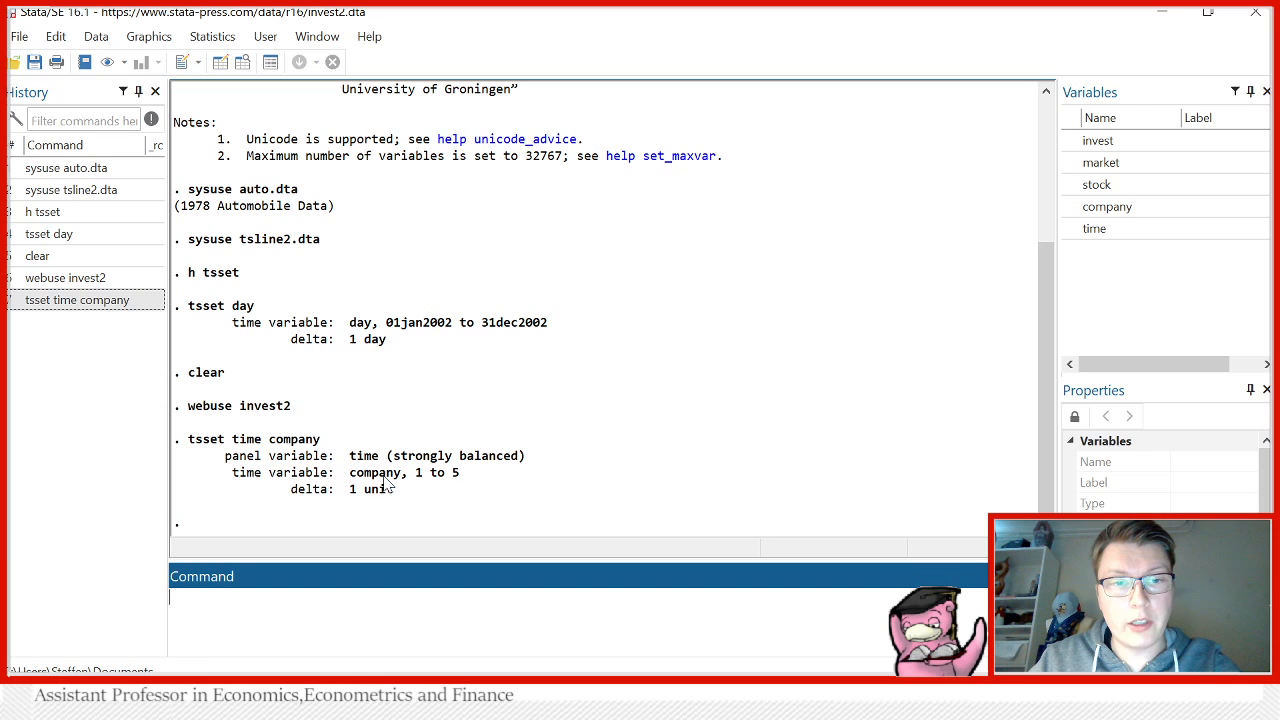
pyautogui.moveTo(408, 442)
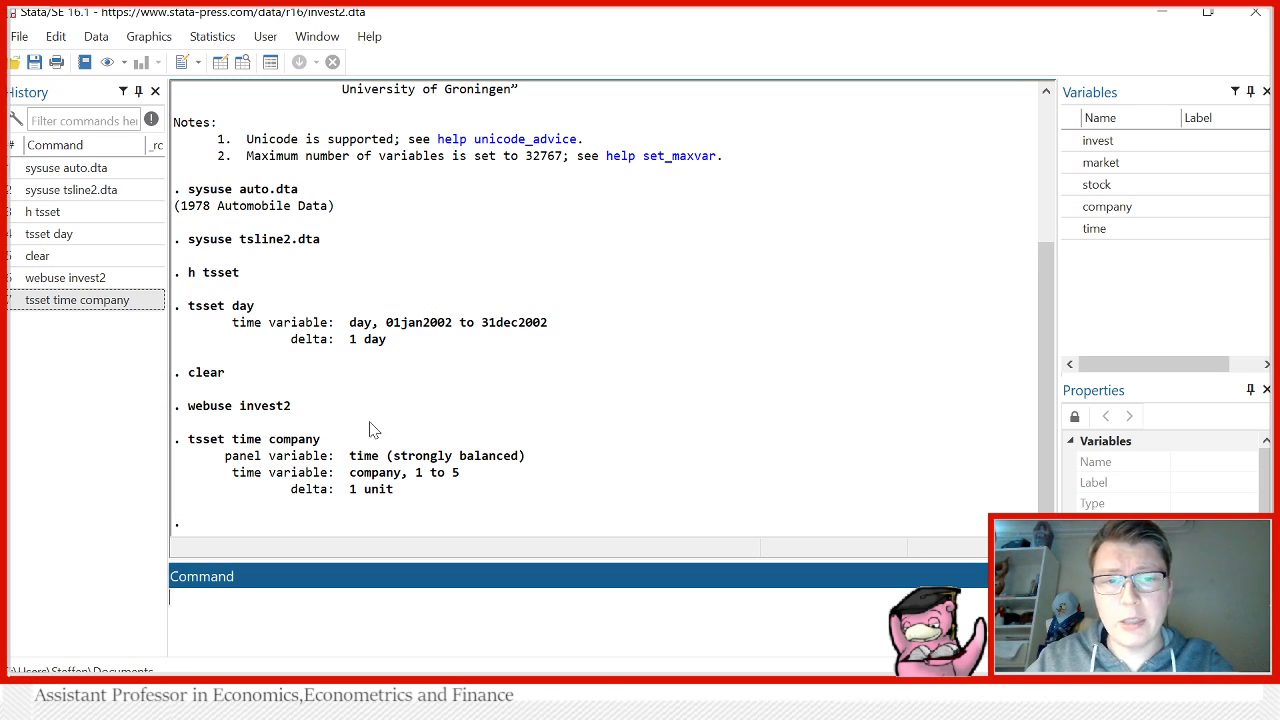
pyautogui.moveTo(292, 442)
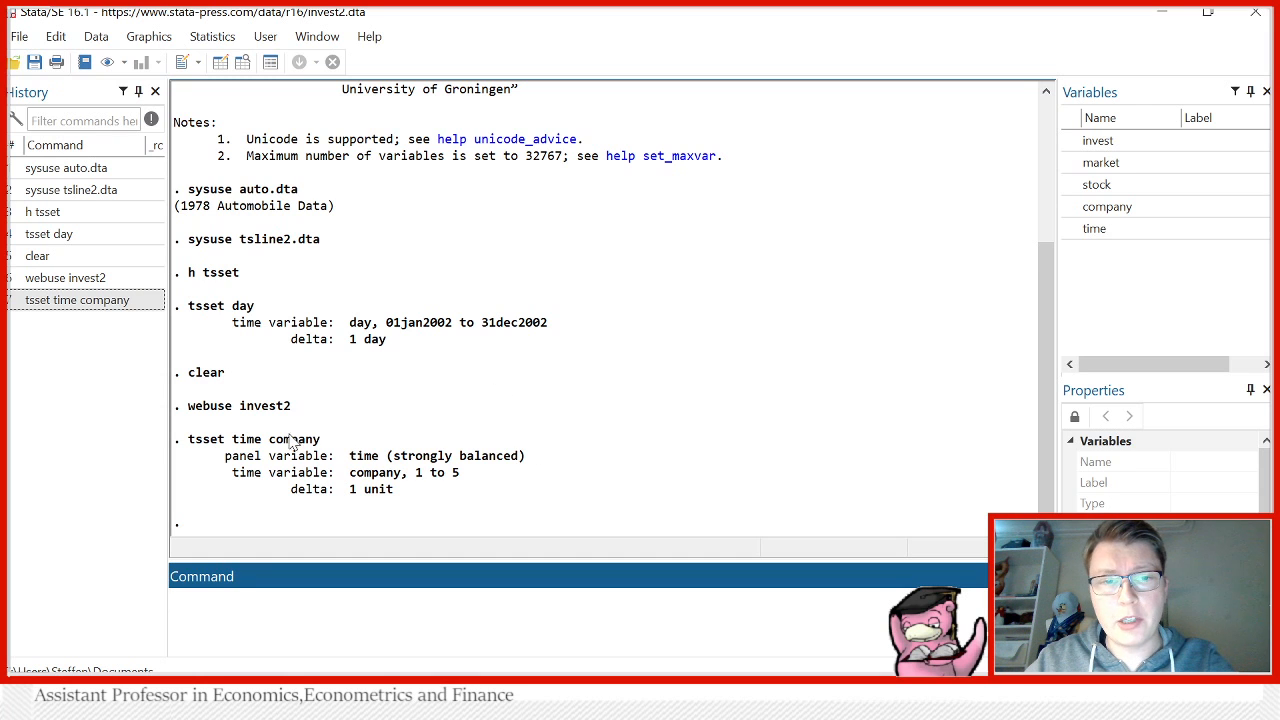
pyautogui.moveTo(484, 504)
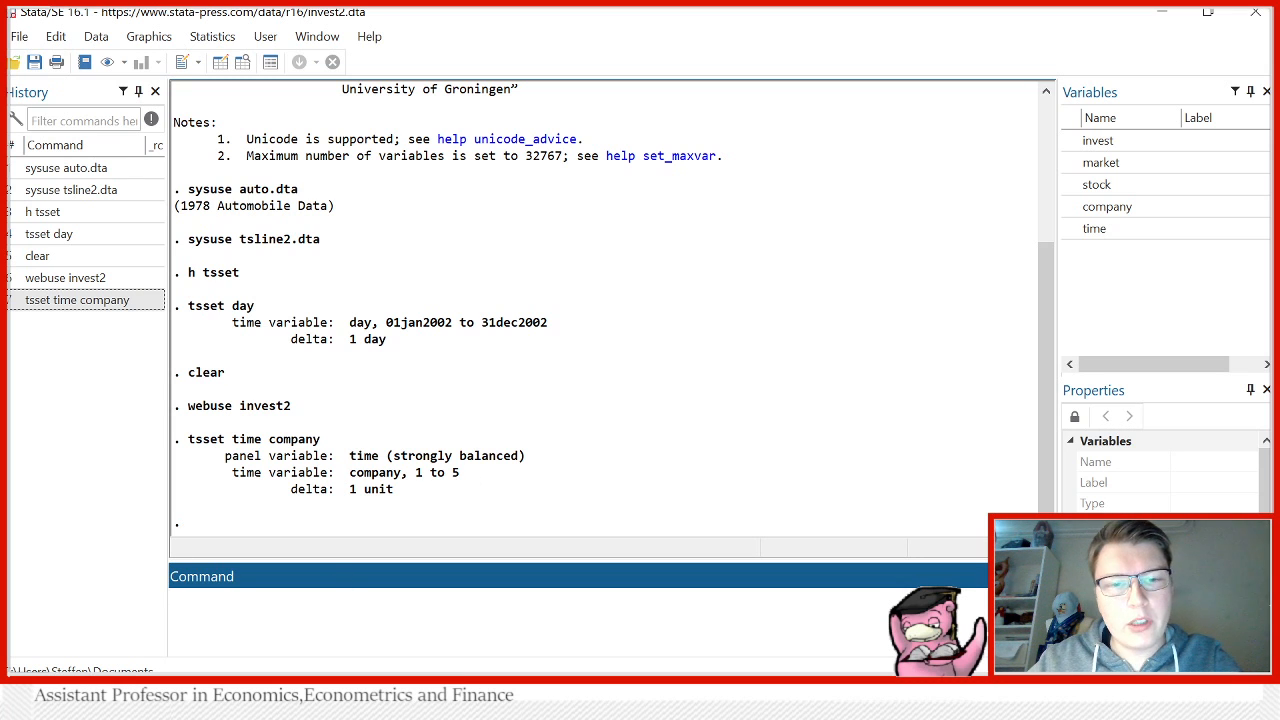
# Clear invest2, load sp500.dta from the example datasets and browse its date and price values.
pyautogui.press('Return')
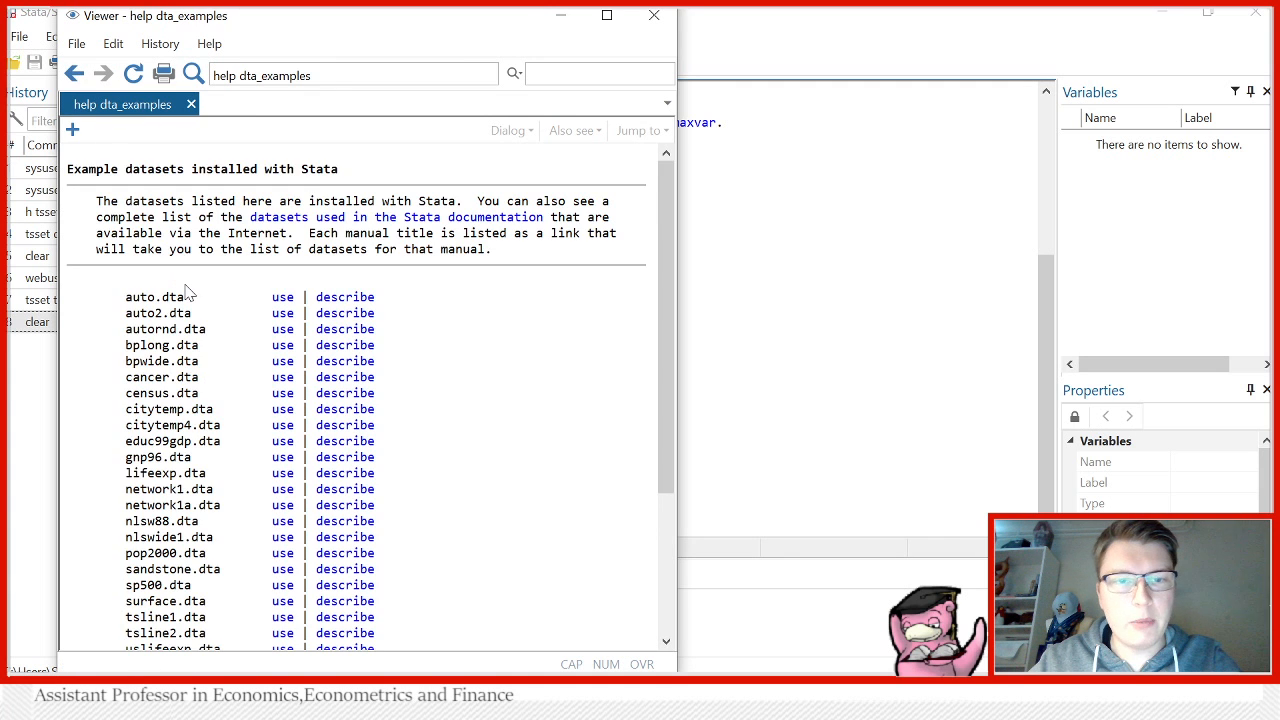
pyautogui.scroll(-3)
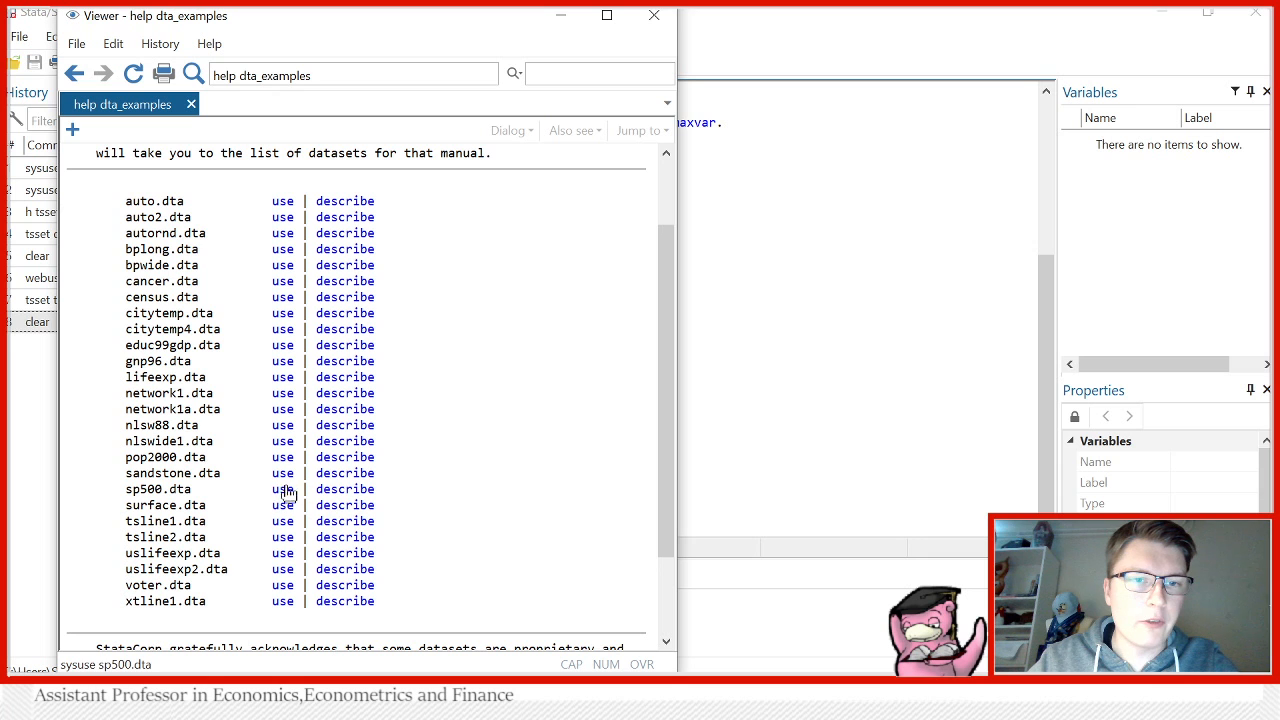
pyautogui.click(284, 488)
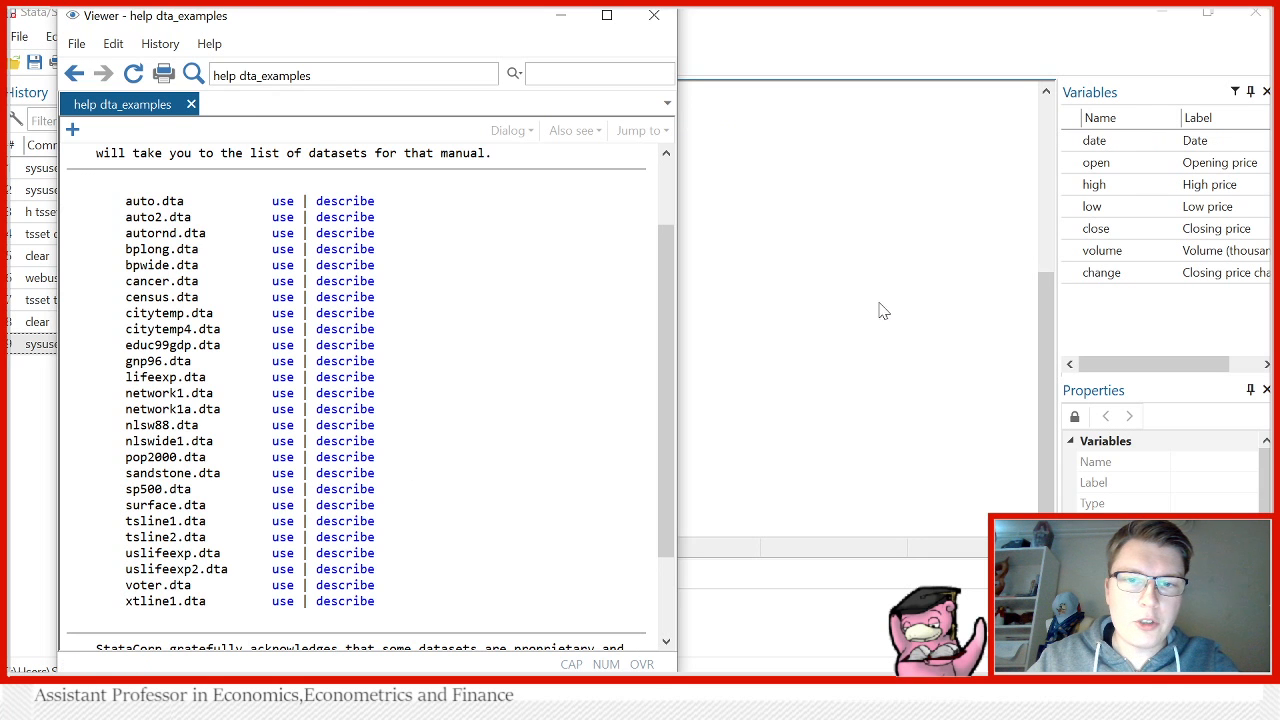
pyautogui.click(282, 488)
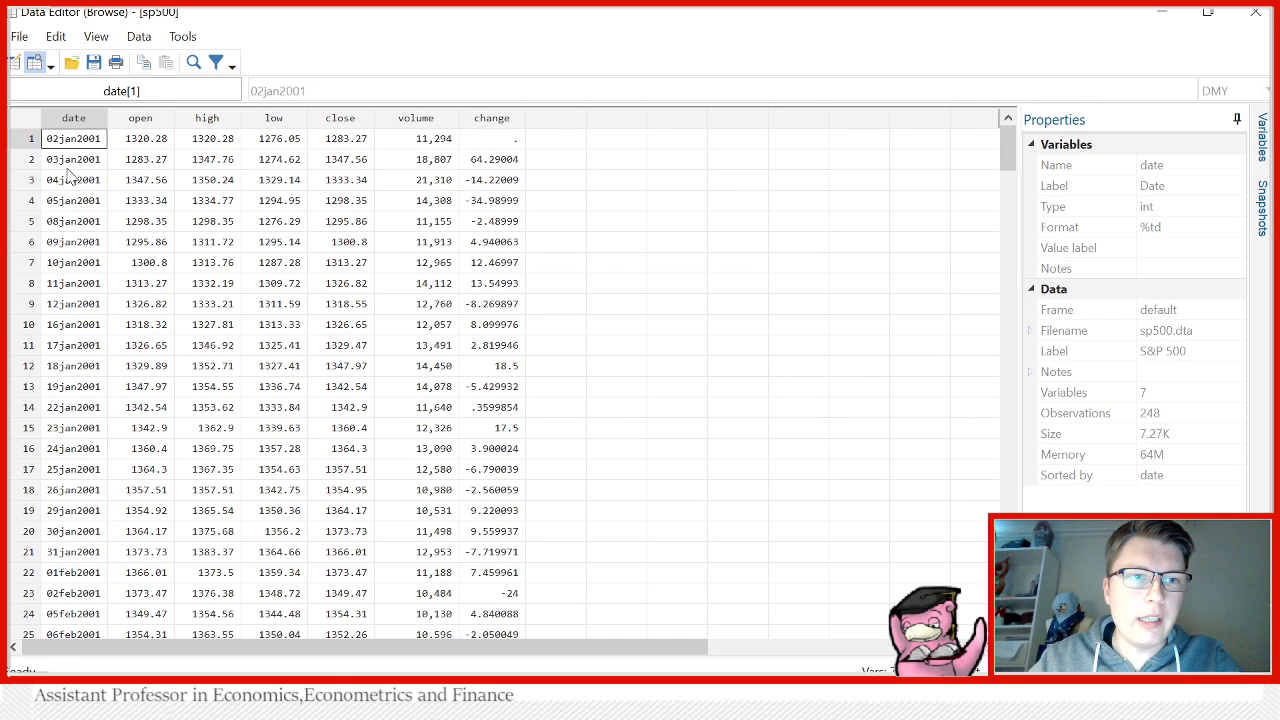
pyautogui.moveTo(64, 402)
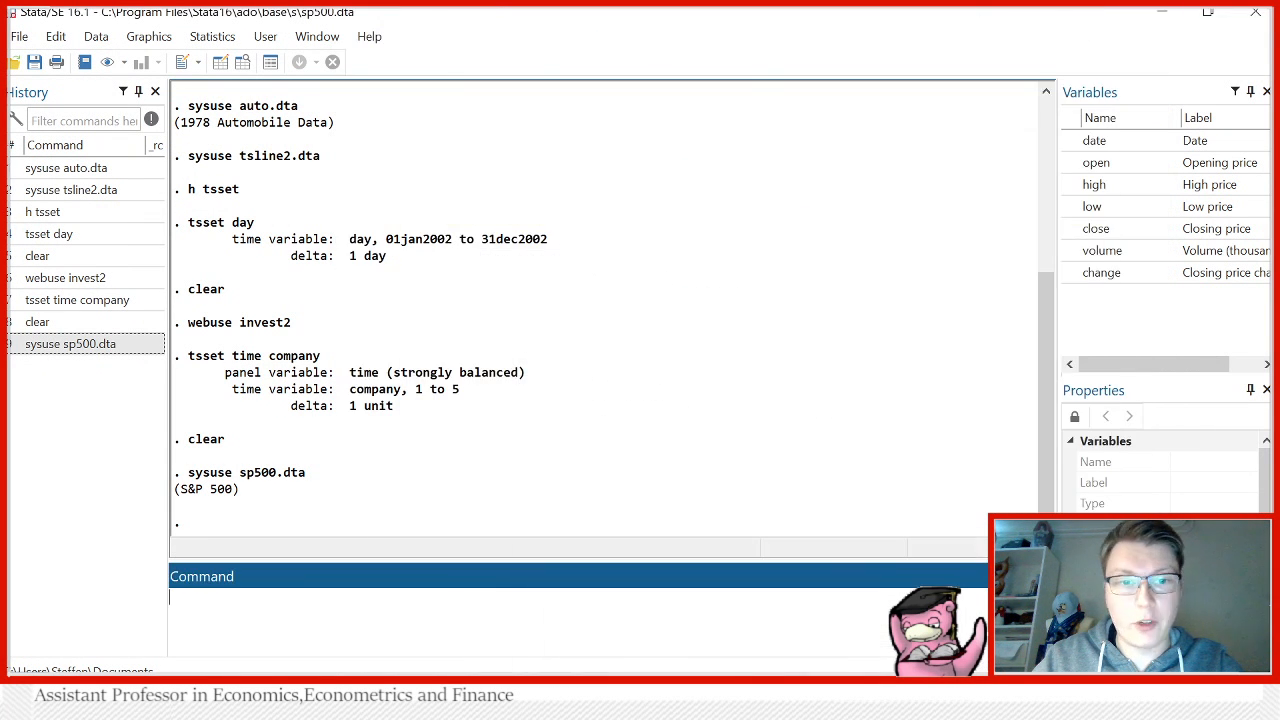
# Declare date as the daily S&P 500 time variable, which reports gaps.
pyautogui.write('tsset')
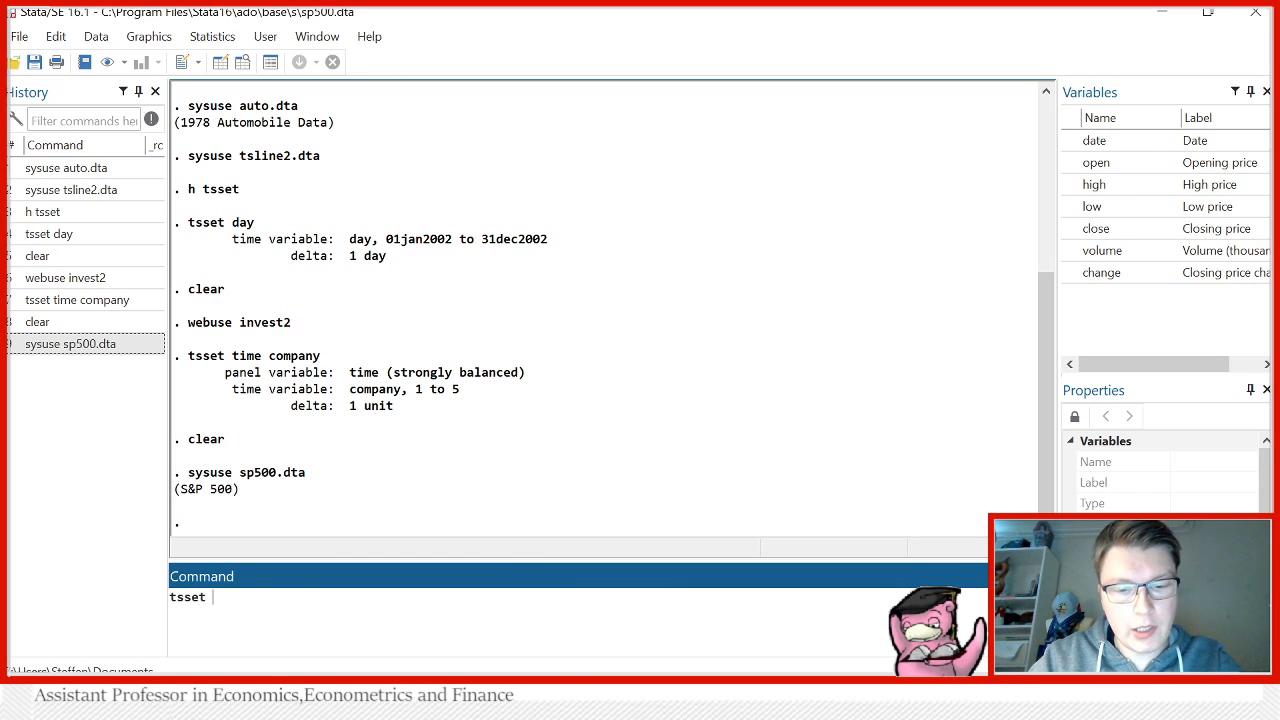
pyautogui.press('Return')
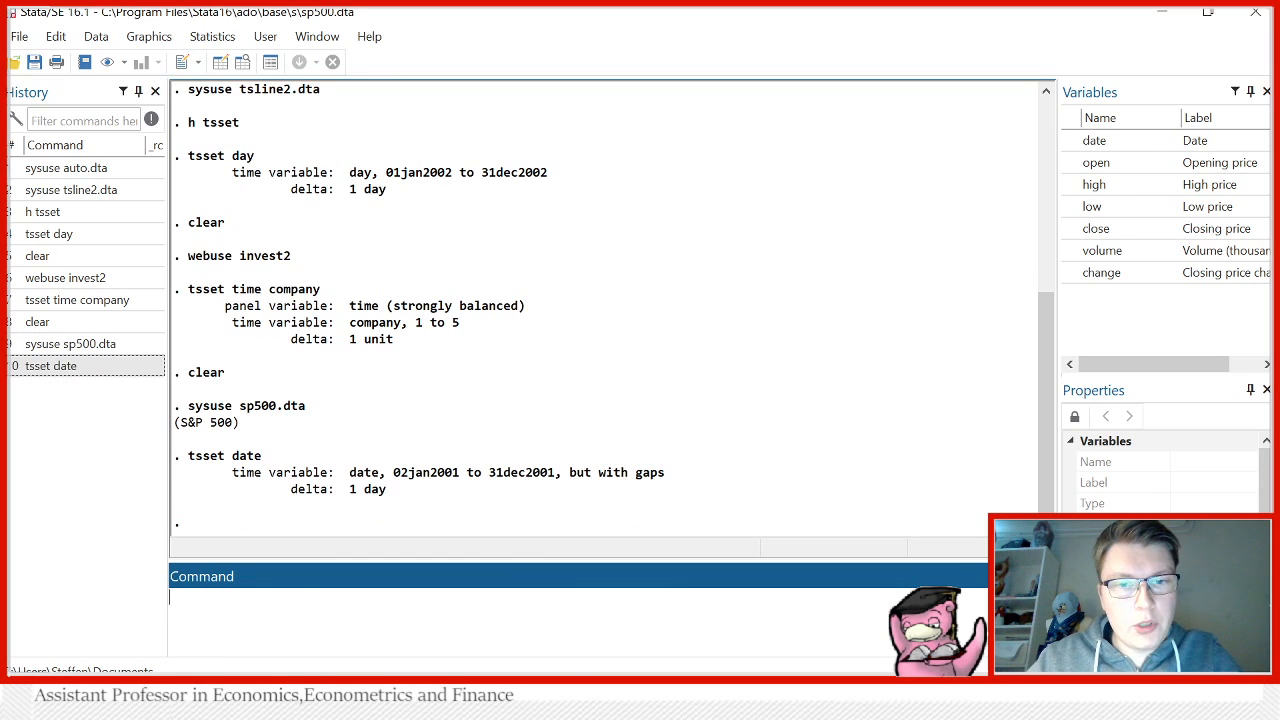
pyautogui.moveTo(672, 488)
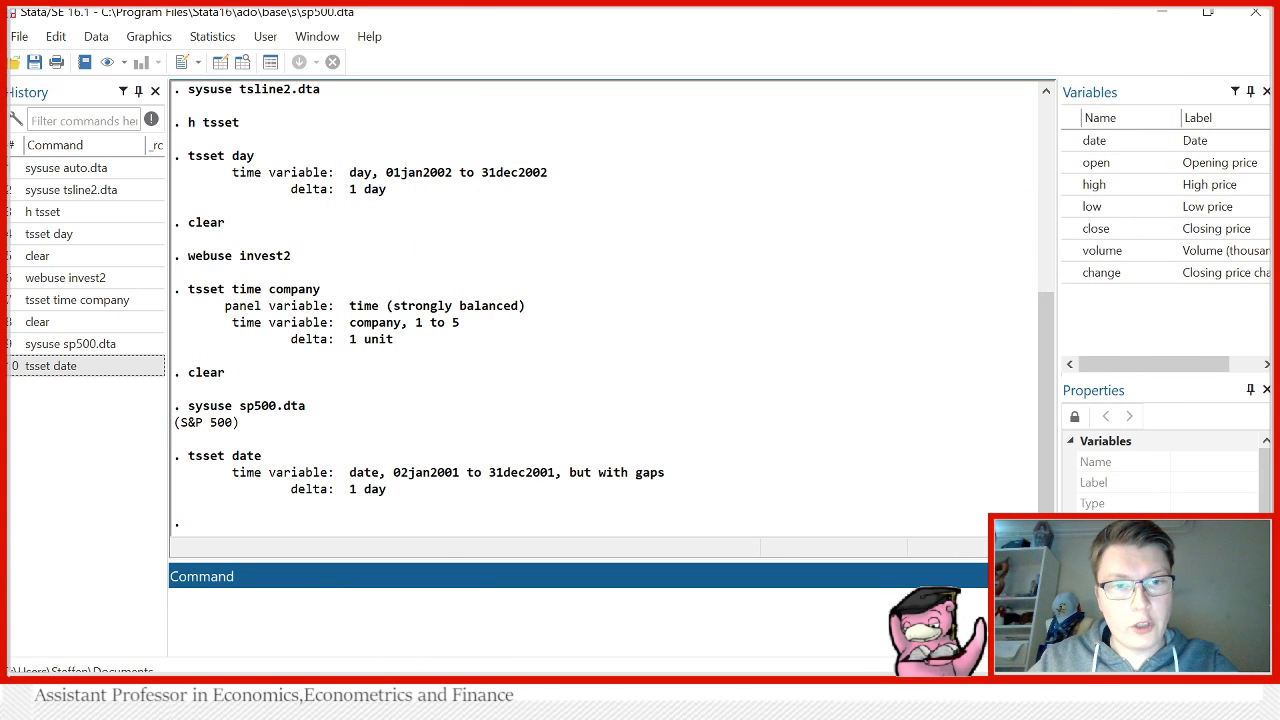
# Attempt tsset clear to remove the time-series declaration.
pyautogui.write('tsset')
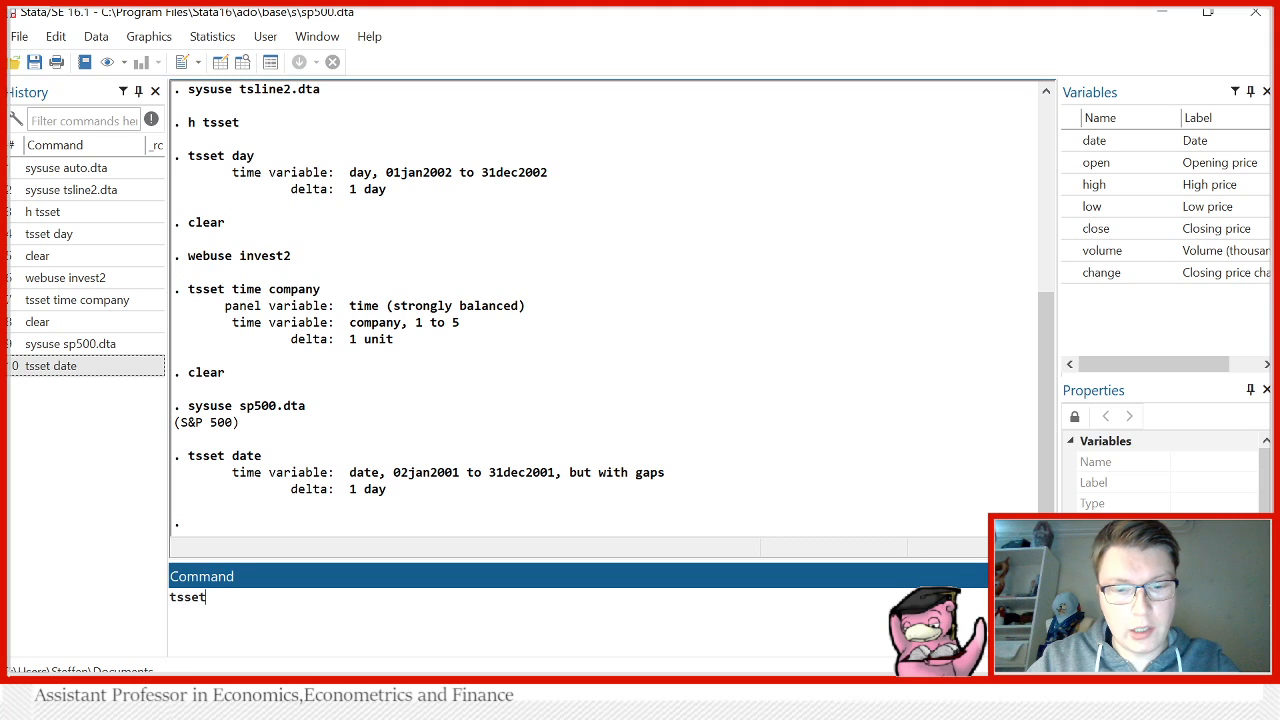
pyautogui.write('clear')
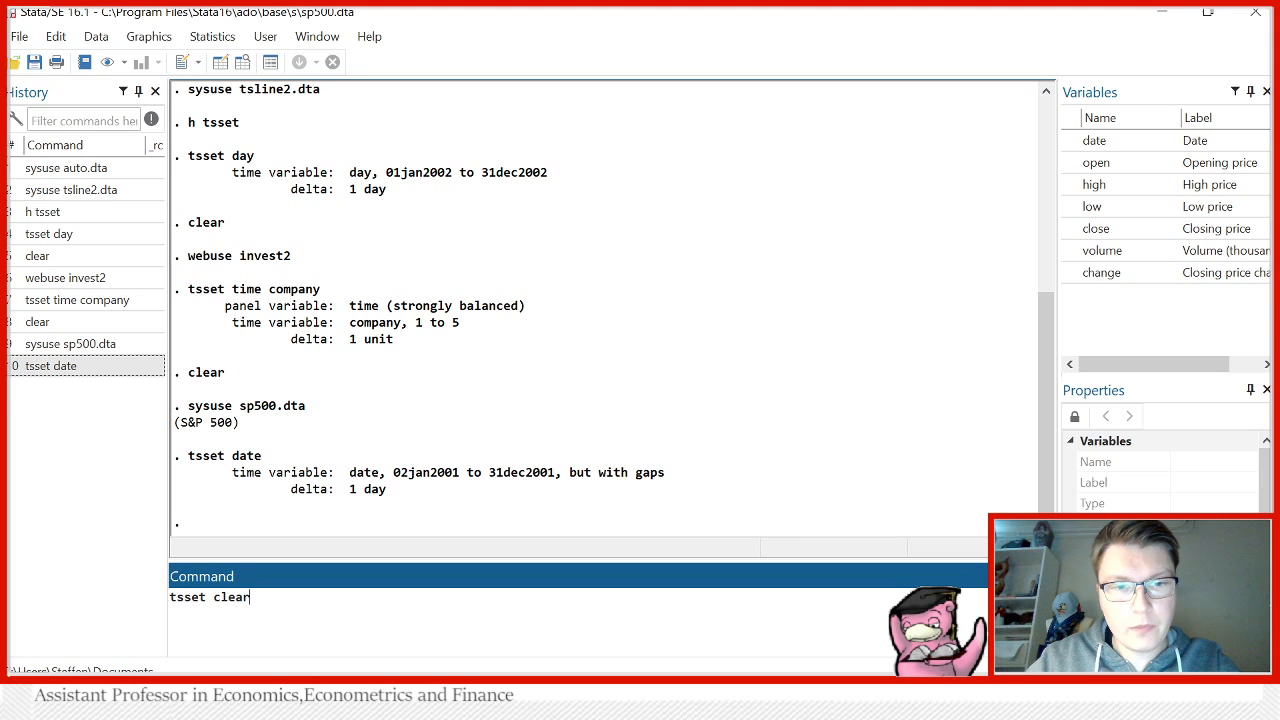
pyautogui.press('Return')
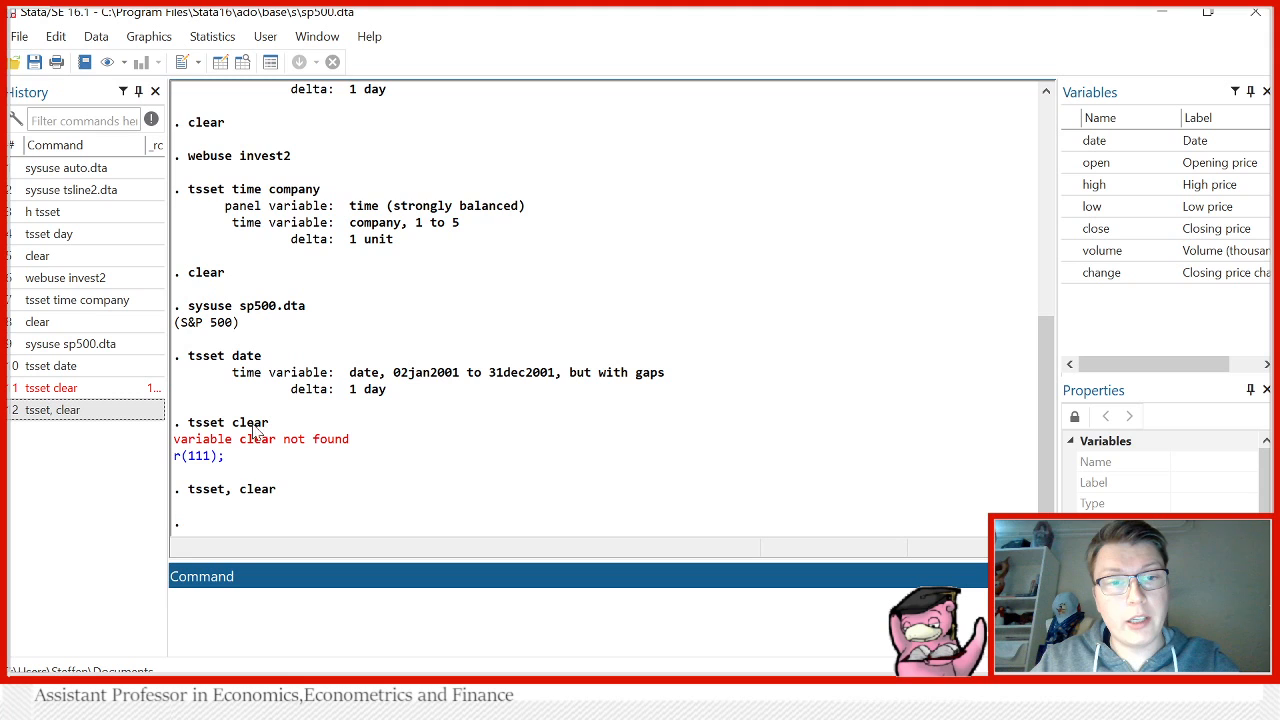
pyautogui.moveTo(230, 372)
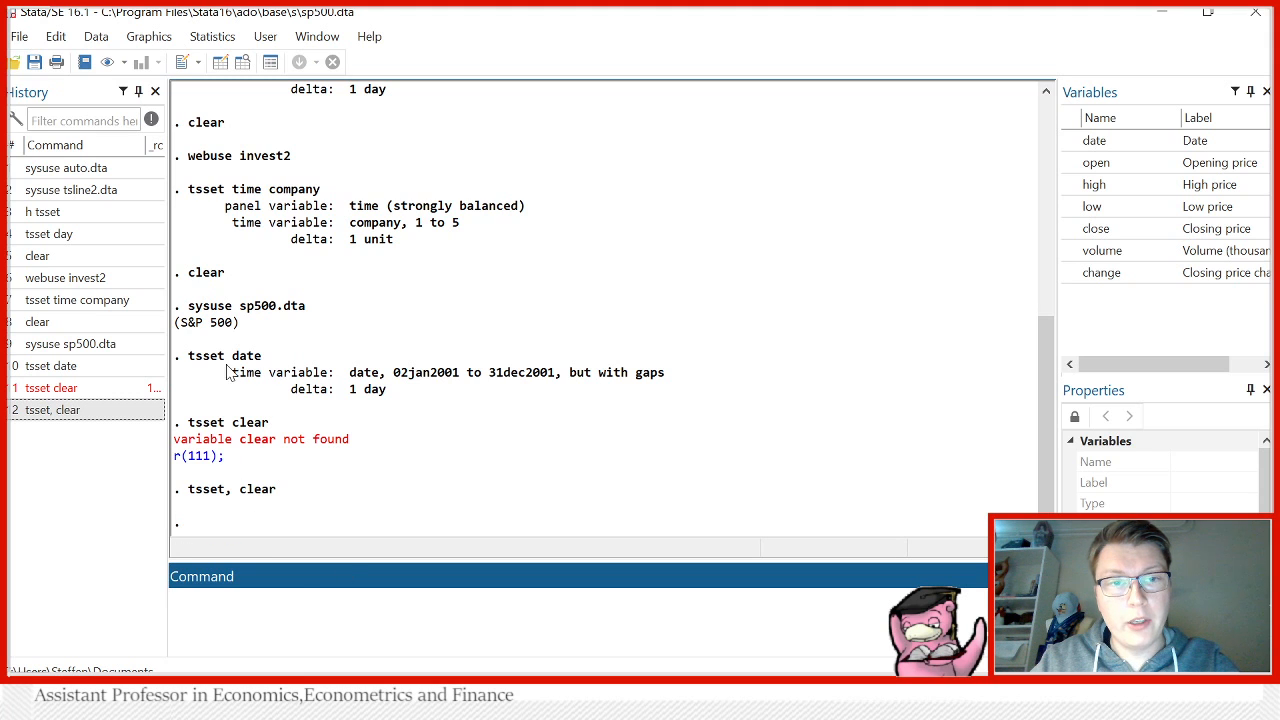
pyautogui.moveTo(536, 428)
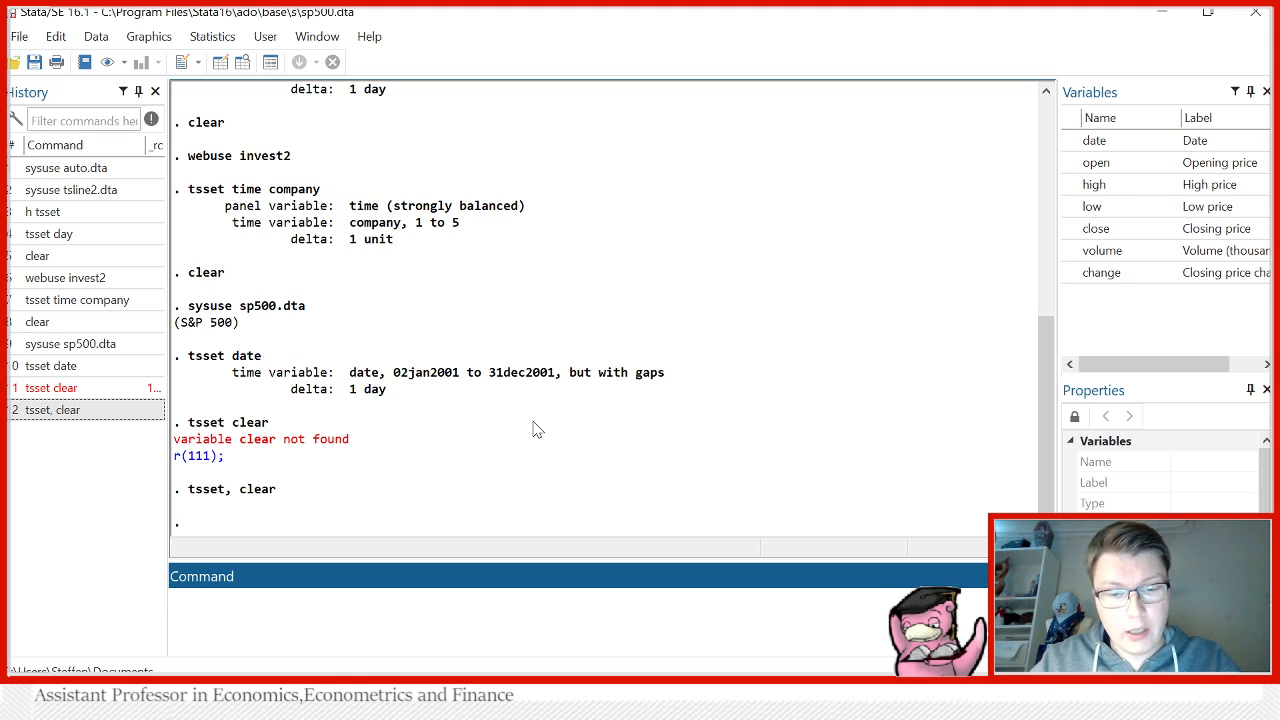
# Create a business calendar from date, generating bcal_date with replace.
pyautogui.write('bcal create calendar, from (date) generate(bcal_date) replace')
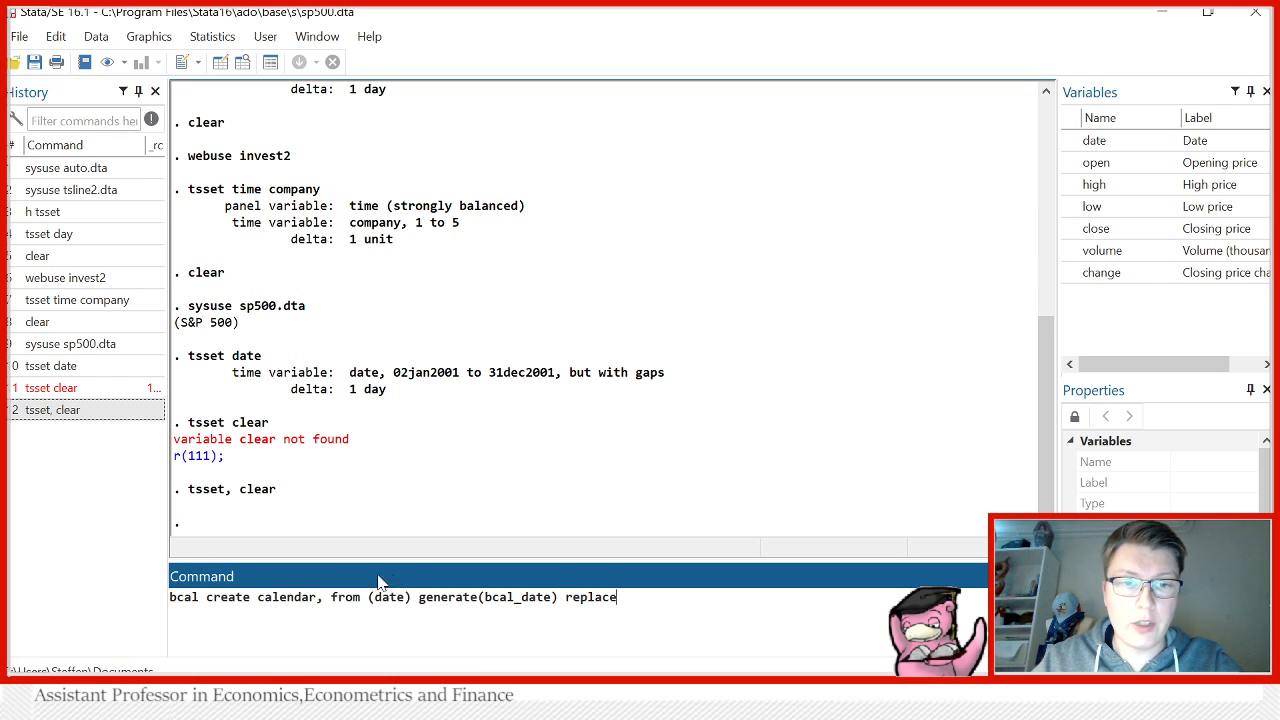
pyautogui.moveTo(460, 584)
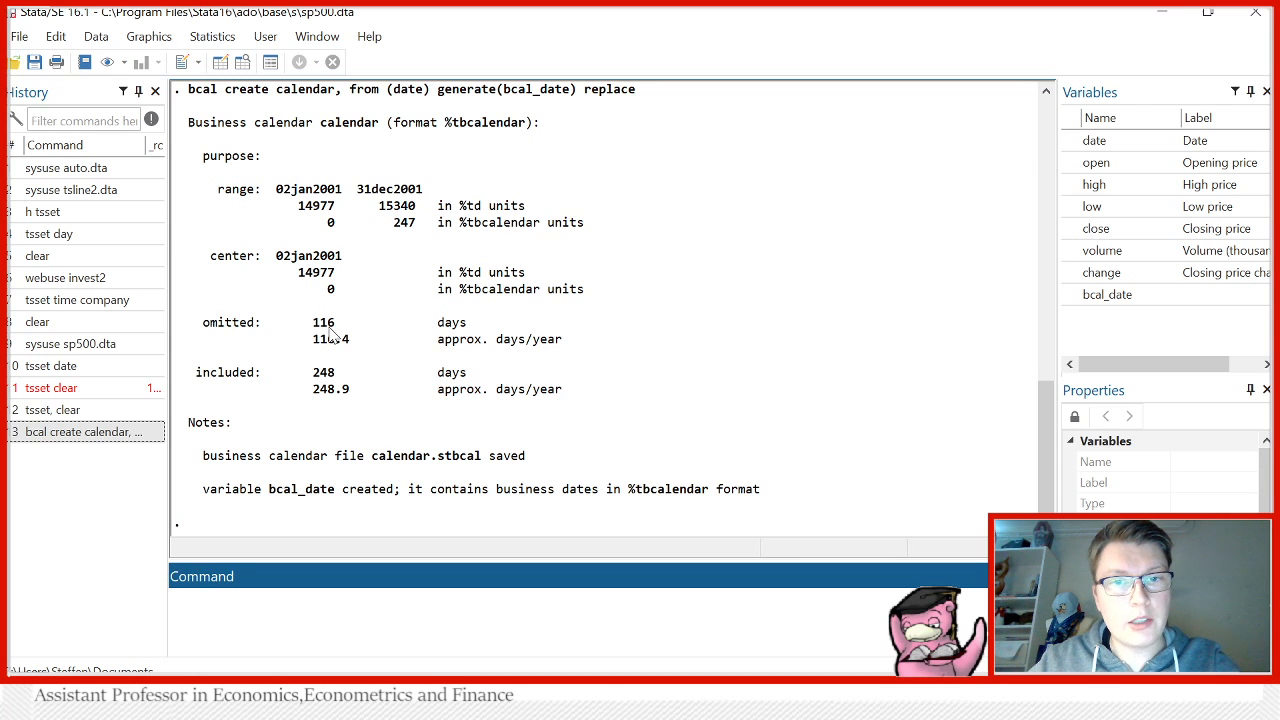
pyautogui.moveTo(344, 360)
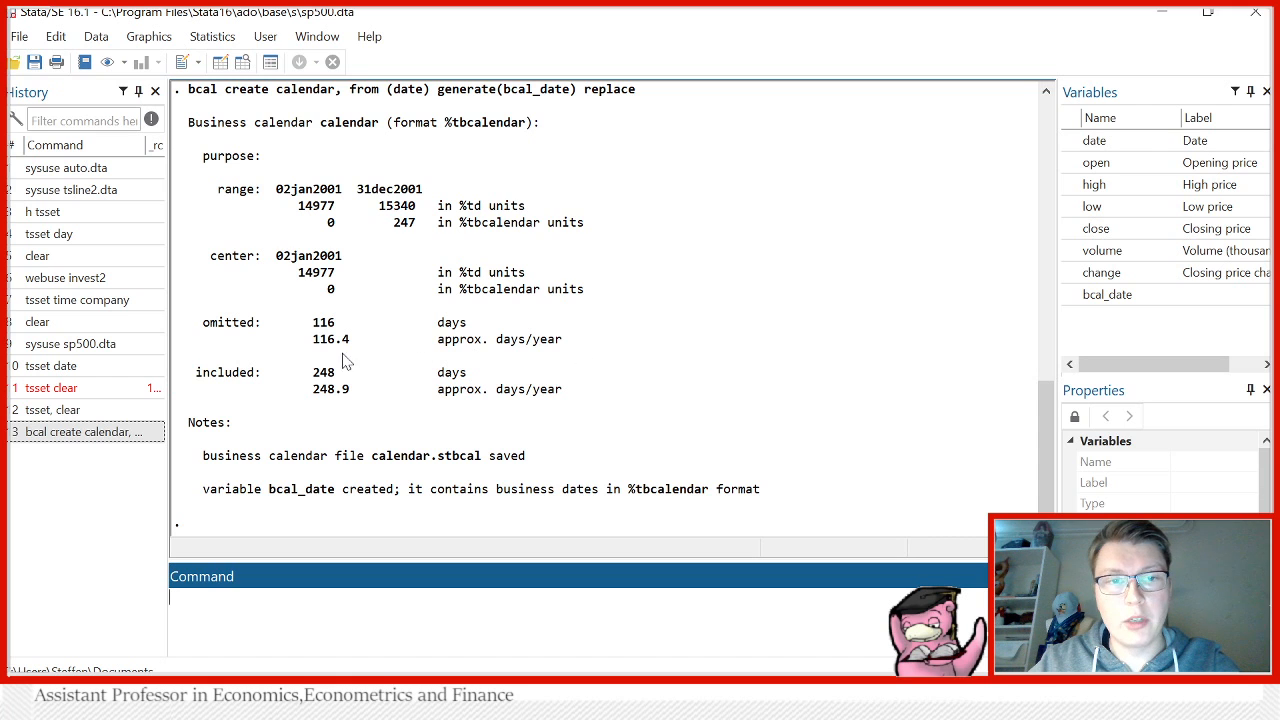
pyautogui.moveTo(608, 418)
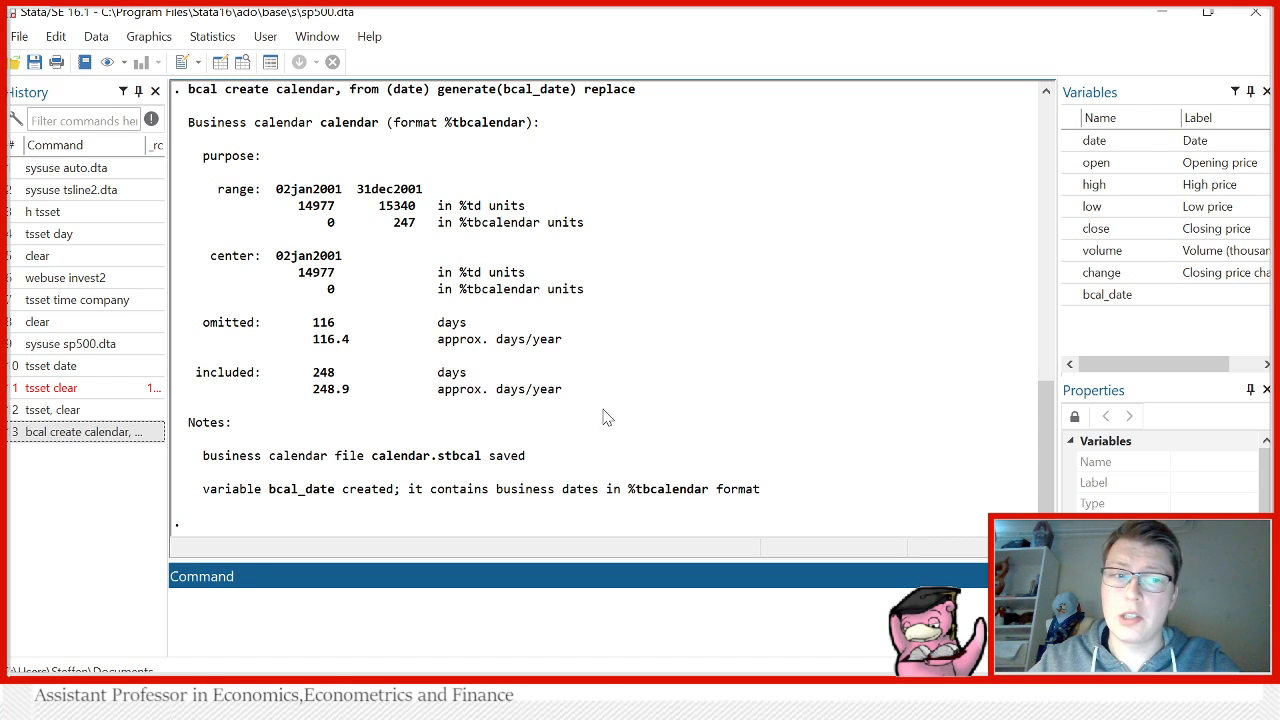
# Declare bcal_date as the time variable (02jan2001 to 31dec2001, no gaps) and check it in the Data Editor.
pyautogui.write('t')
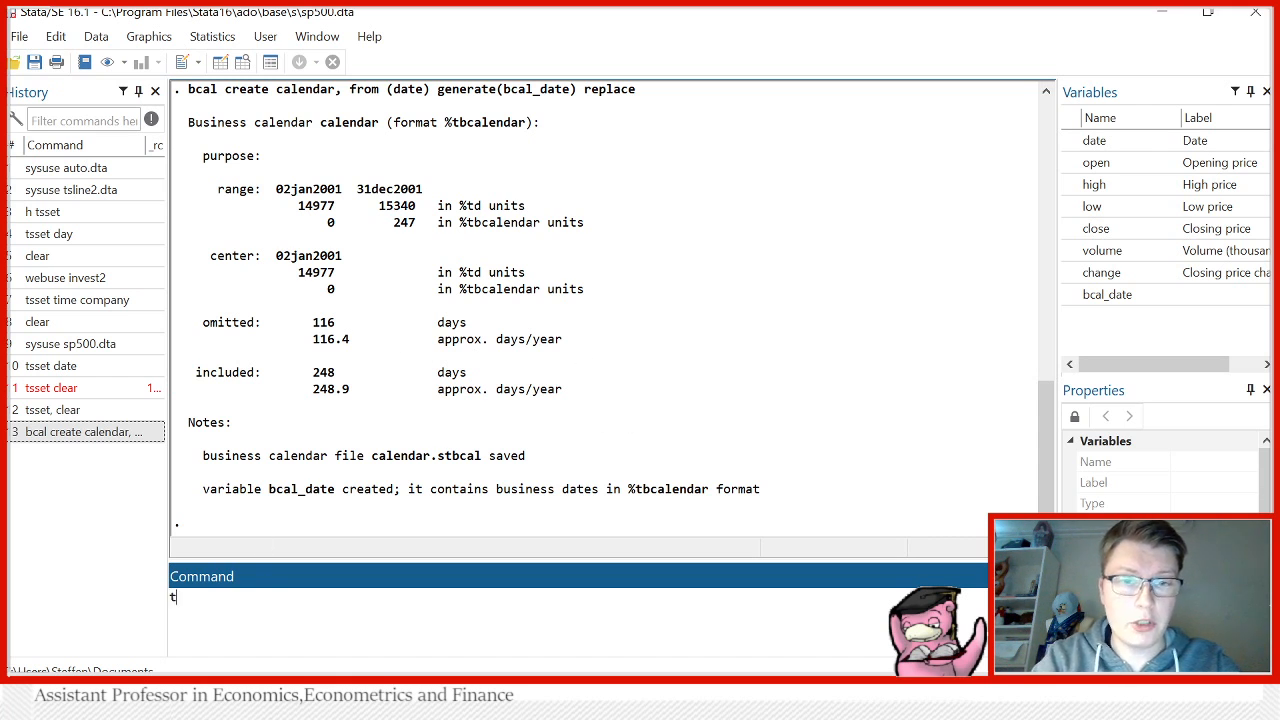
pyautogui.write('sset b')
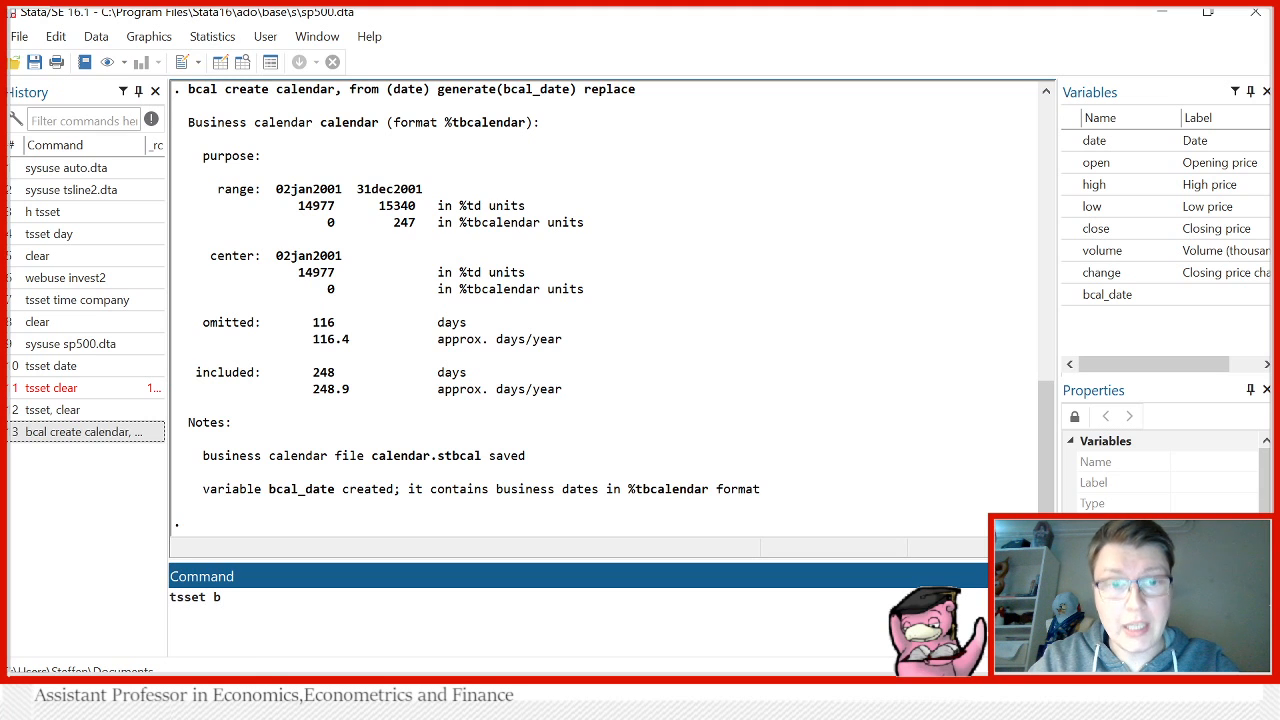
pyautogui.write('c')
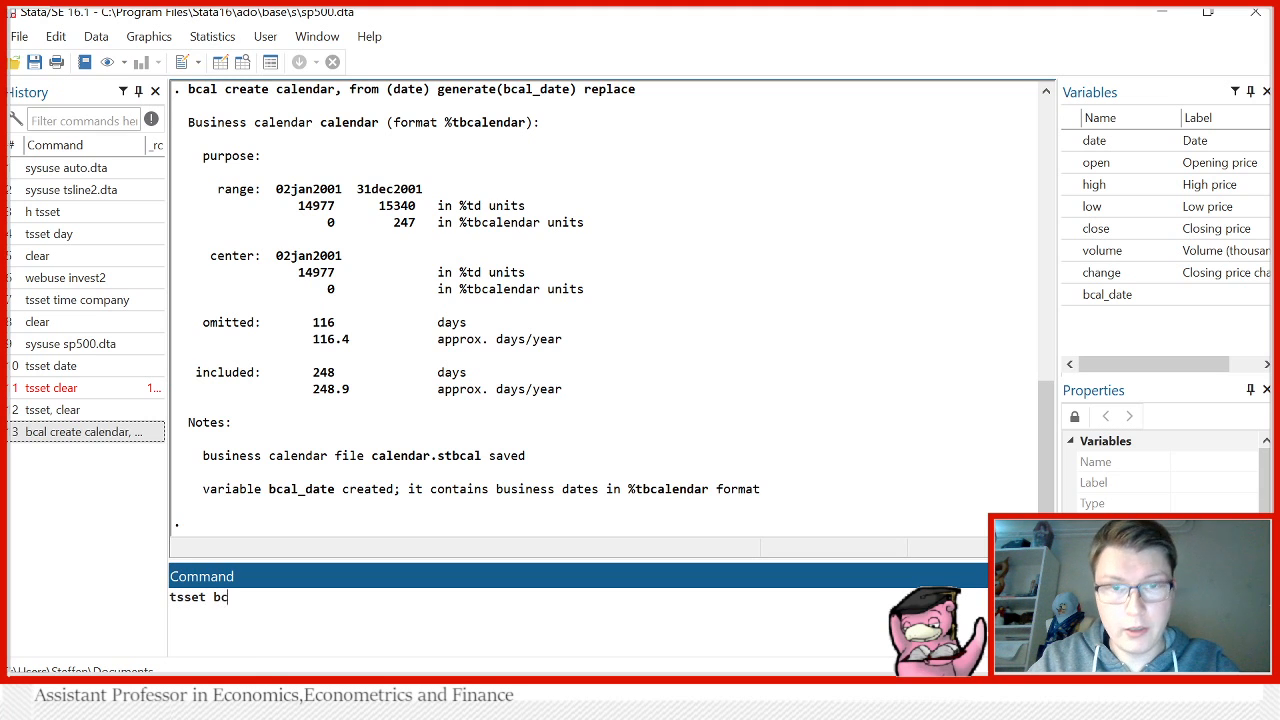
pyautogui.write('al_date')
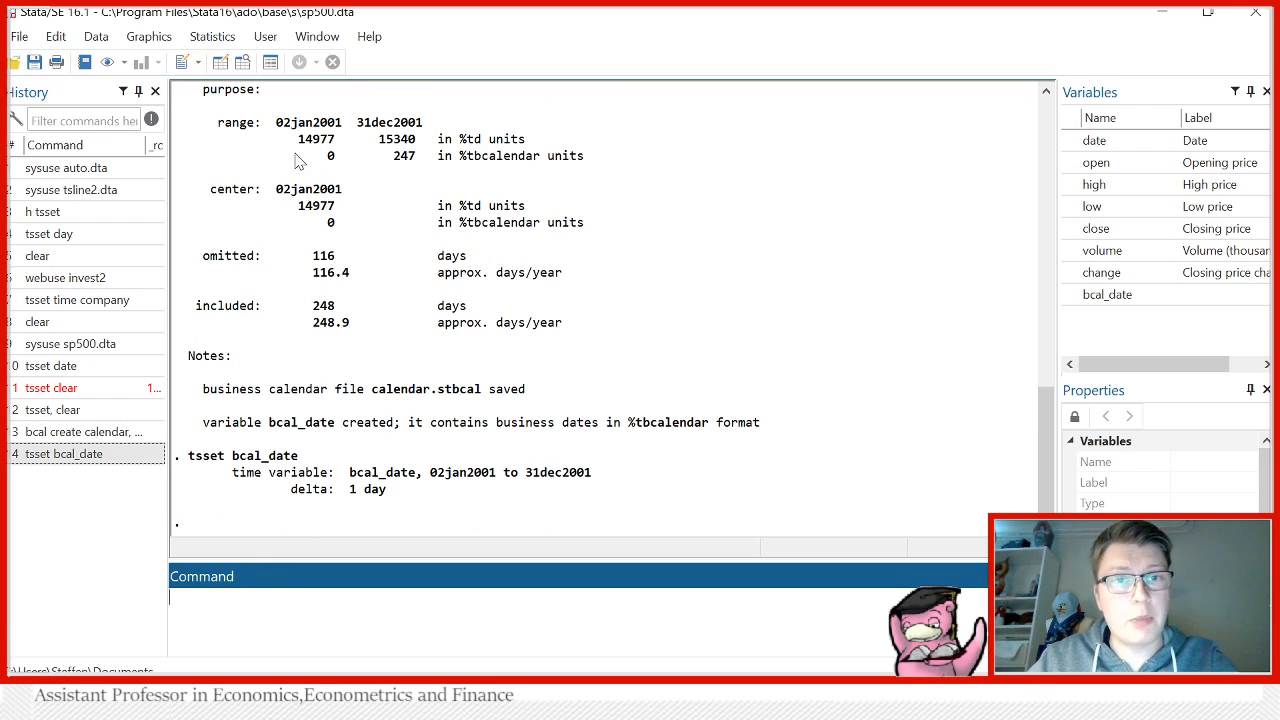
pyautogui.moveTo(264, 36)
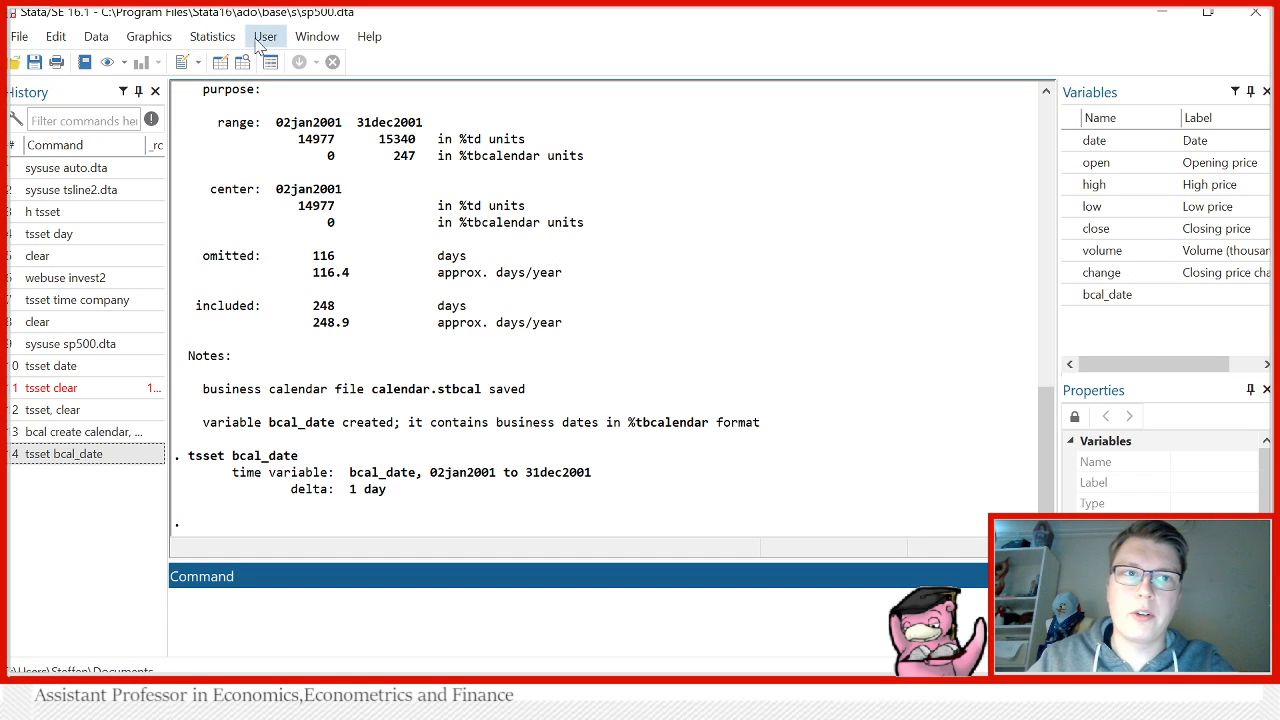
pyautogui.moveTo(264, 98)
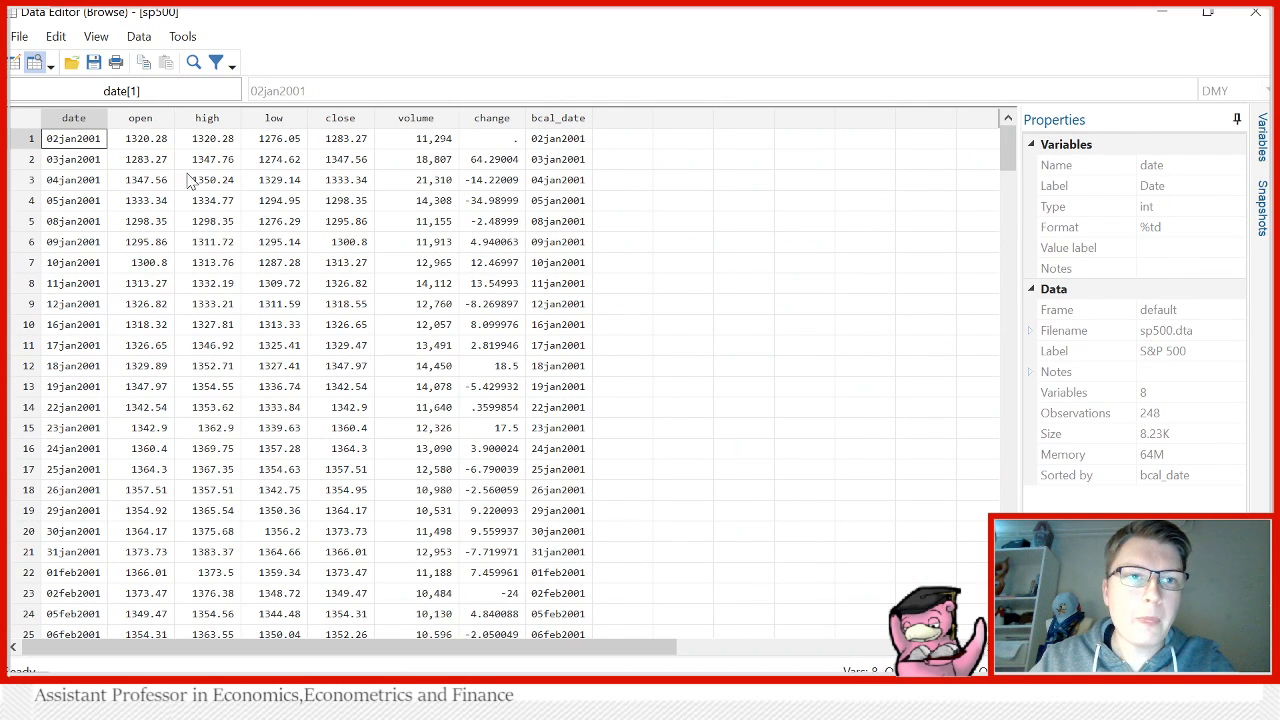
pyautogui.click(1160, 12)
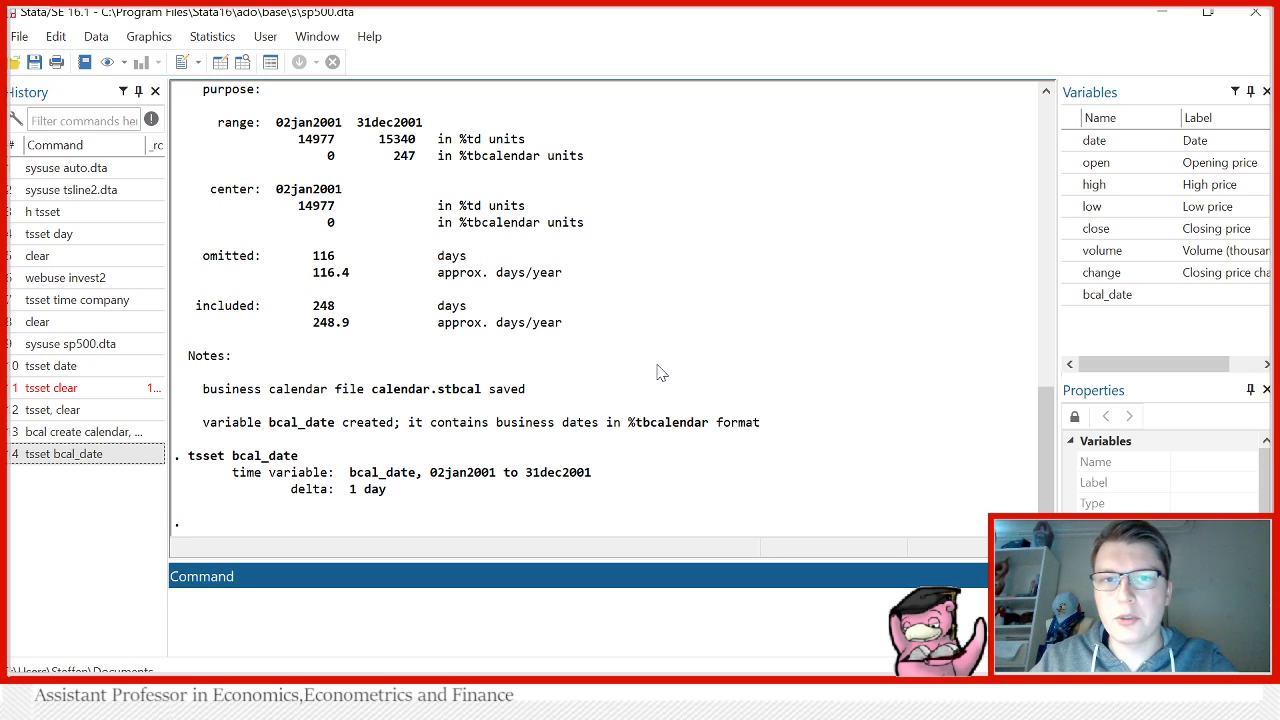
pyautogui.moveTo(704, 344)
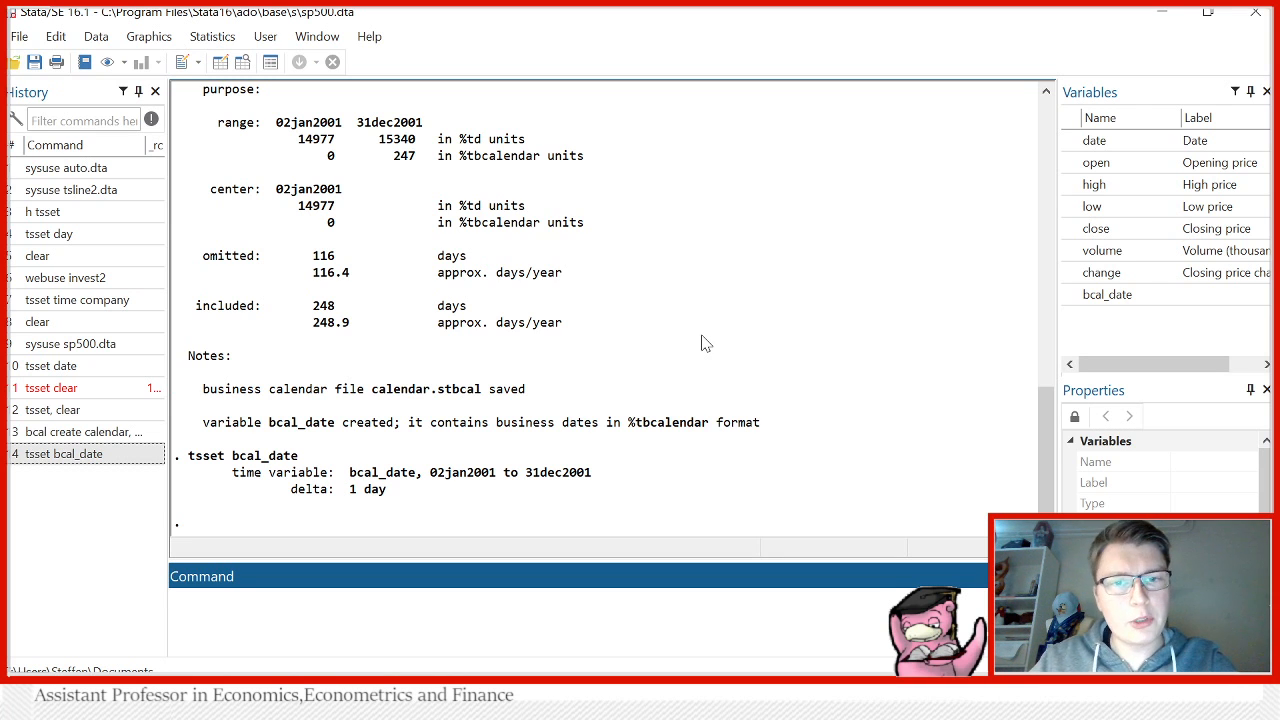
pyautogui.moveTo(688, 318)
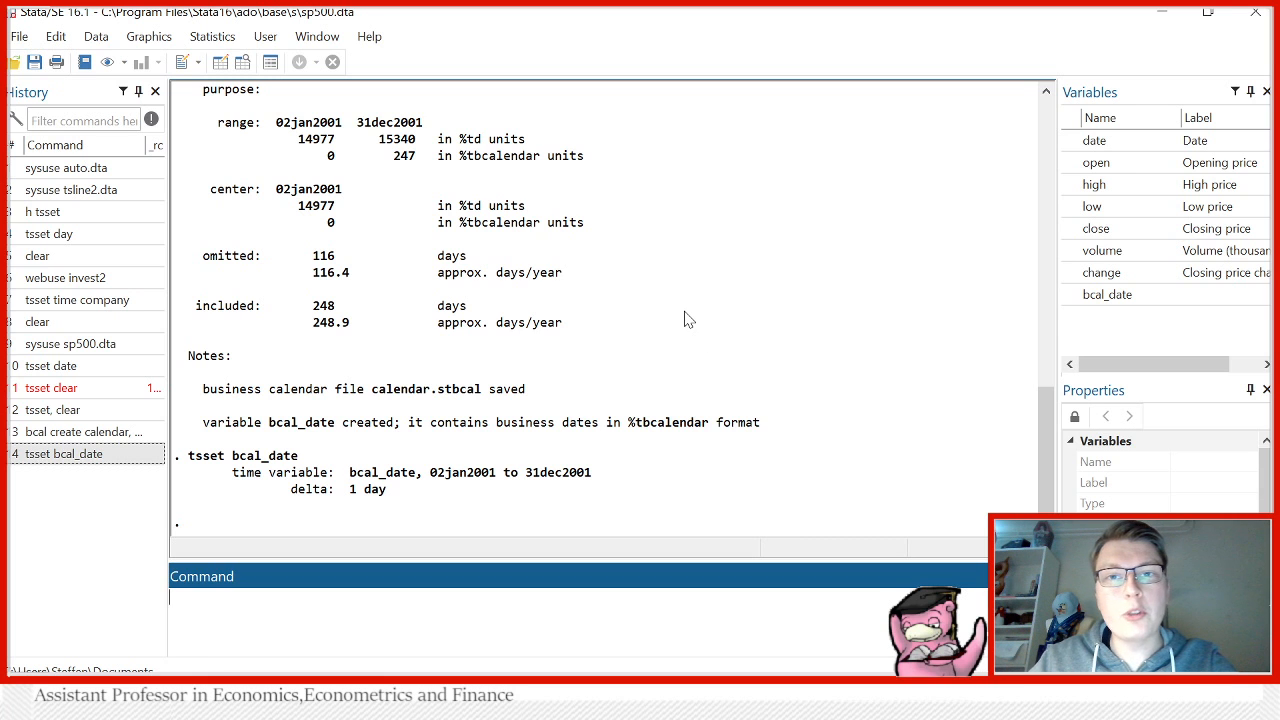